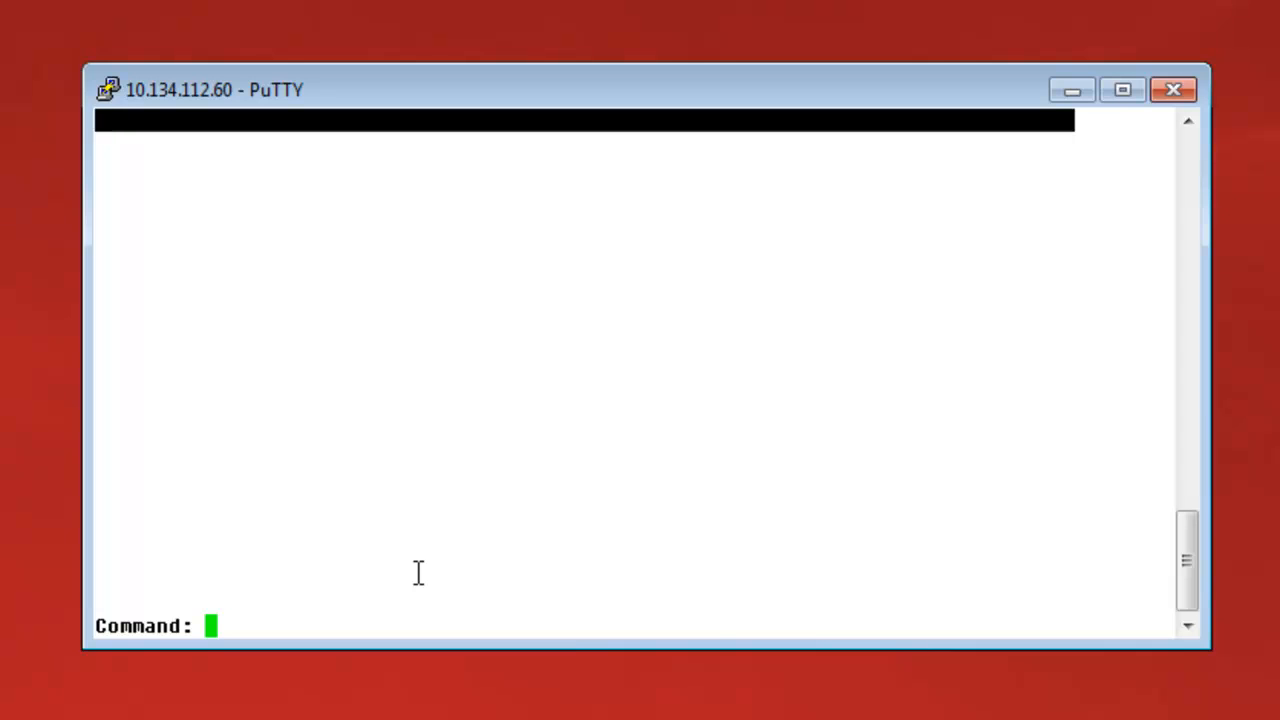
Run 'list user-profiles' to show the existing profile numbers and names
type("list")
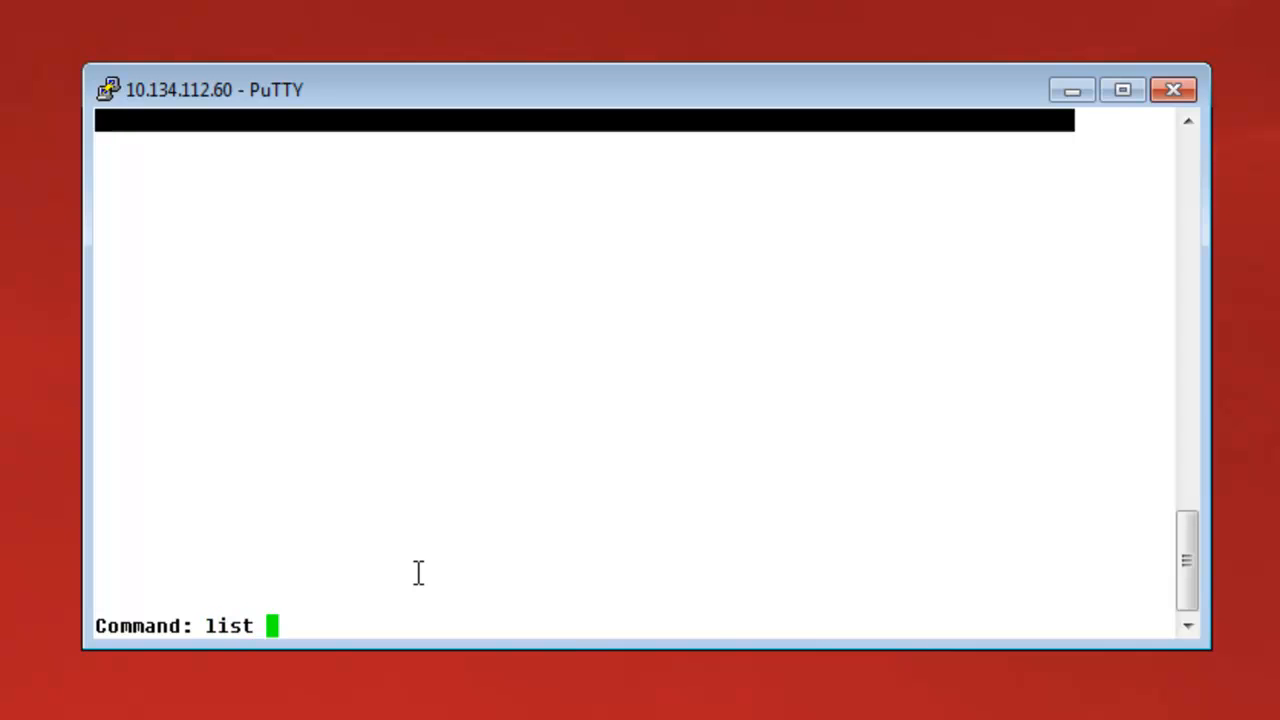
type("user-p")
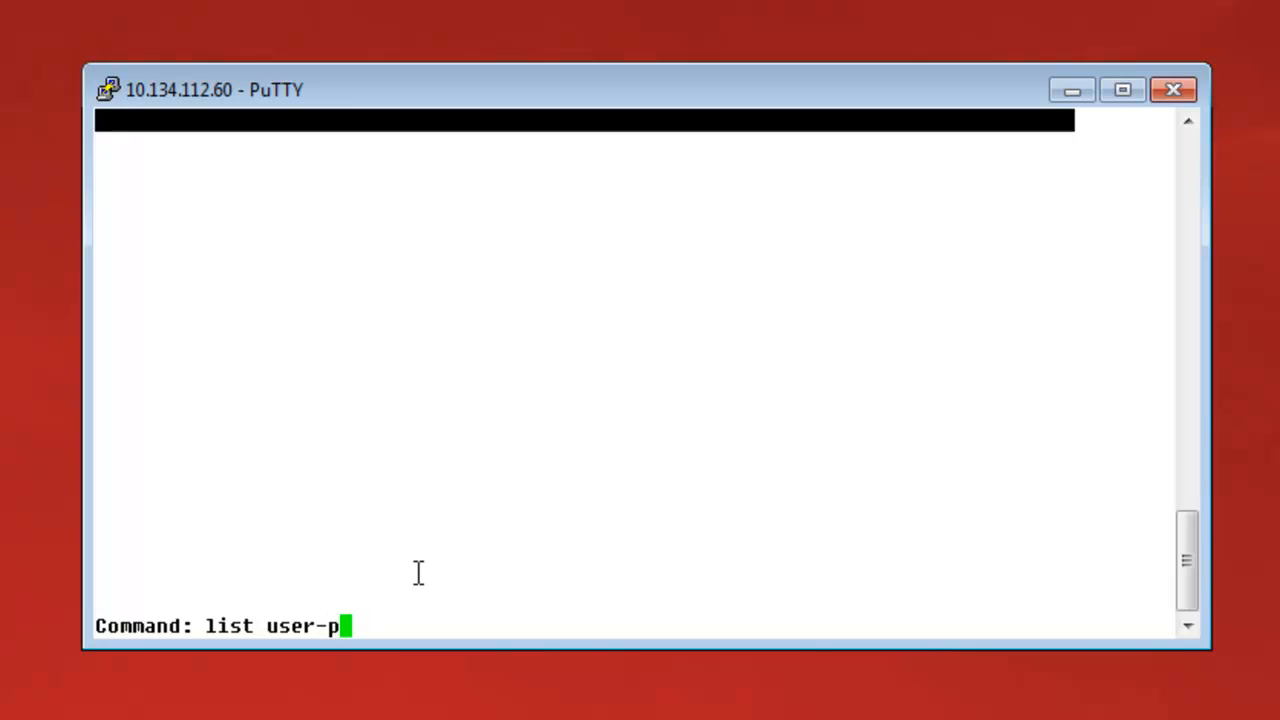
type("rofile")
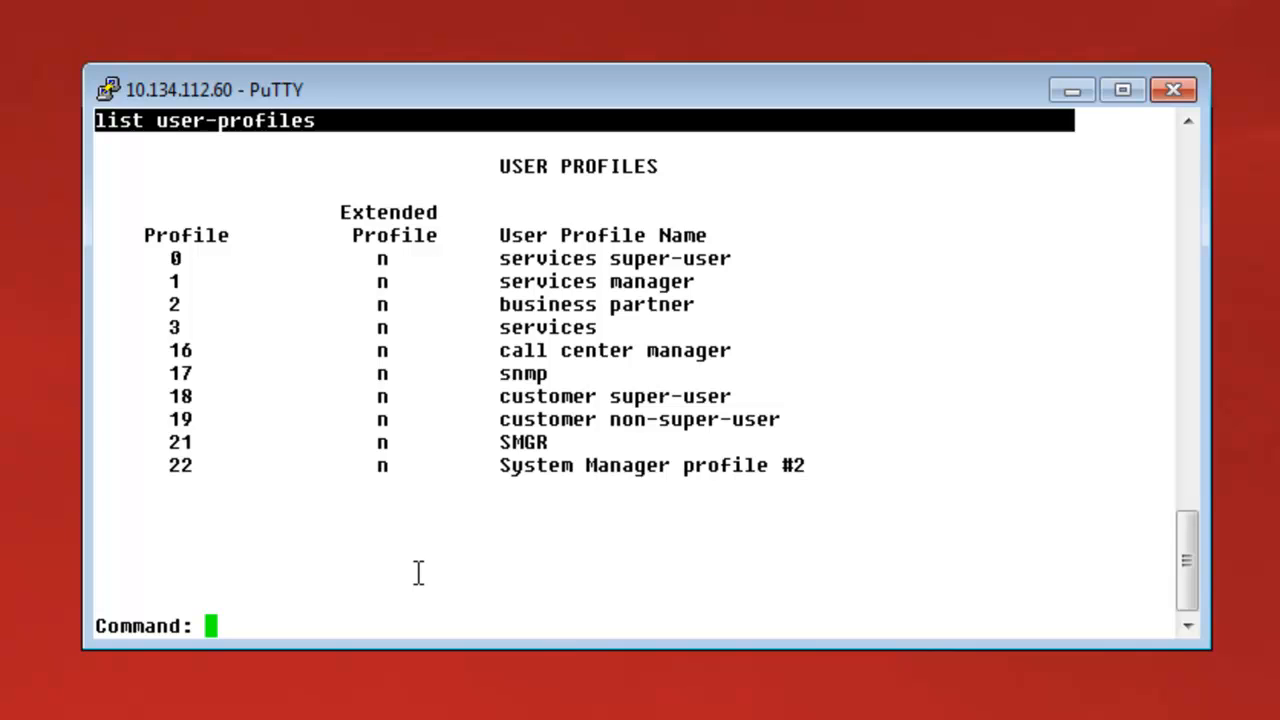
Duplicate user-profile 18 as profile 20 named 'System Manager Profile' with Shell Access y
type("duplicate")
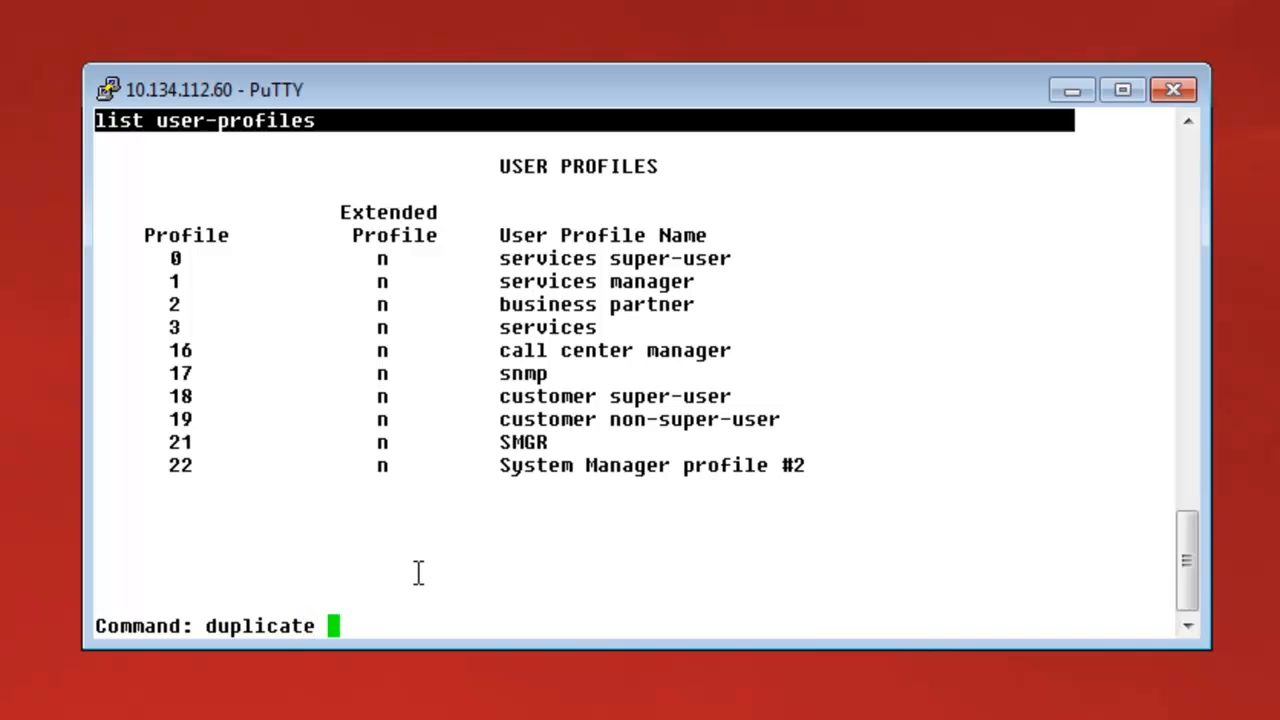
type("user-pro")
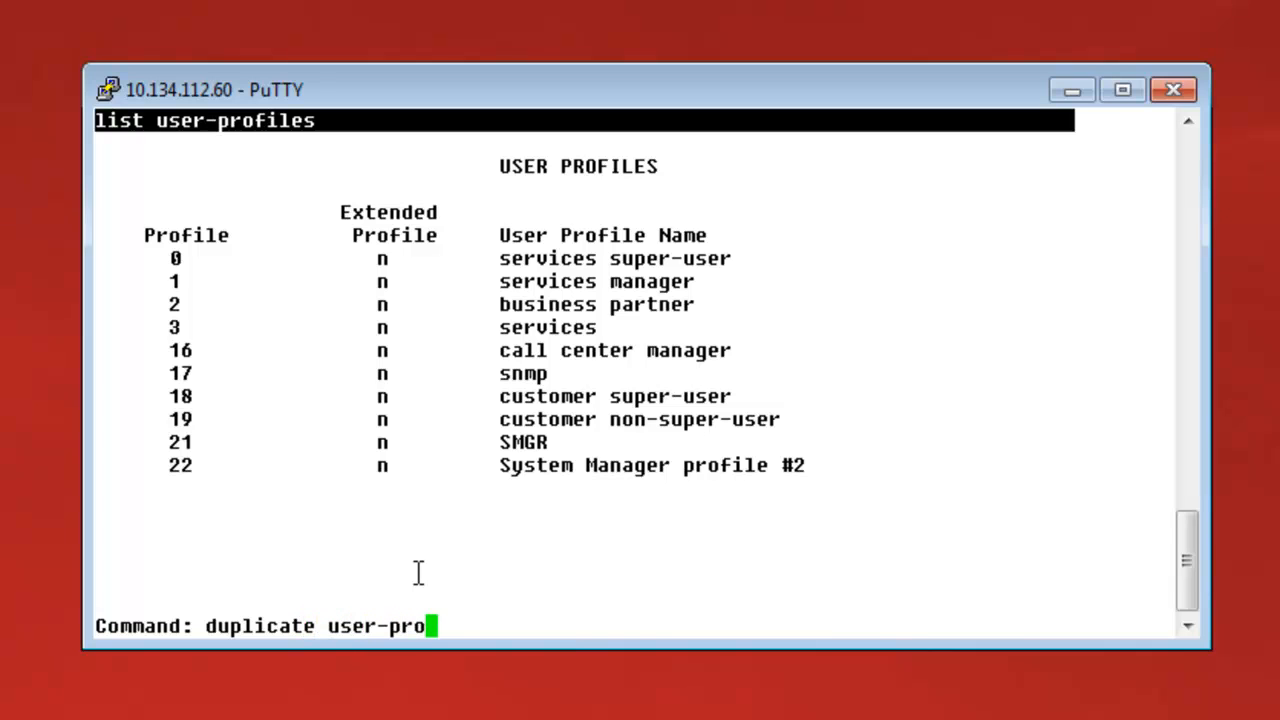
type("file 18")
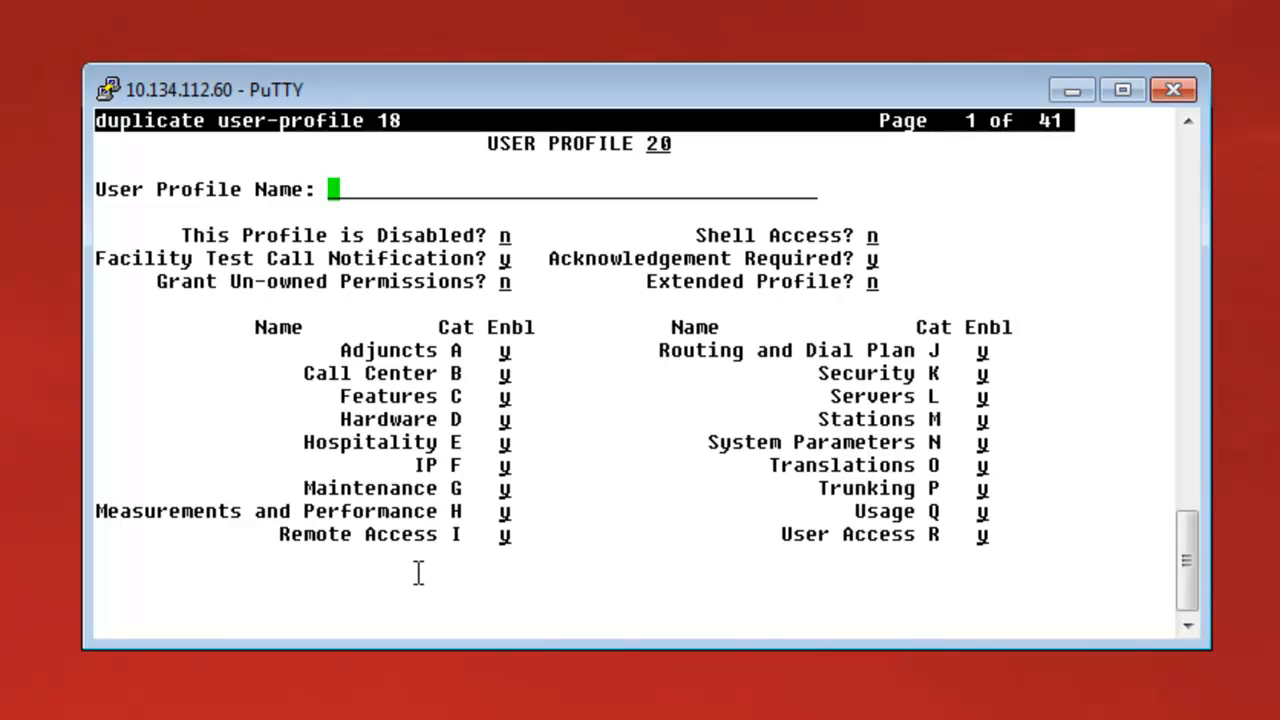
type("System Mana")
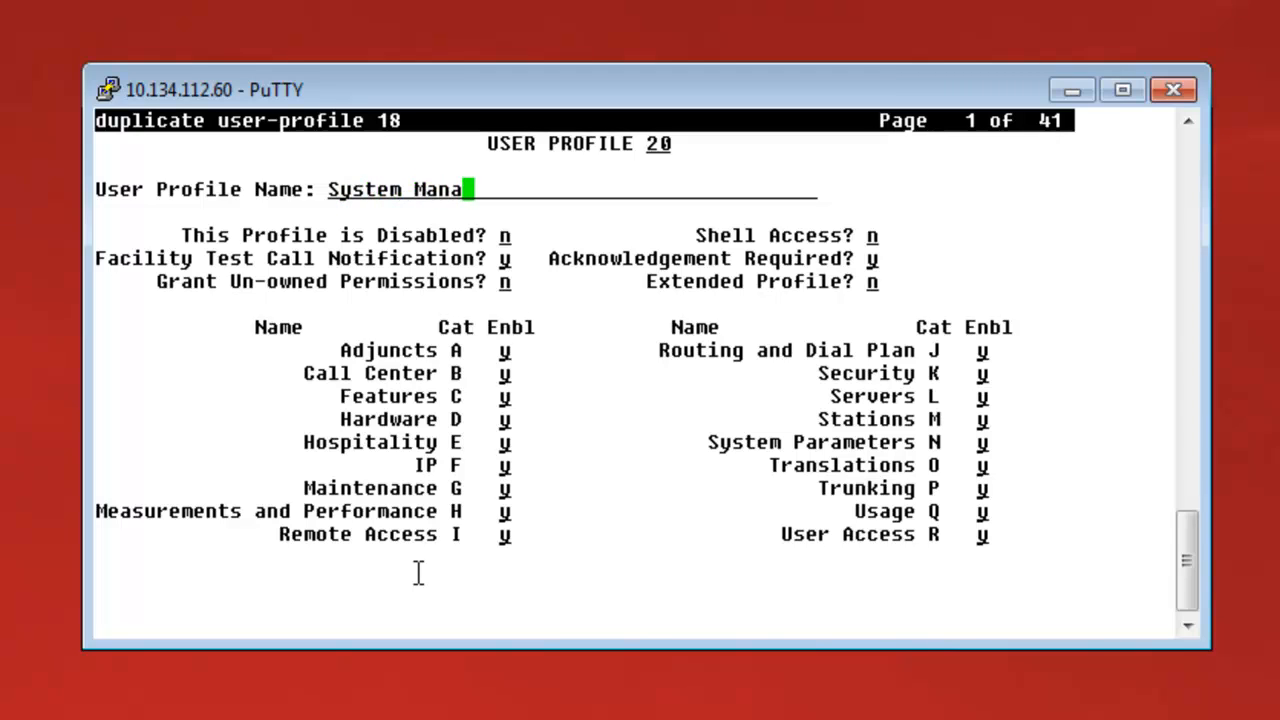
type("ger Profile")
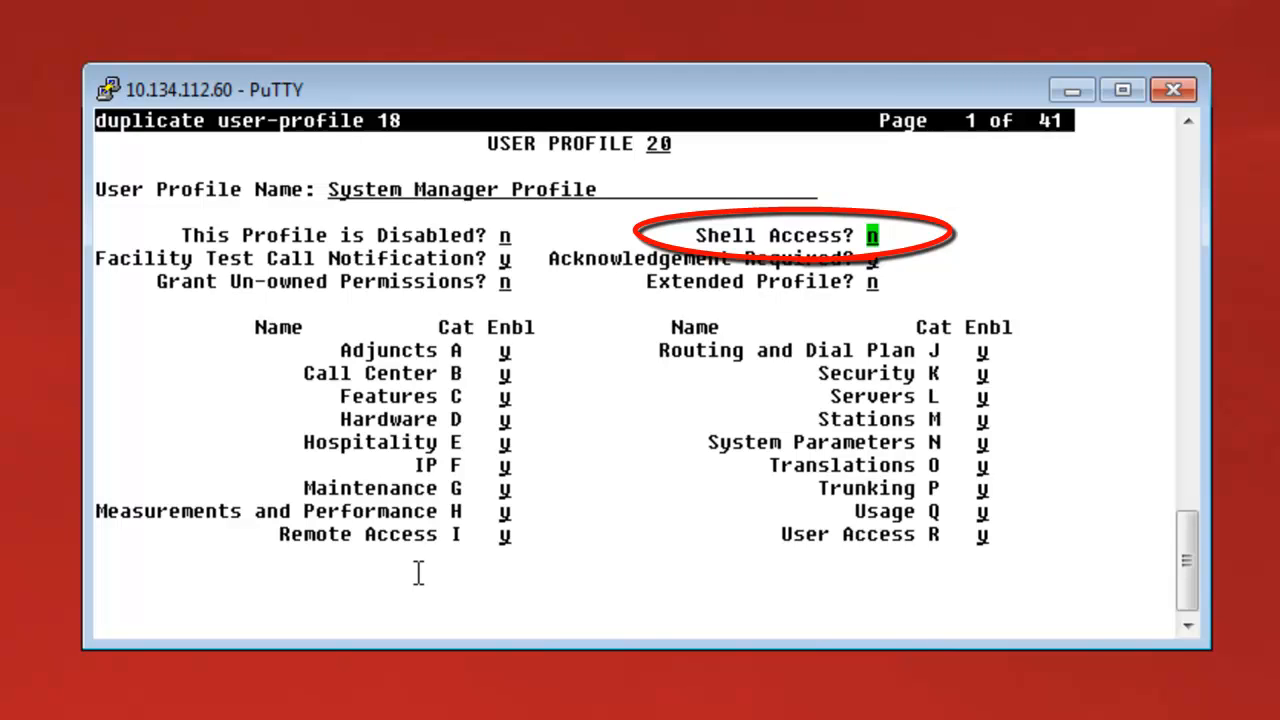
type("y")
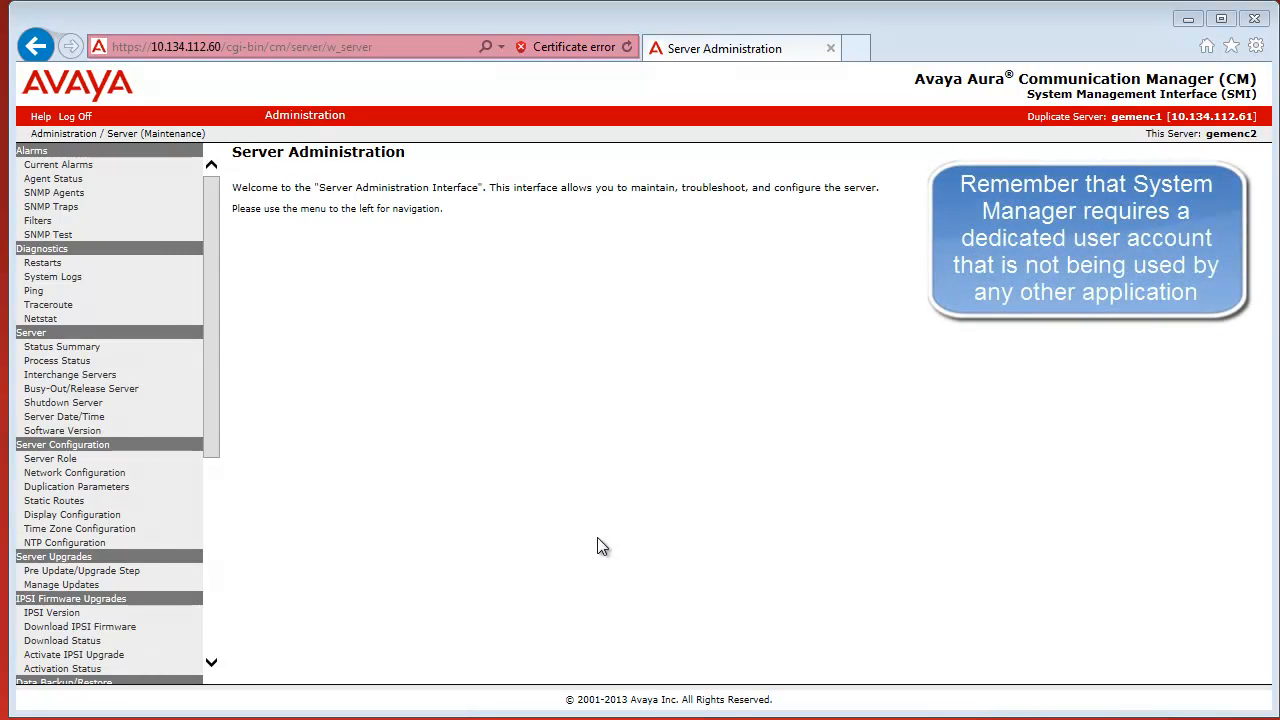
mouse_move(202, 304)
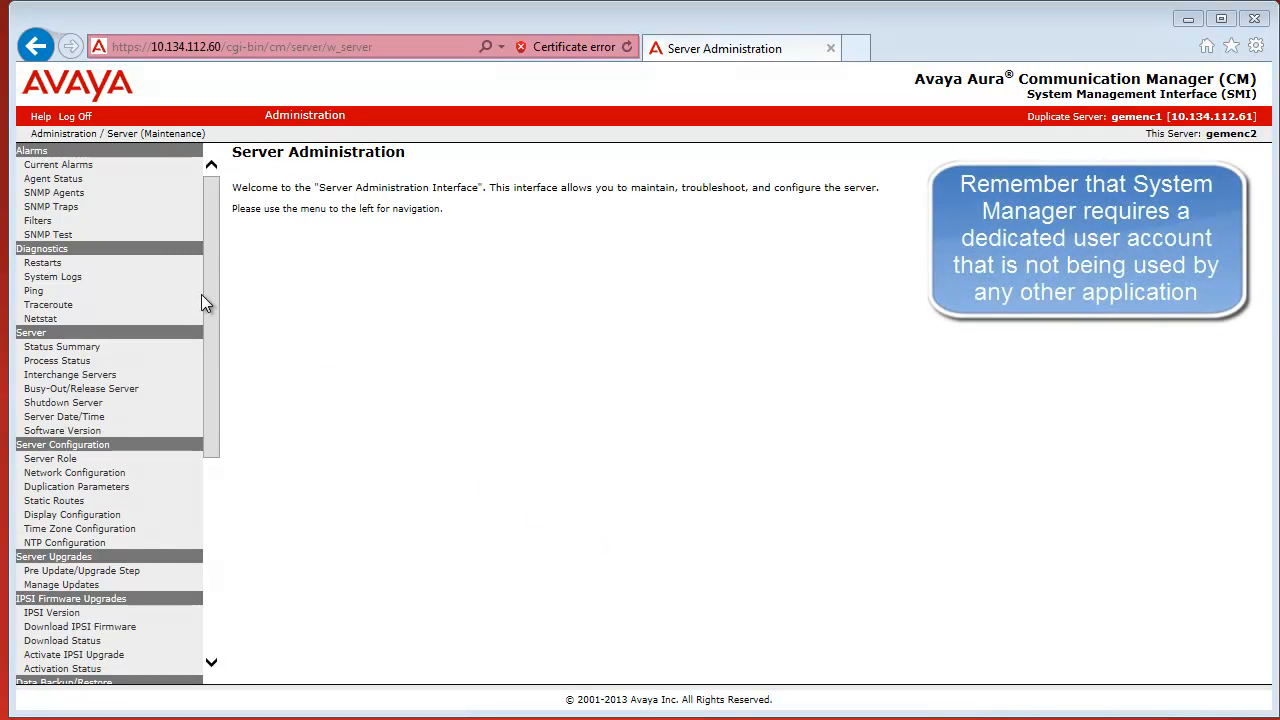
Go to Administrator Accounts and choose Add Login as Privileged Administrator
scroll("down", 3)
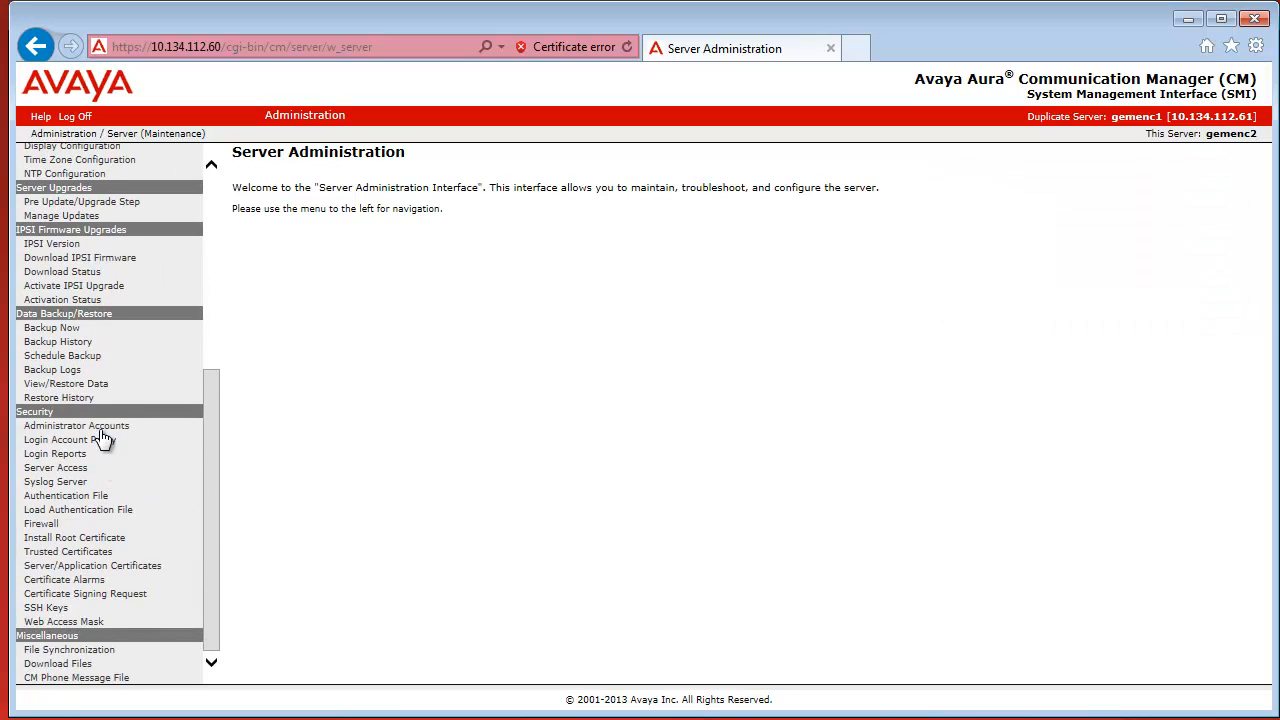
left_click(76, 424)
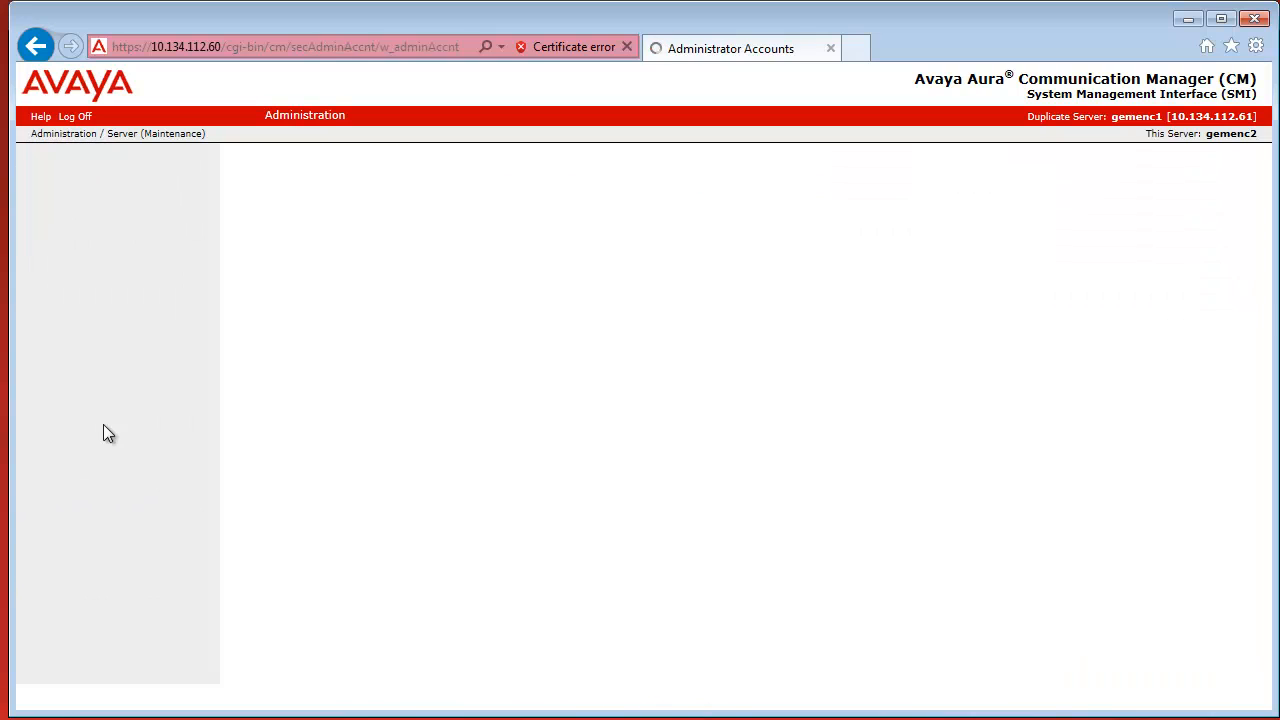
left_click(76, 424)
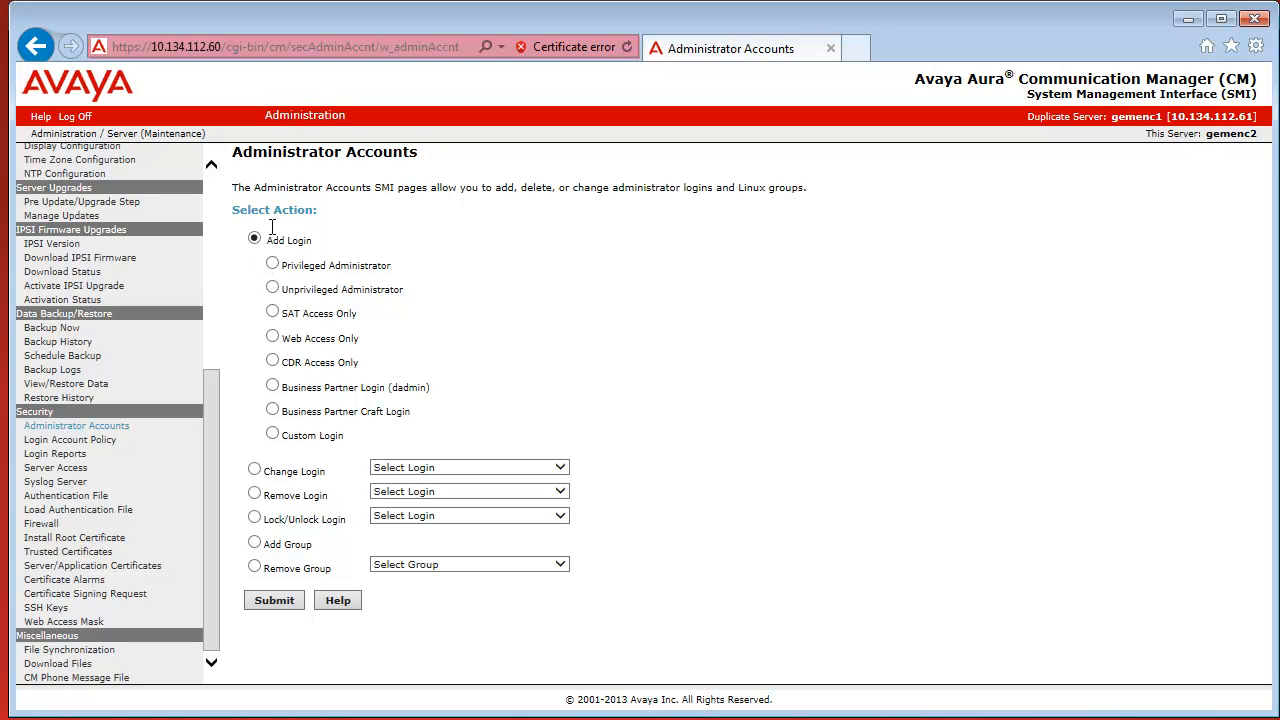
mouse_move(270, 278)
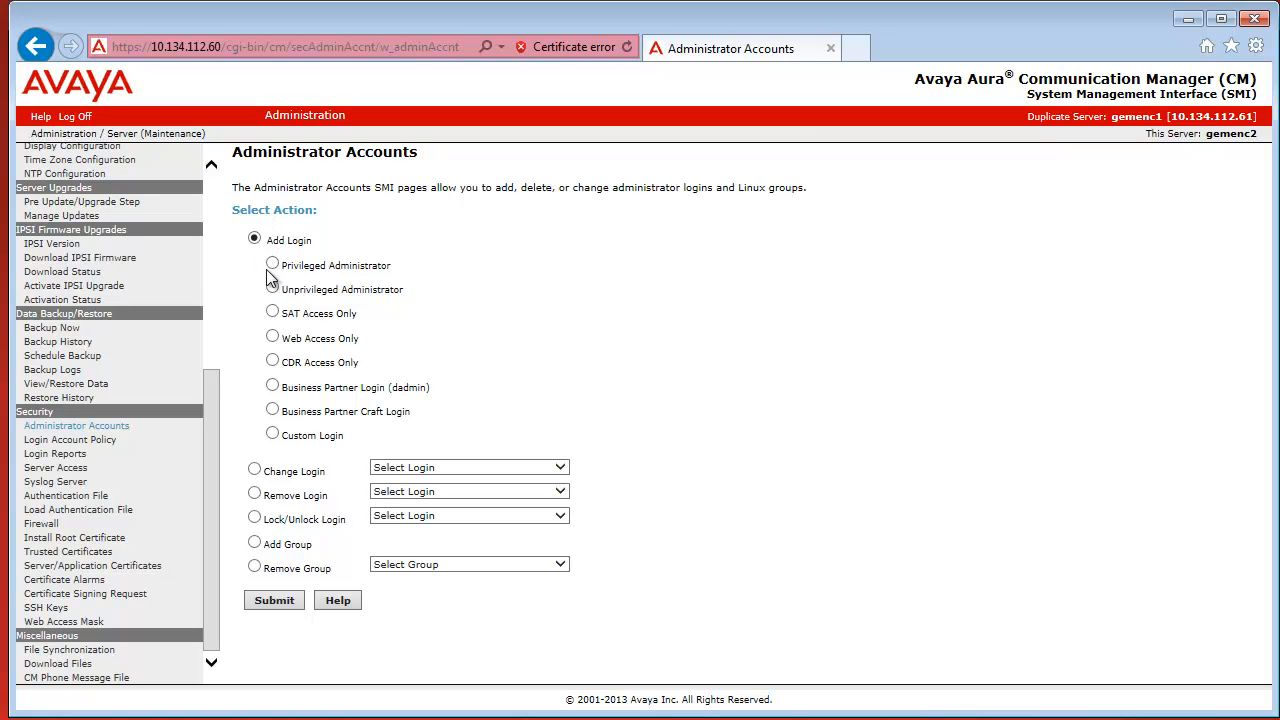
left_click(272, 264)
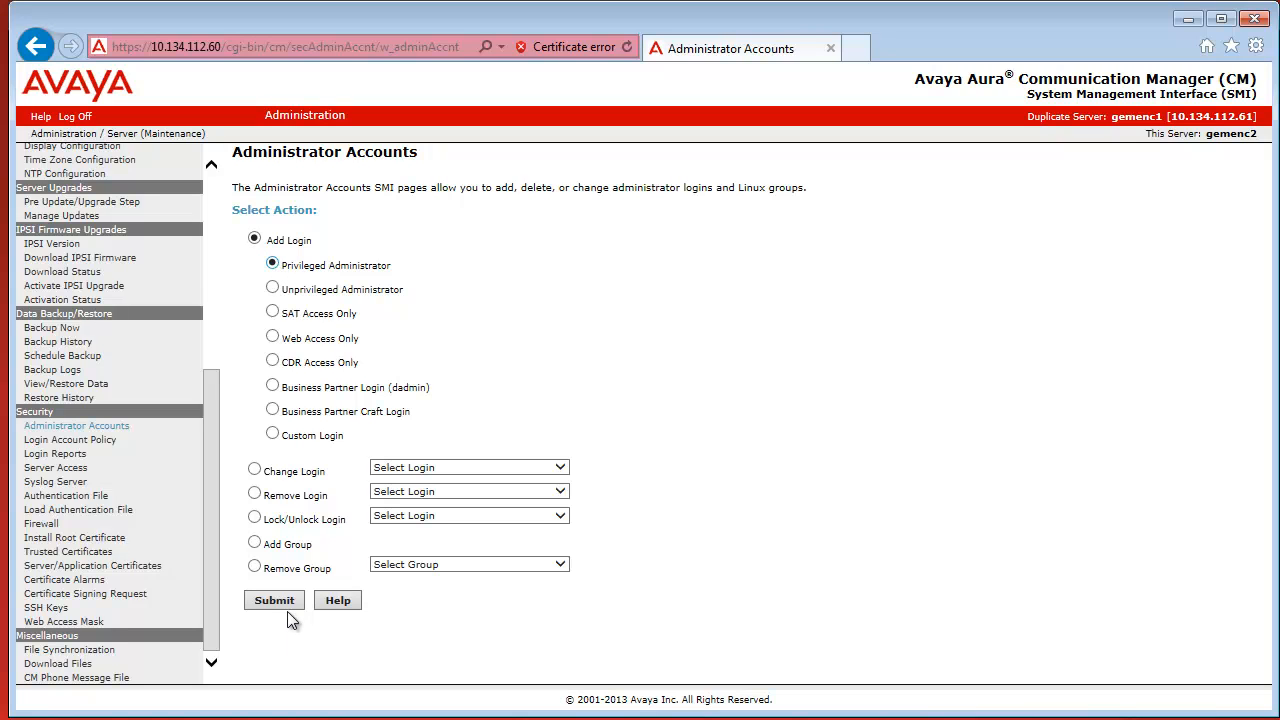
Create login smgr123 with profile 20 and its password, submitting the form
left_click(274, 600)
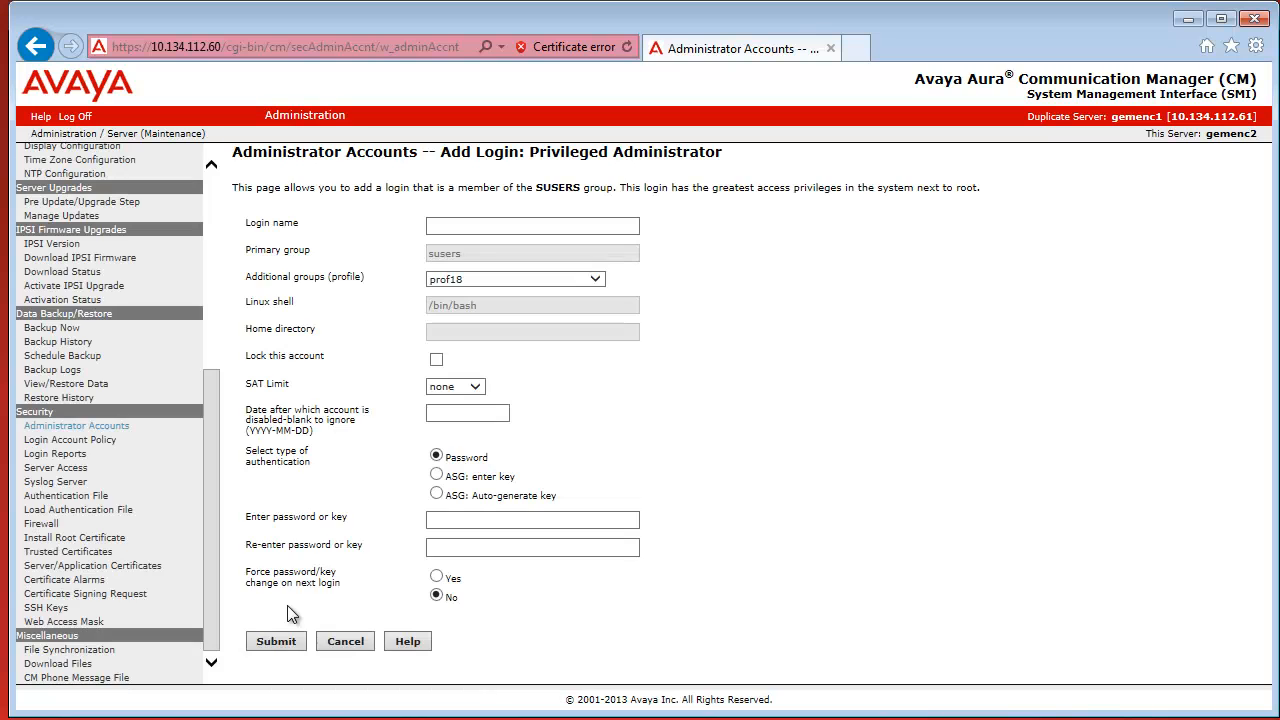
mouse_move(410, 284)
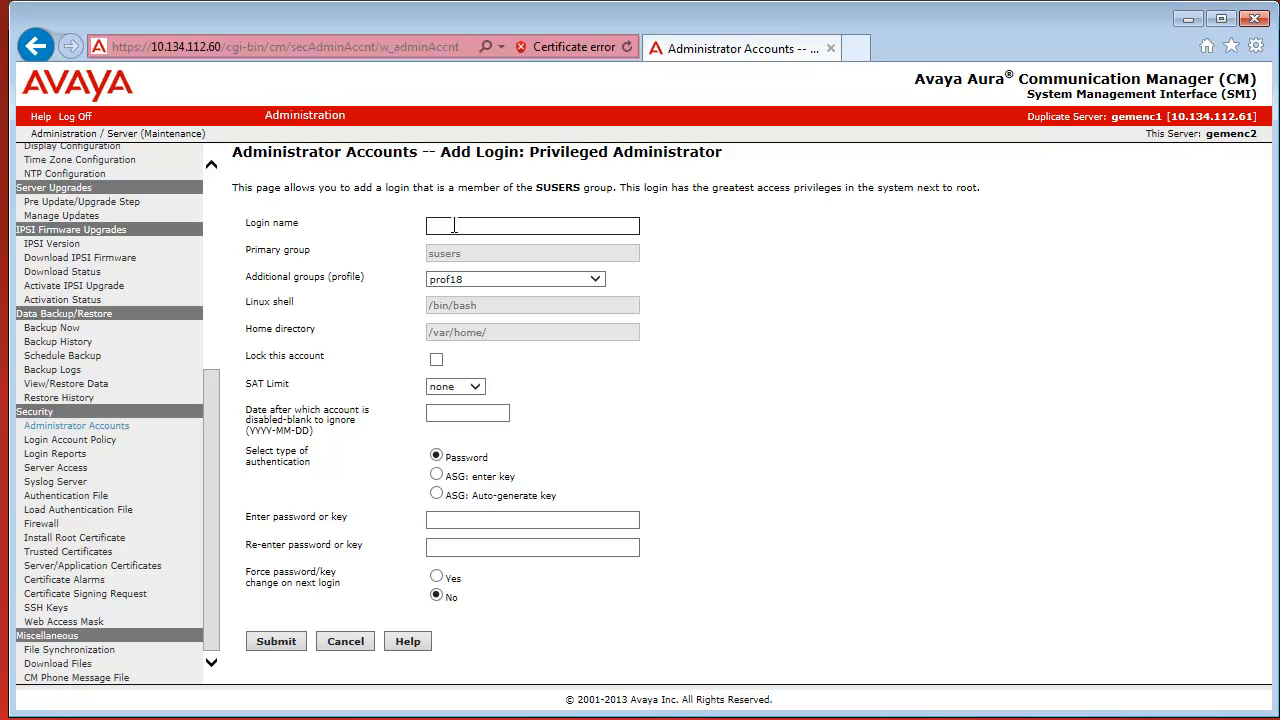
type("smgr123")
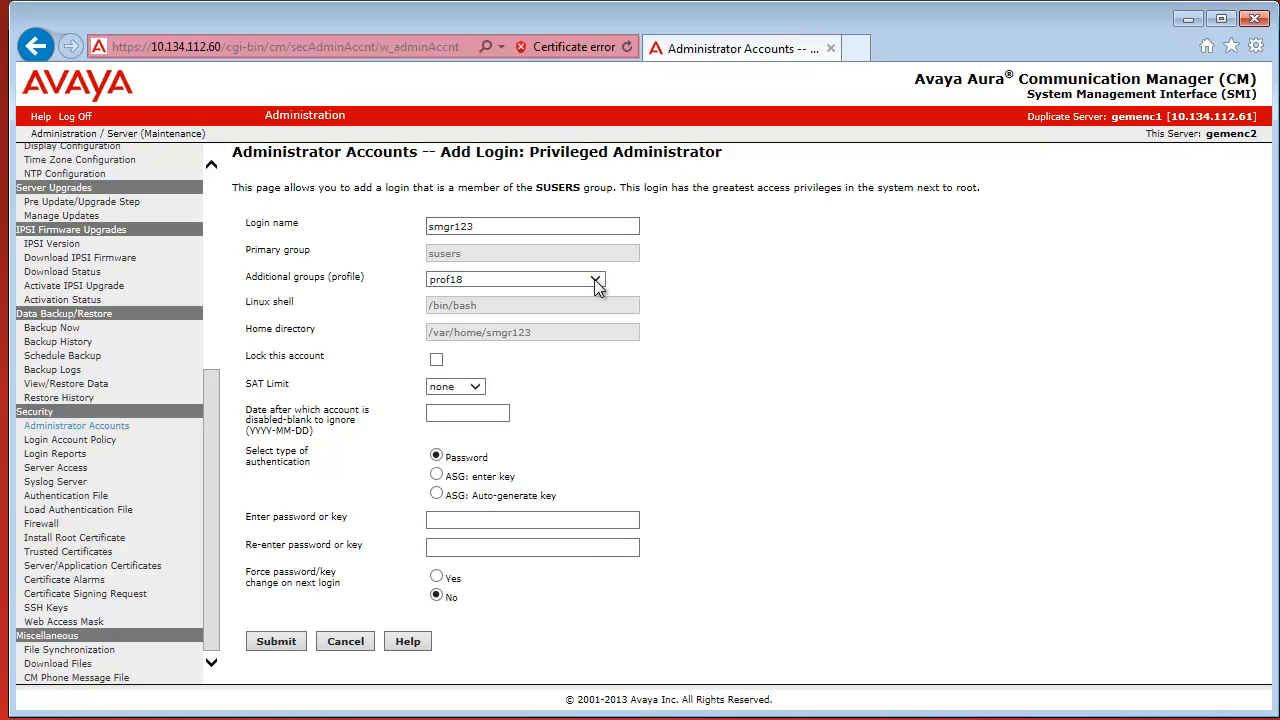
left_click(596, 280)
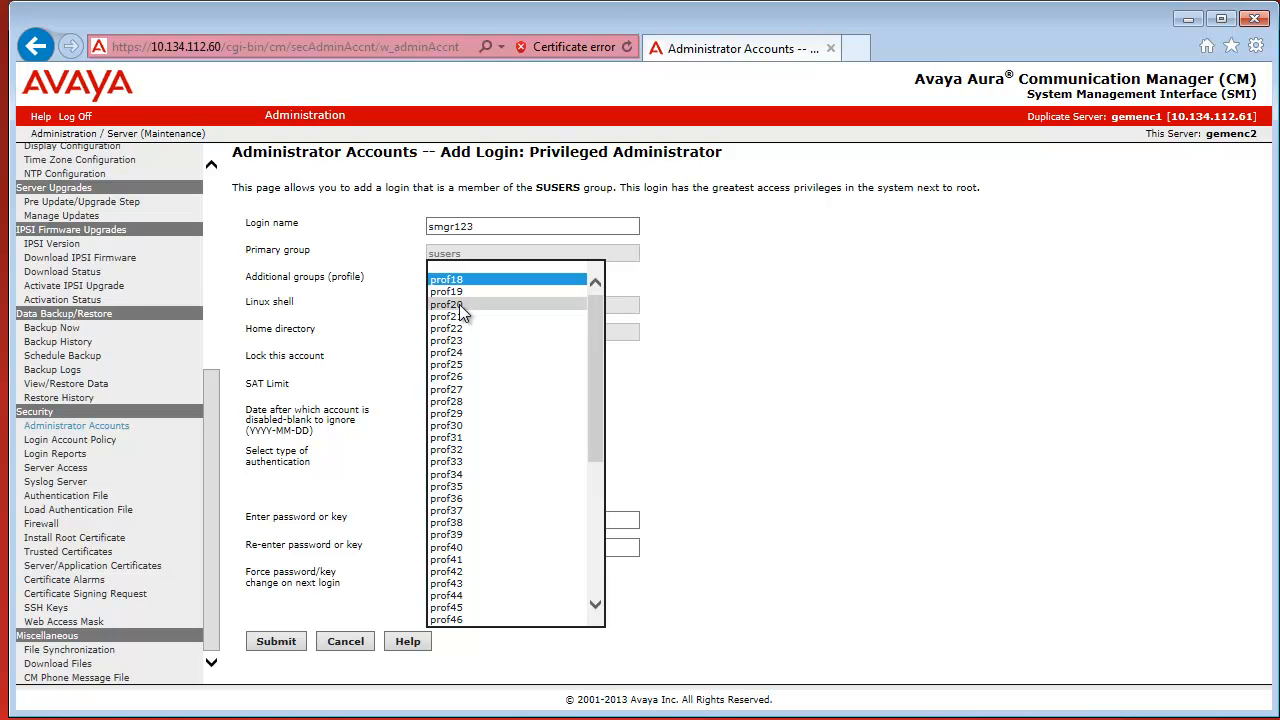
left_click(446, 304)
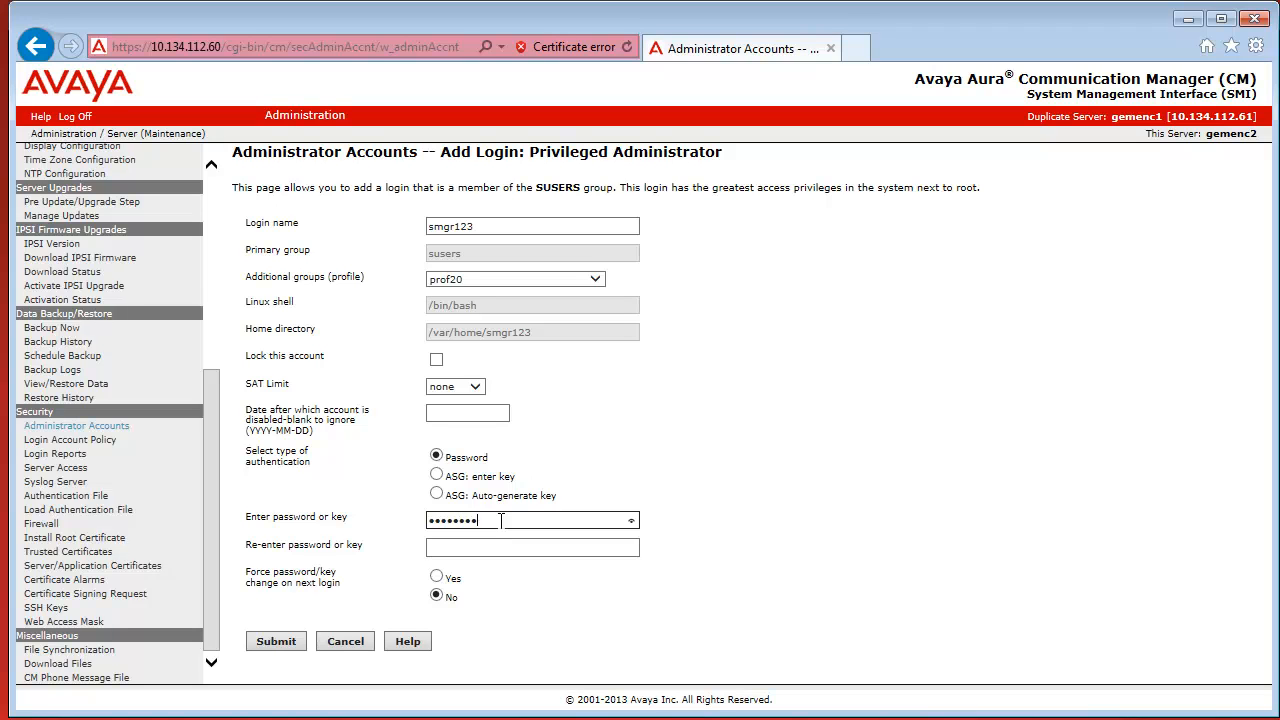
type("•")
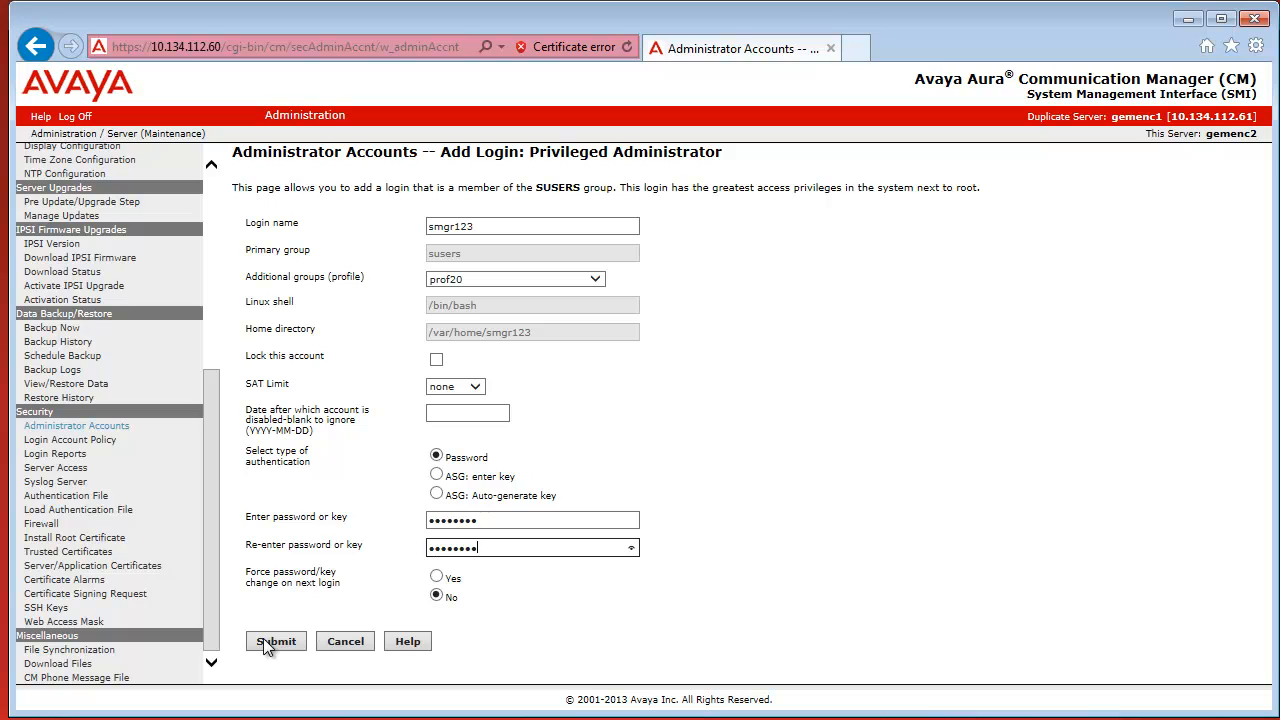
left_click(276, 640)
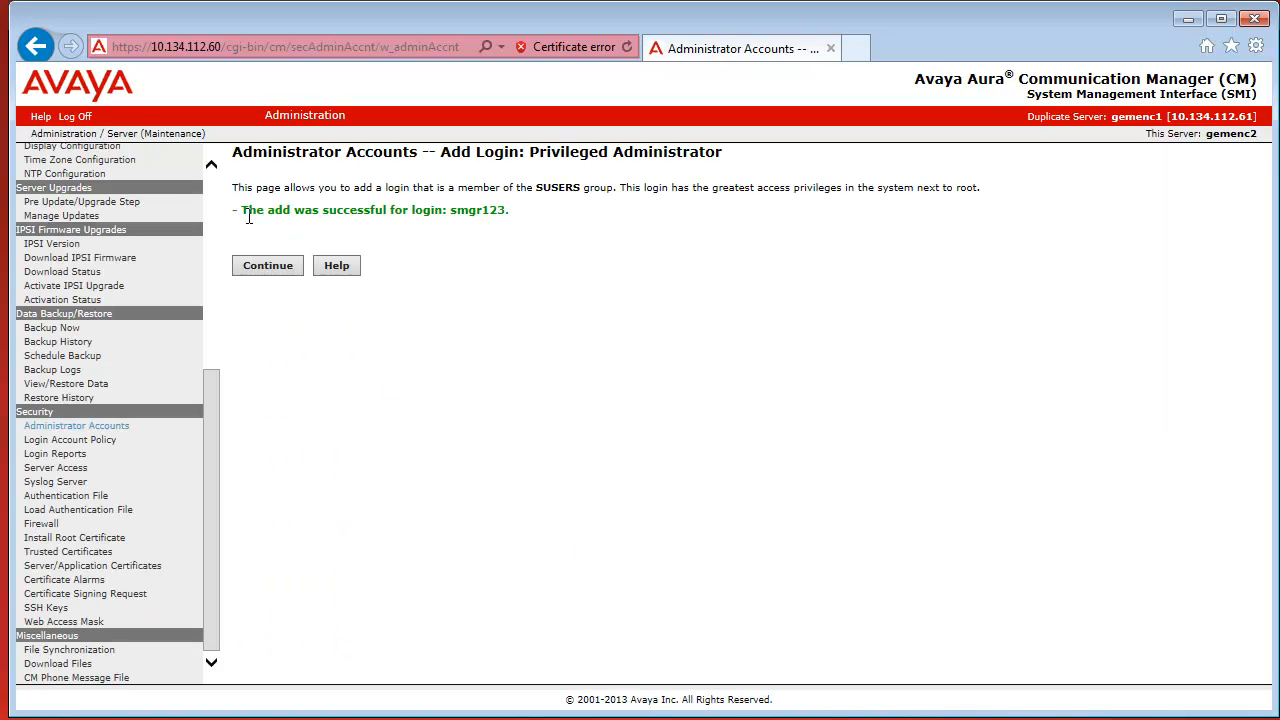
Acknowledge the 'add was successful' message with Continue, returning to Administrator Accounts
left_click_drag(240, 210, 508, 210)
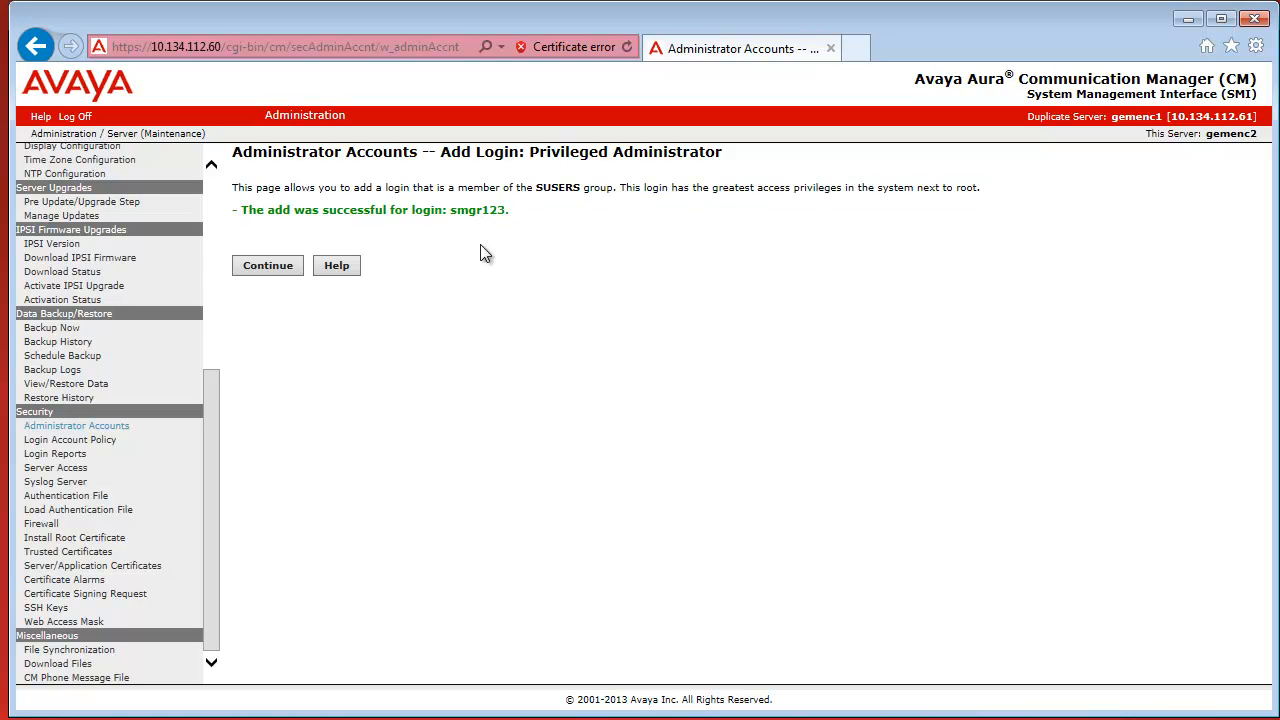
mouse_move(490, 262)
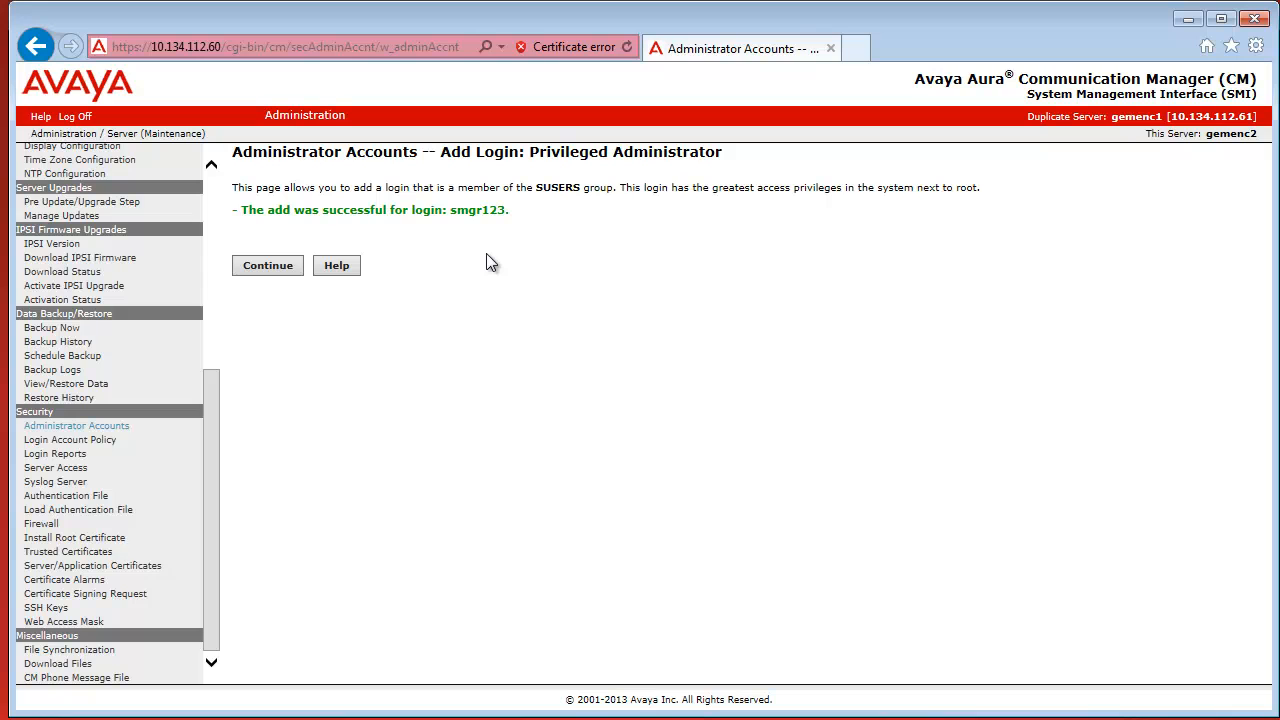
mouse_move(440, 302)
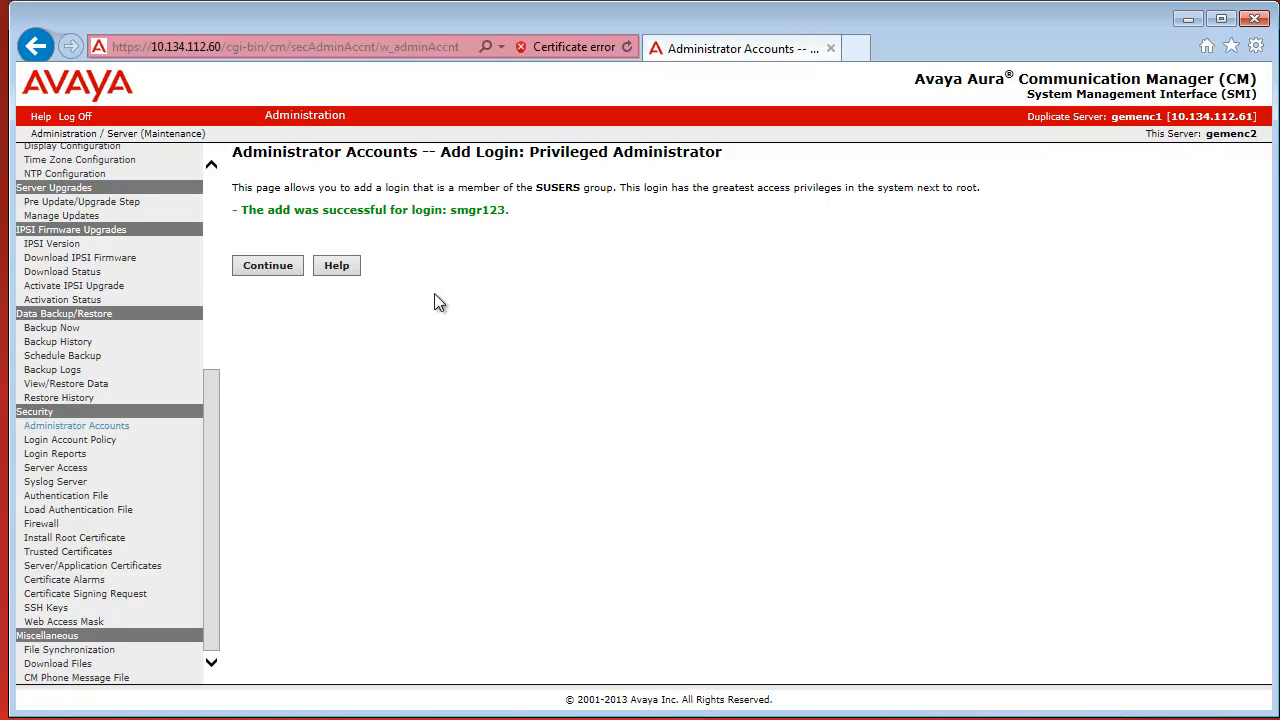
mouse_move(210, 500)
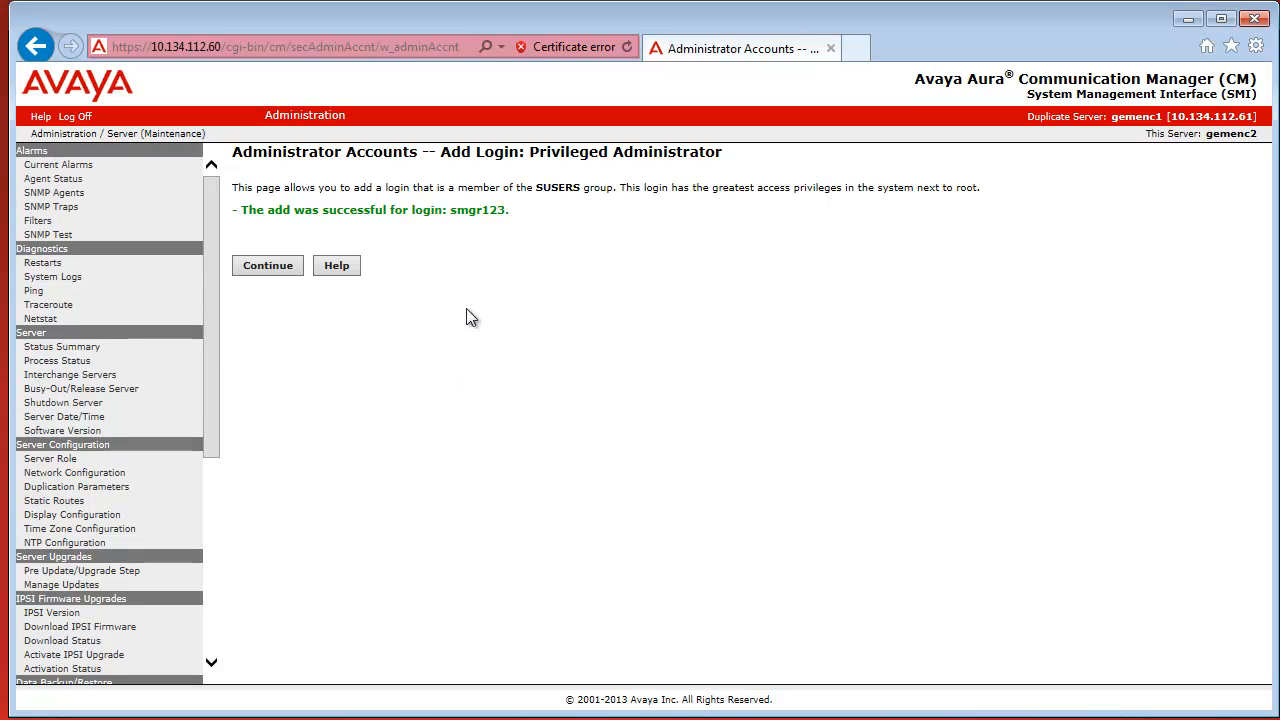
mouse_move(490, 244)
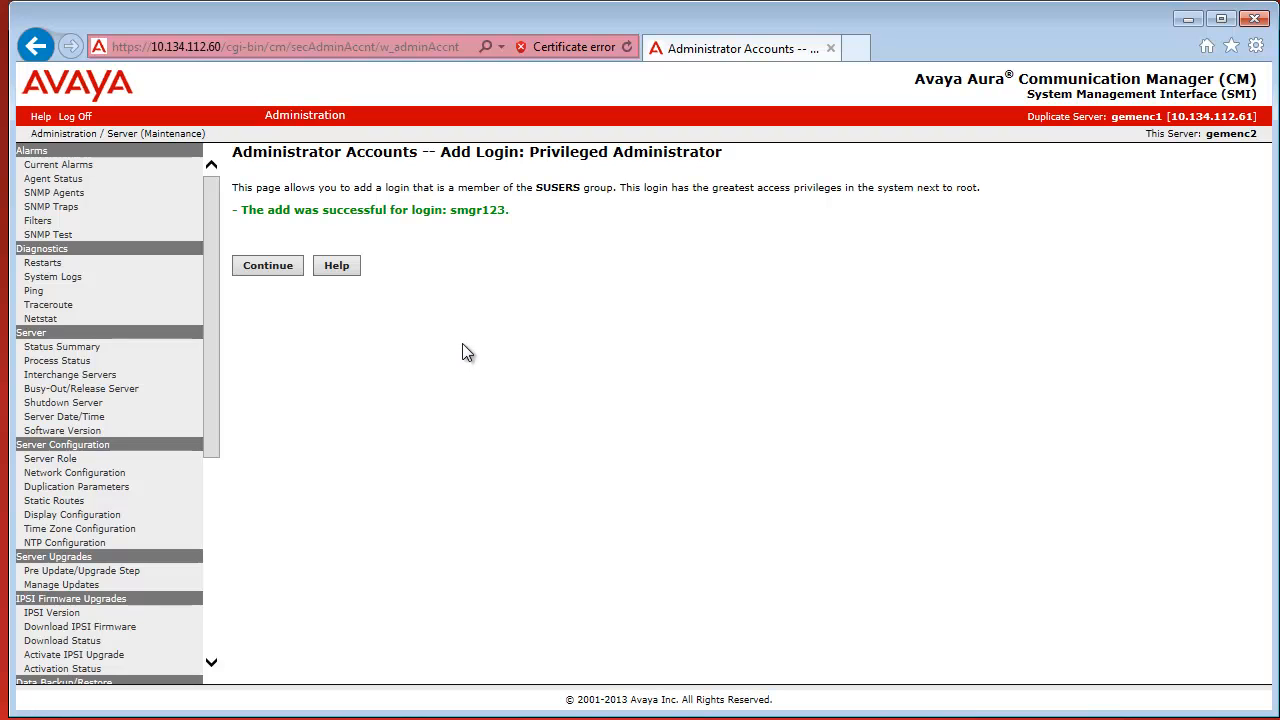
mouse_move(196, 244)
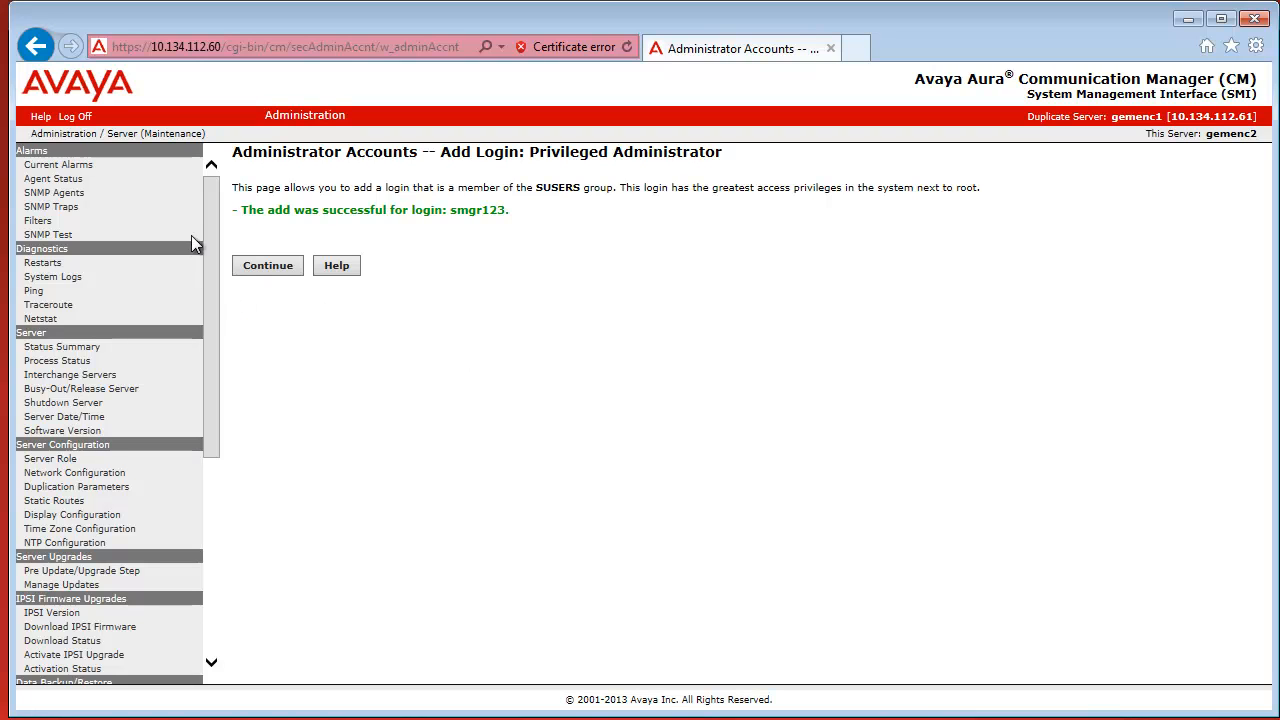
mouse_move(220, 208)
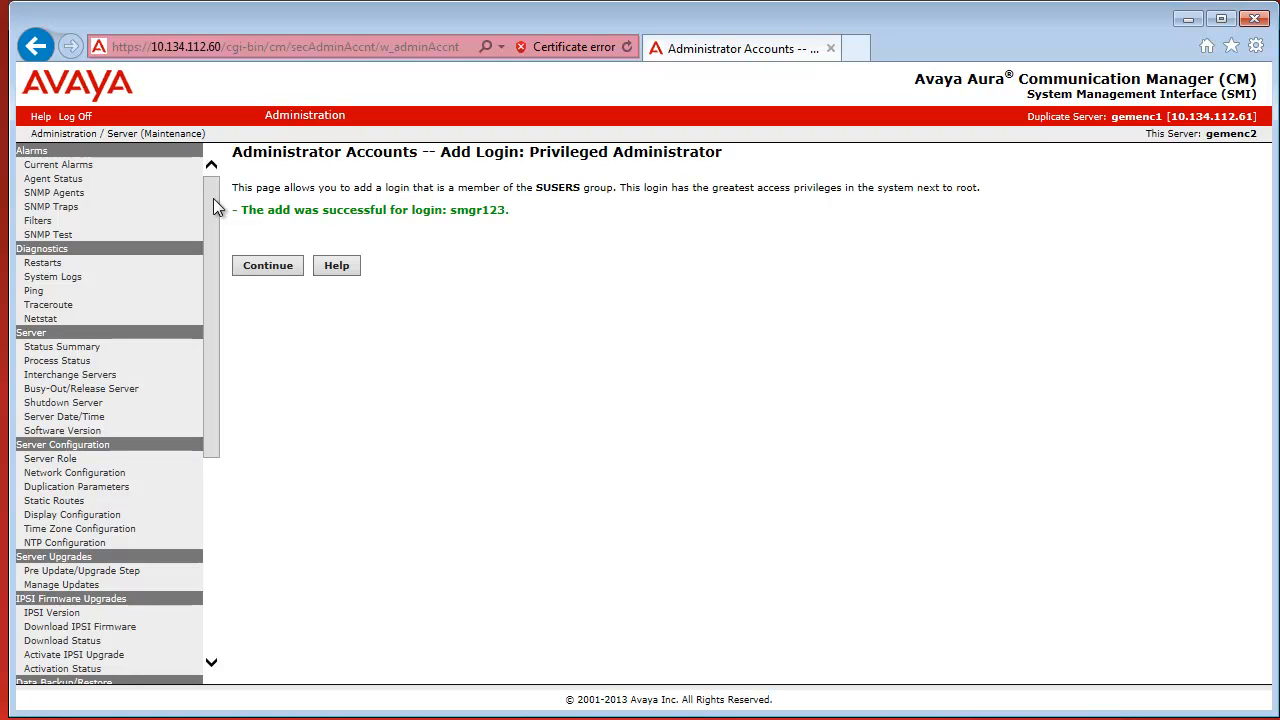
mouse_move(620, 338)
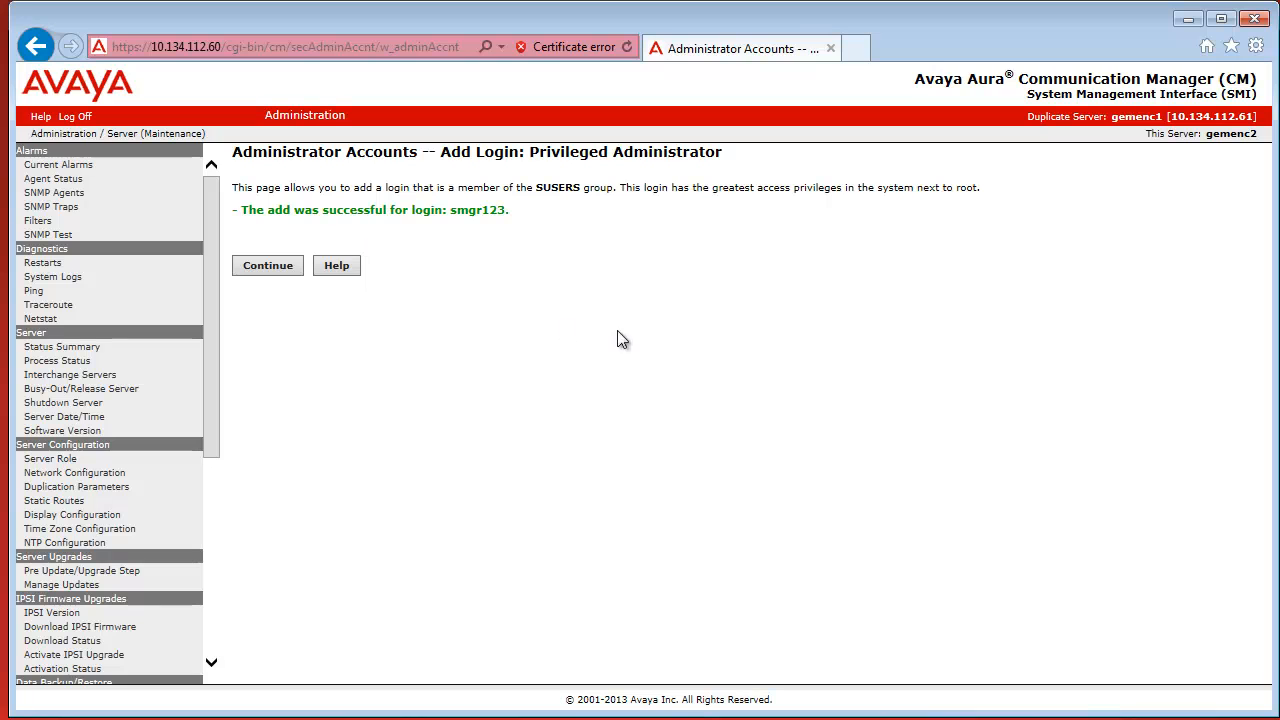
mouse_move(520, 344)
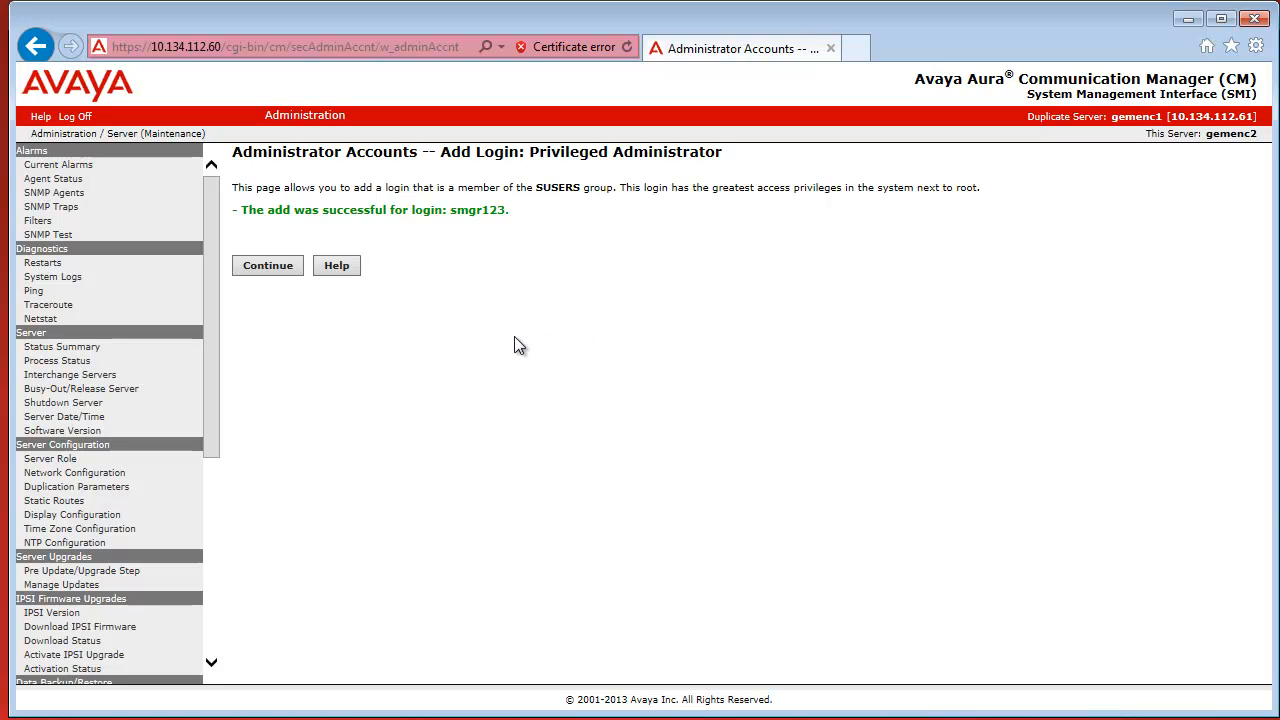
left_click(268, 264)
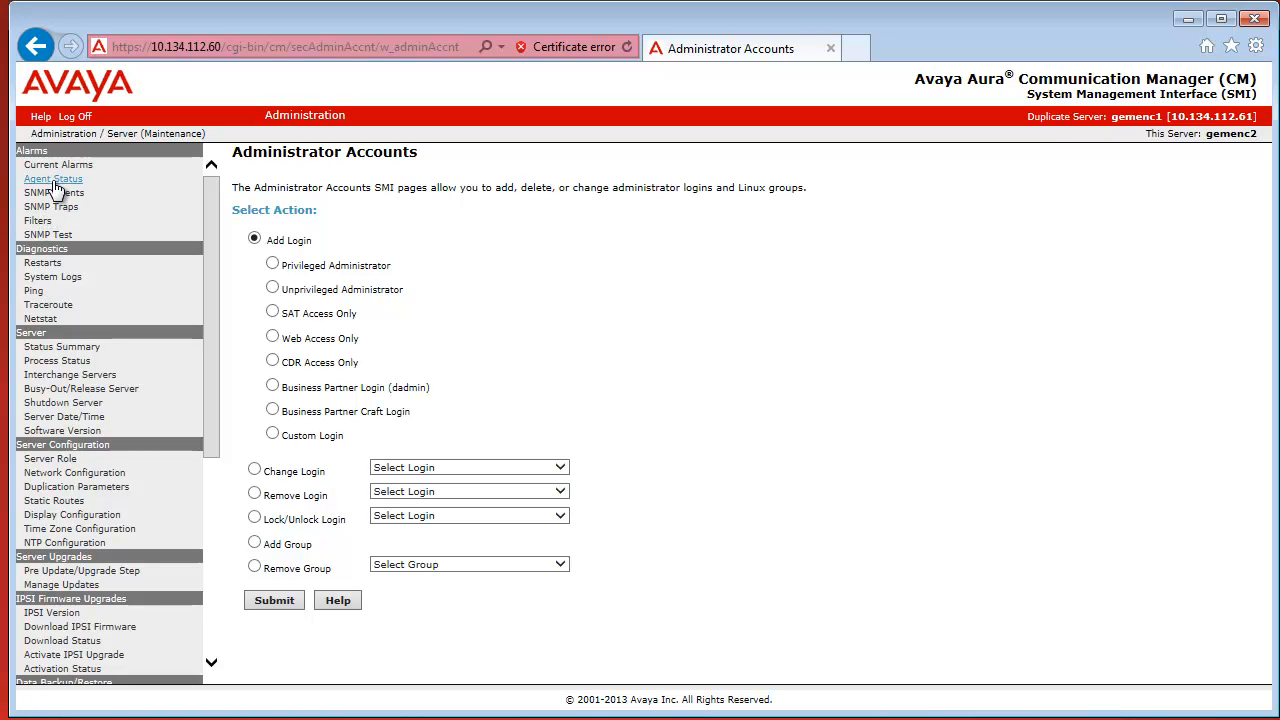
In SNMP Agents, allow SNMP access from Any IP address
left_click(52, 192)
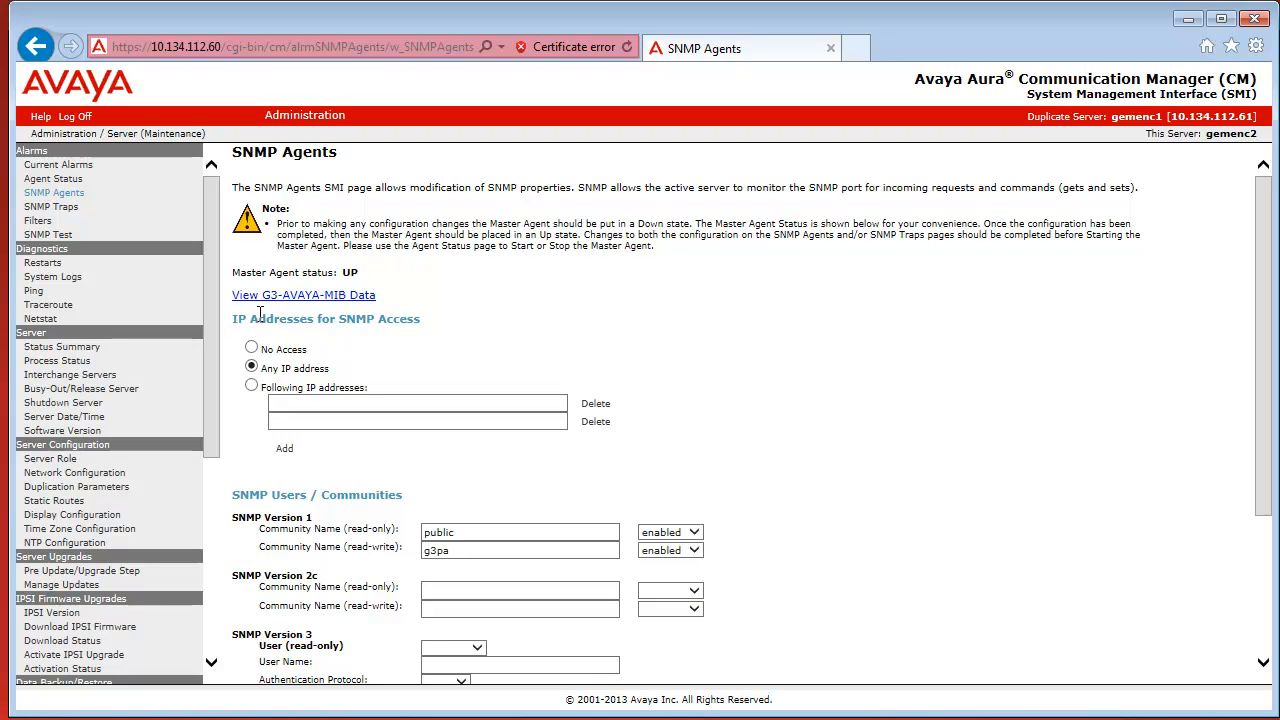
mouse_move(404, 322)
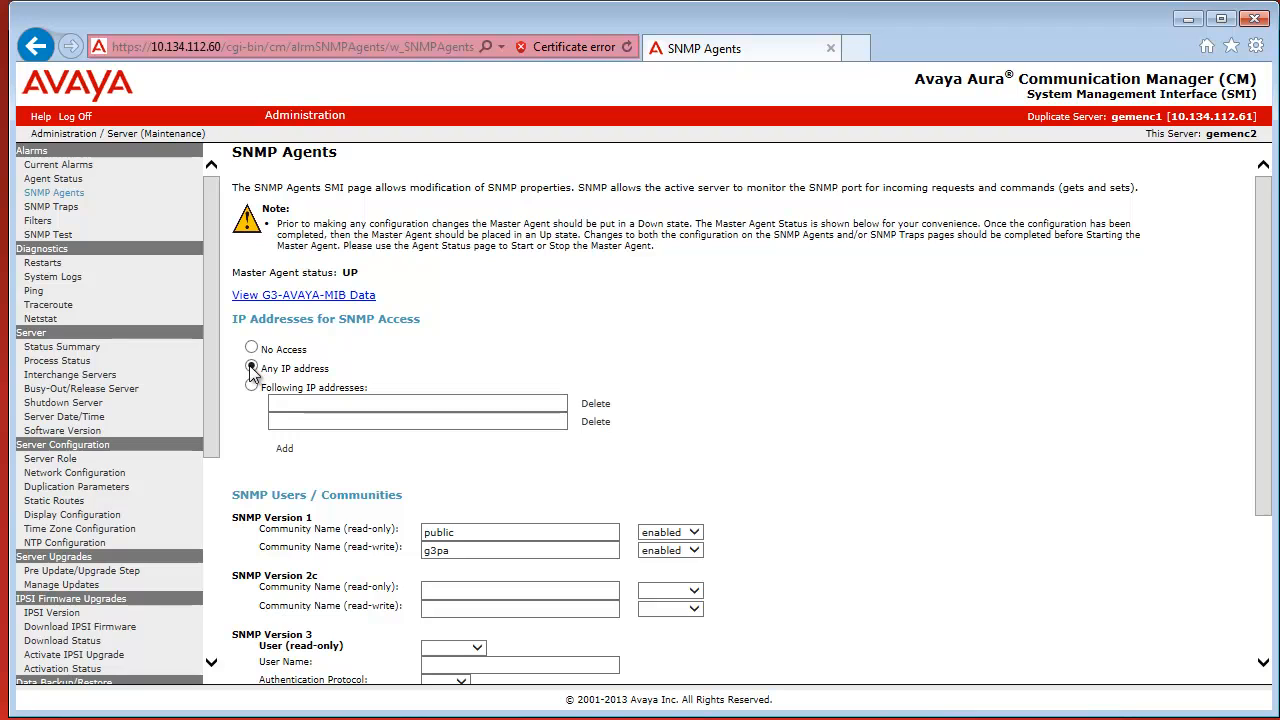
left_click(252, 368)
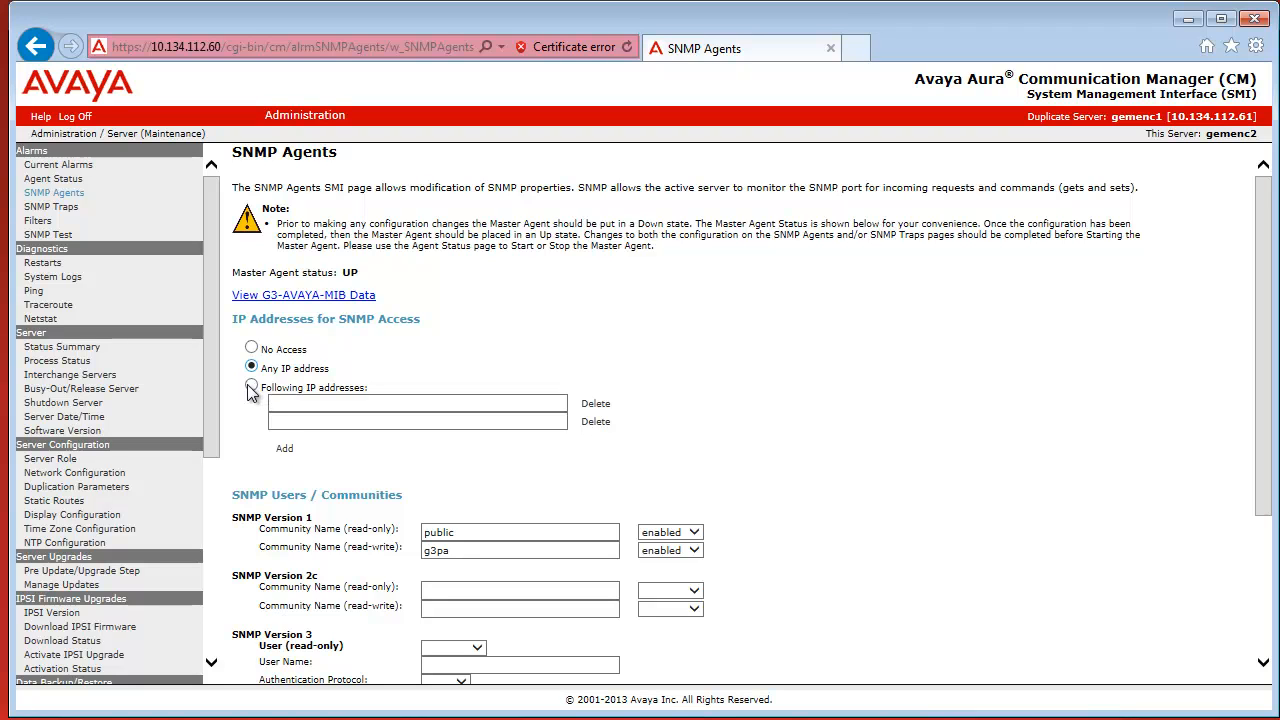
mouse_move(252, 392)
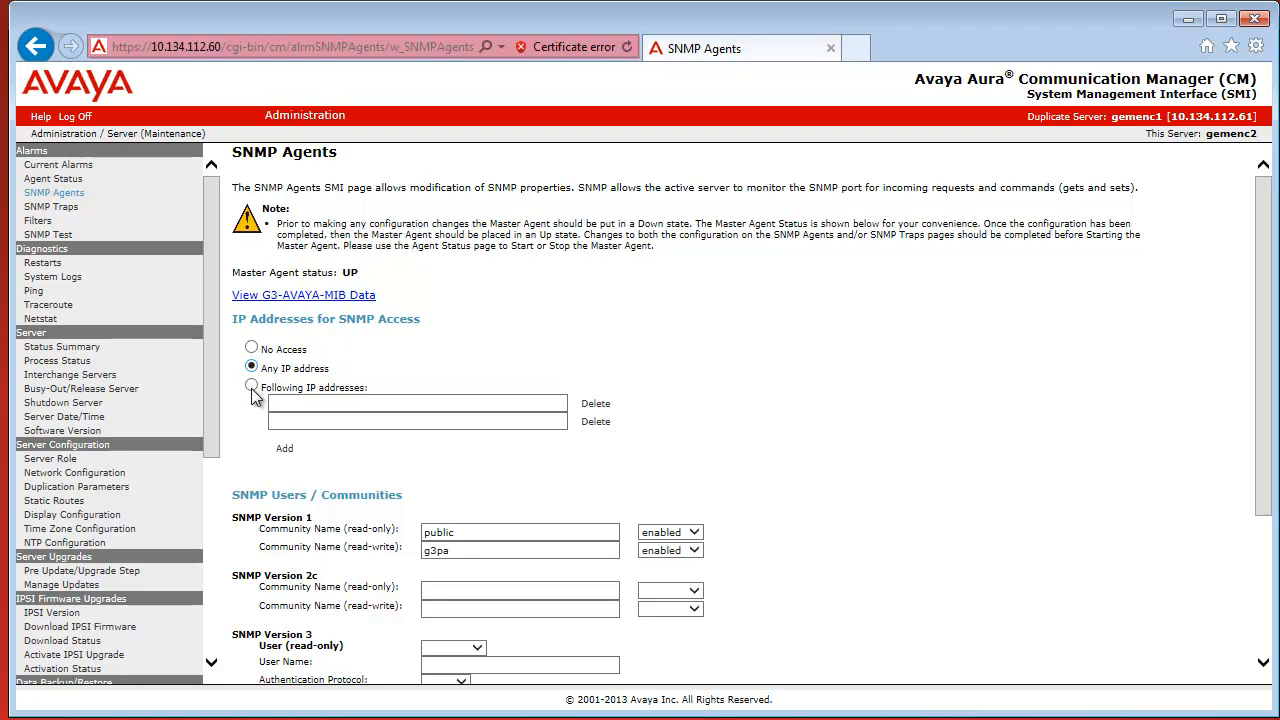
mouse_move(258, 418)
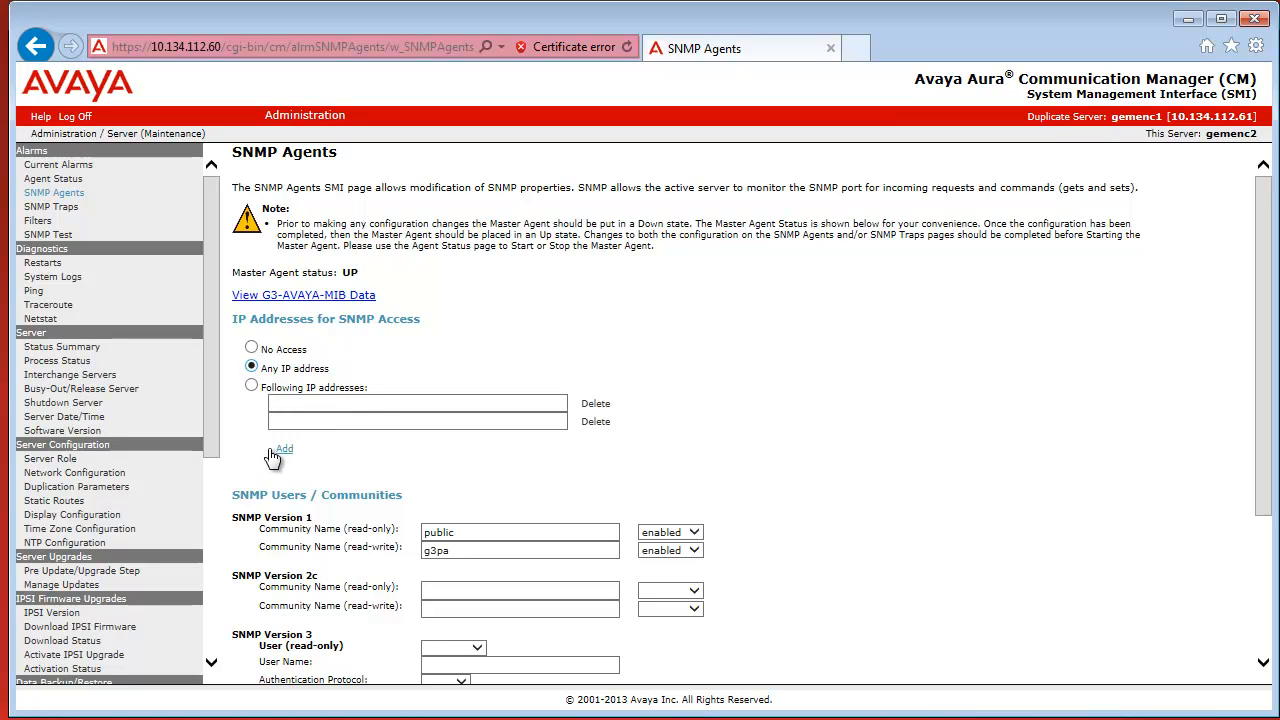
scroll("down", 3)
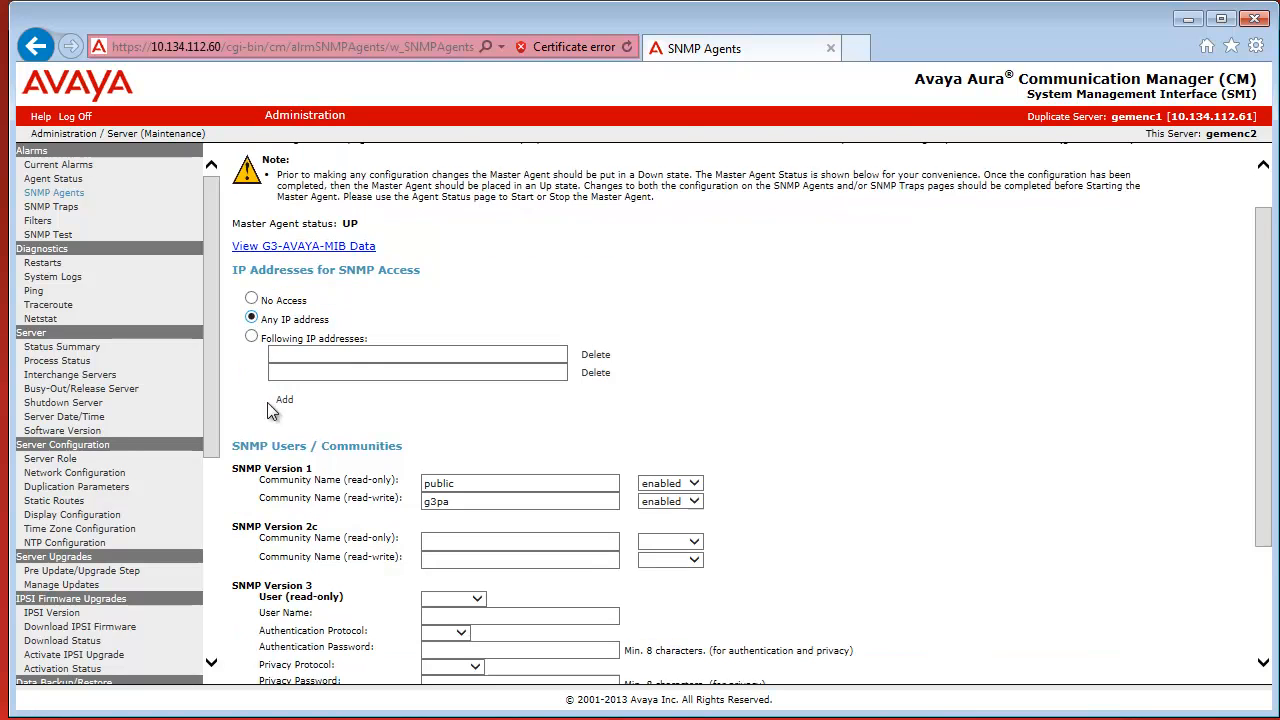
scroll("down", 3)
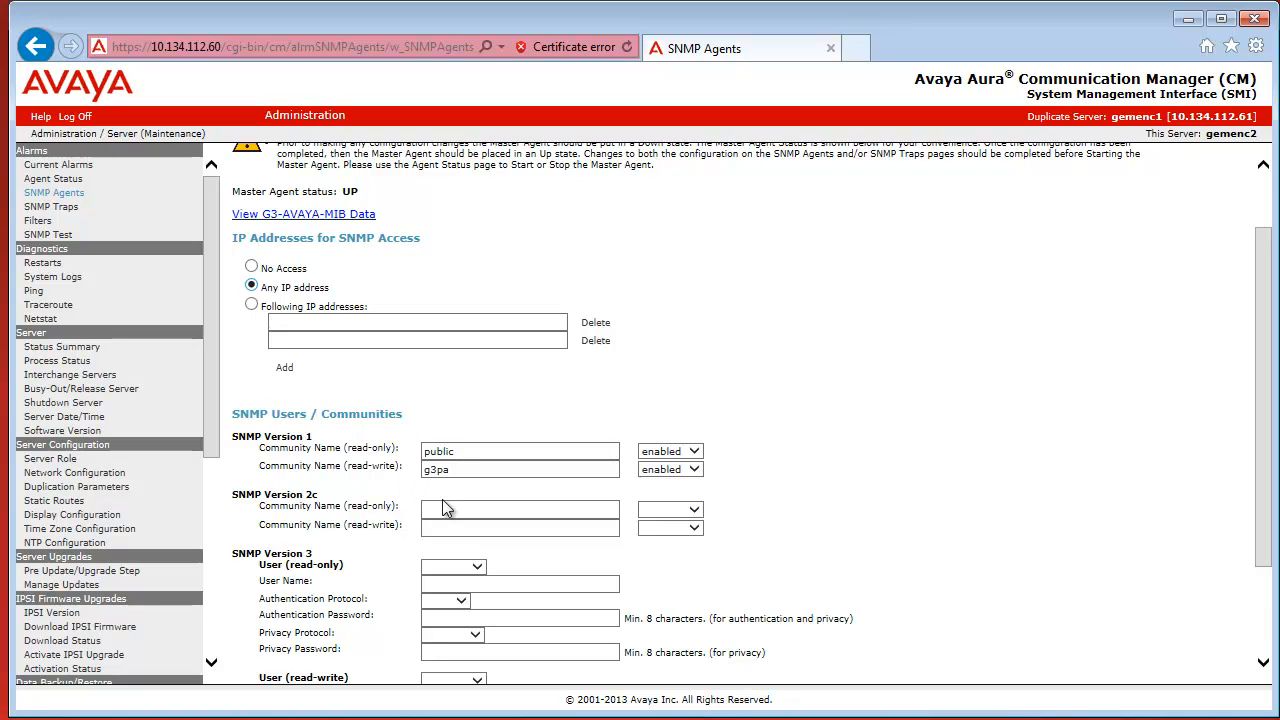
mouse_move(364, 458)
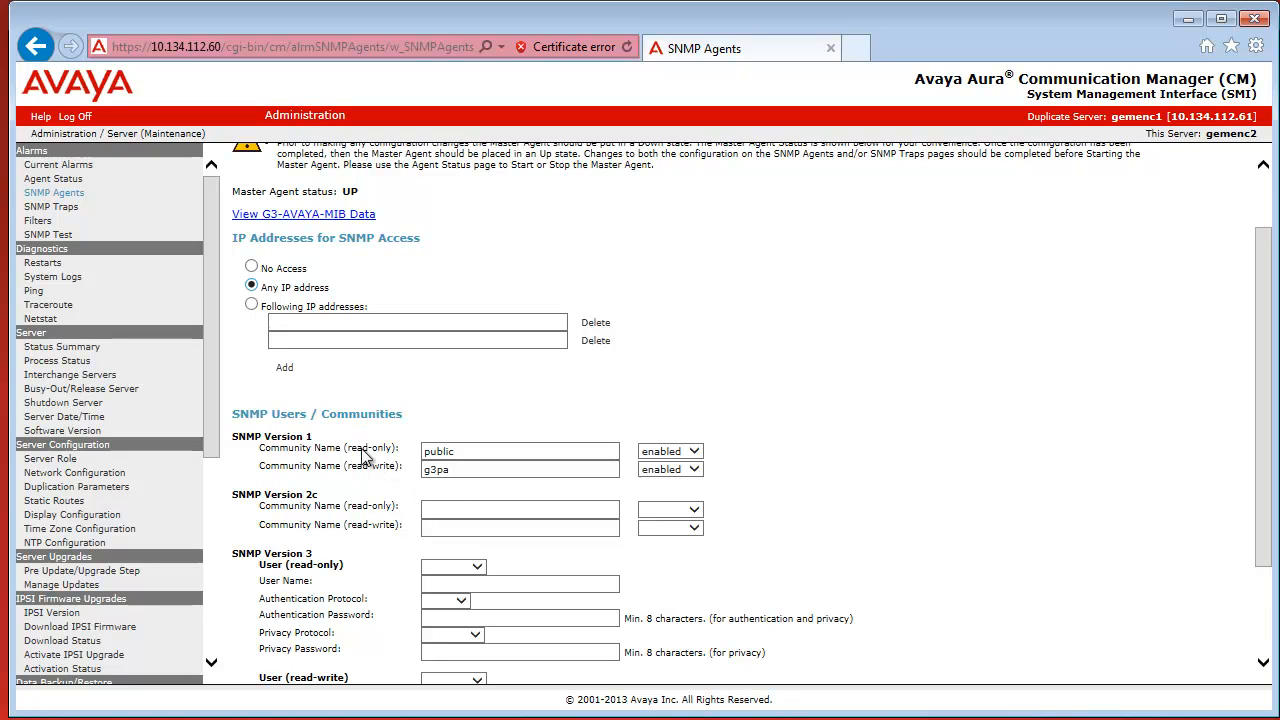
mouse_move(390, 460)
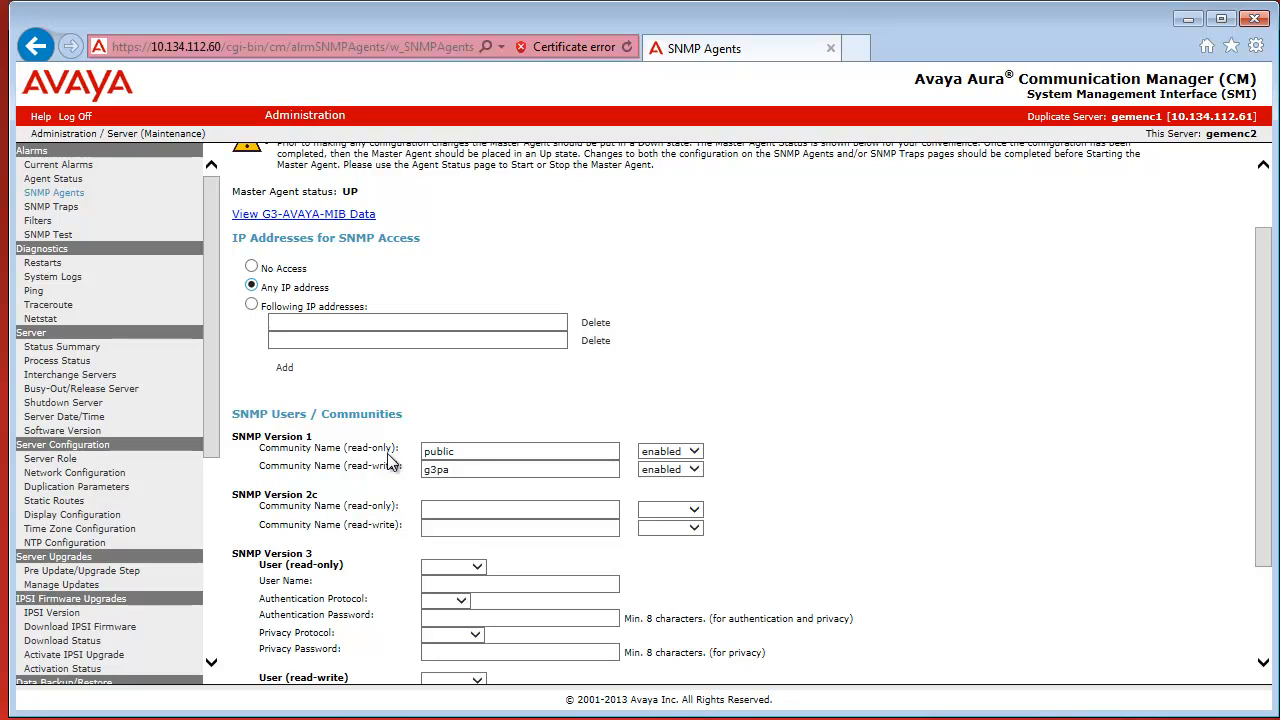
Keep the version 1 read-only and read-write communities enabled and submit the settings
left_click(520, 452)
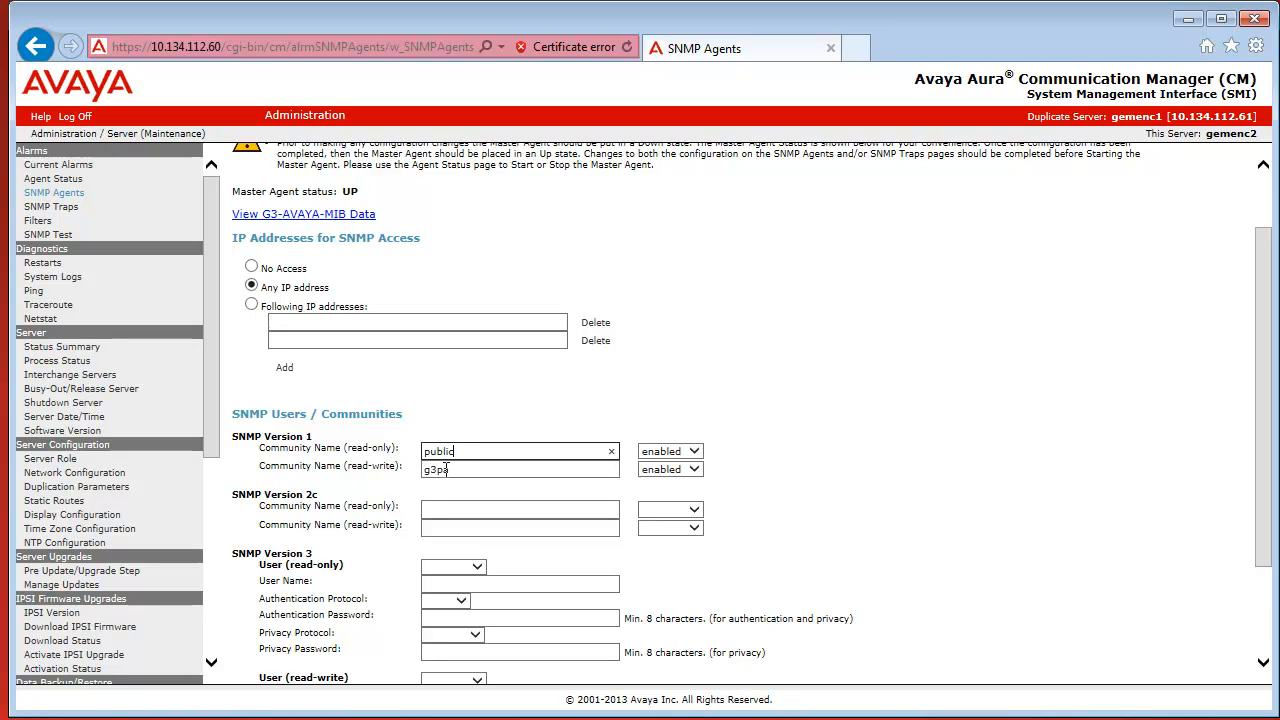
type("a")
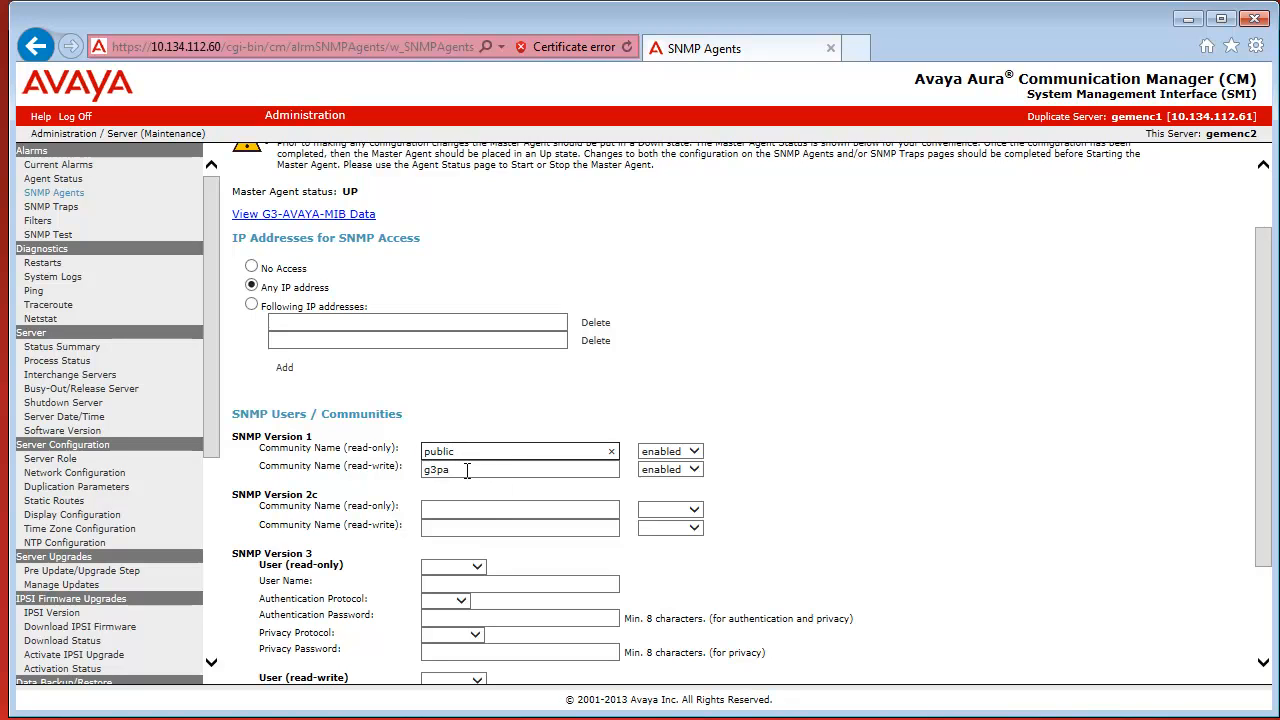
mouse_move(530, 470)
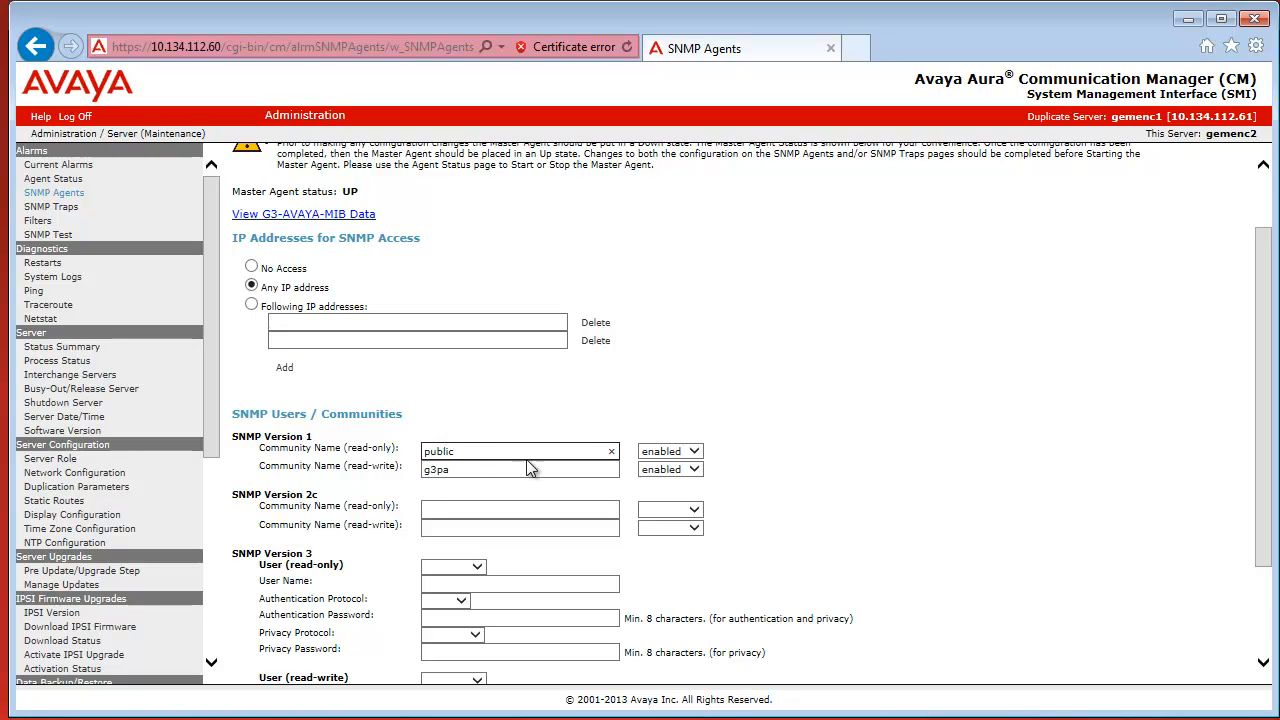
left_click(696, 452)
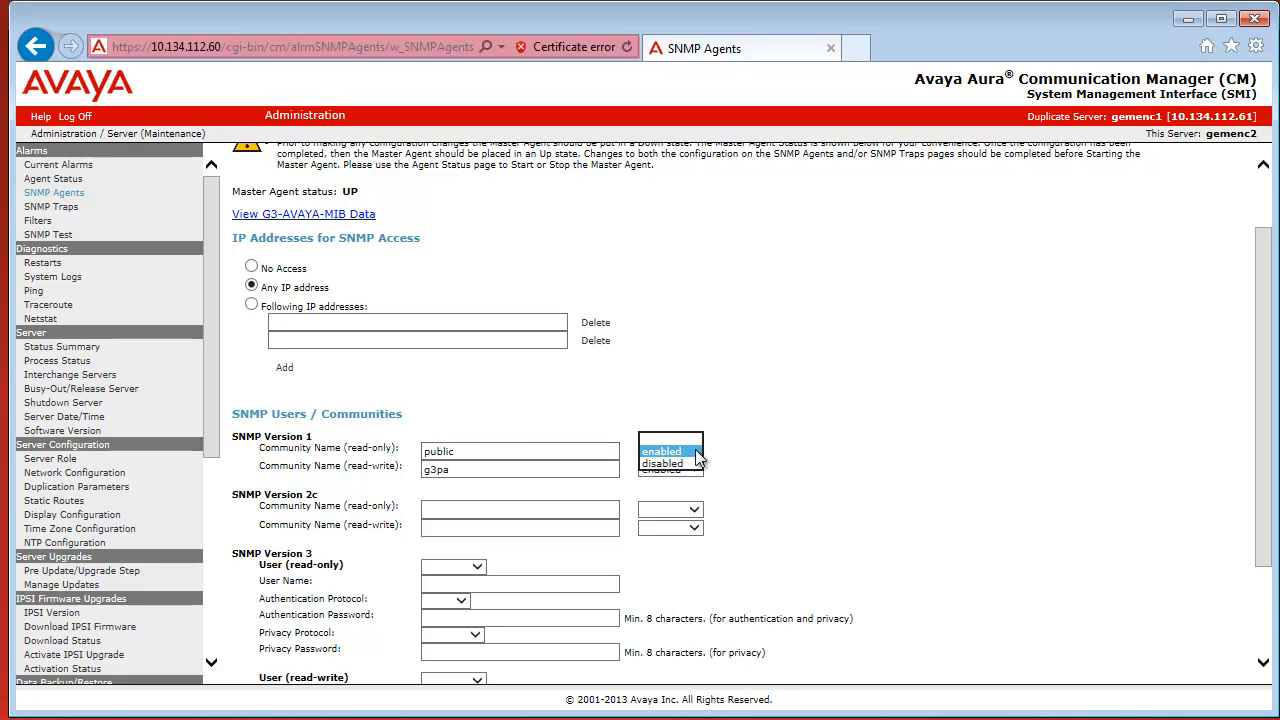
left_click(696, 468)
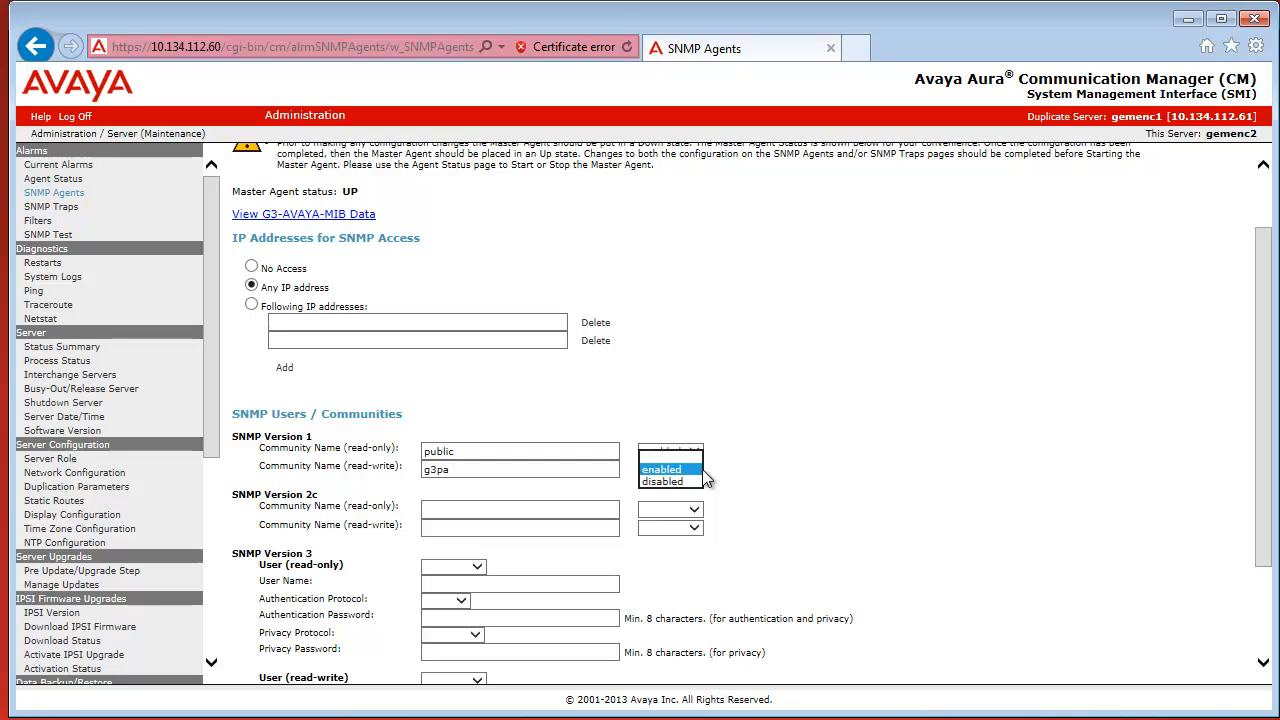
left_click(660, 468)
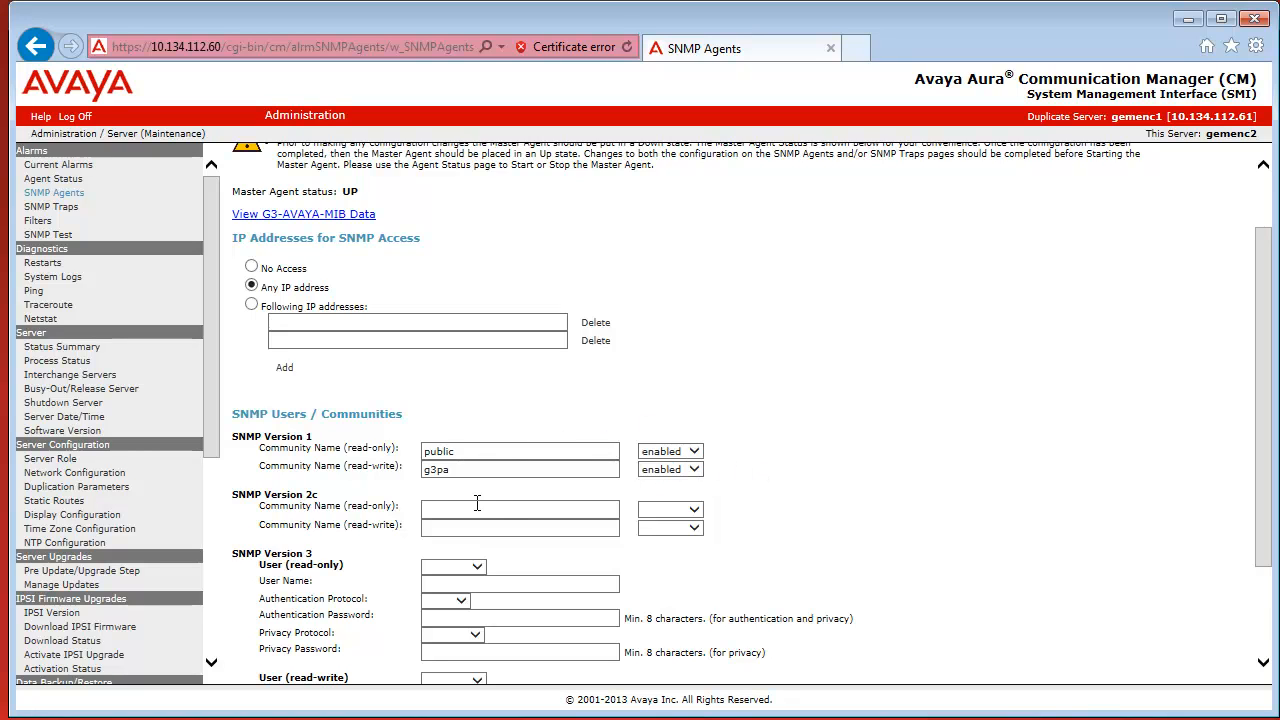
scroll("down", 3)
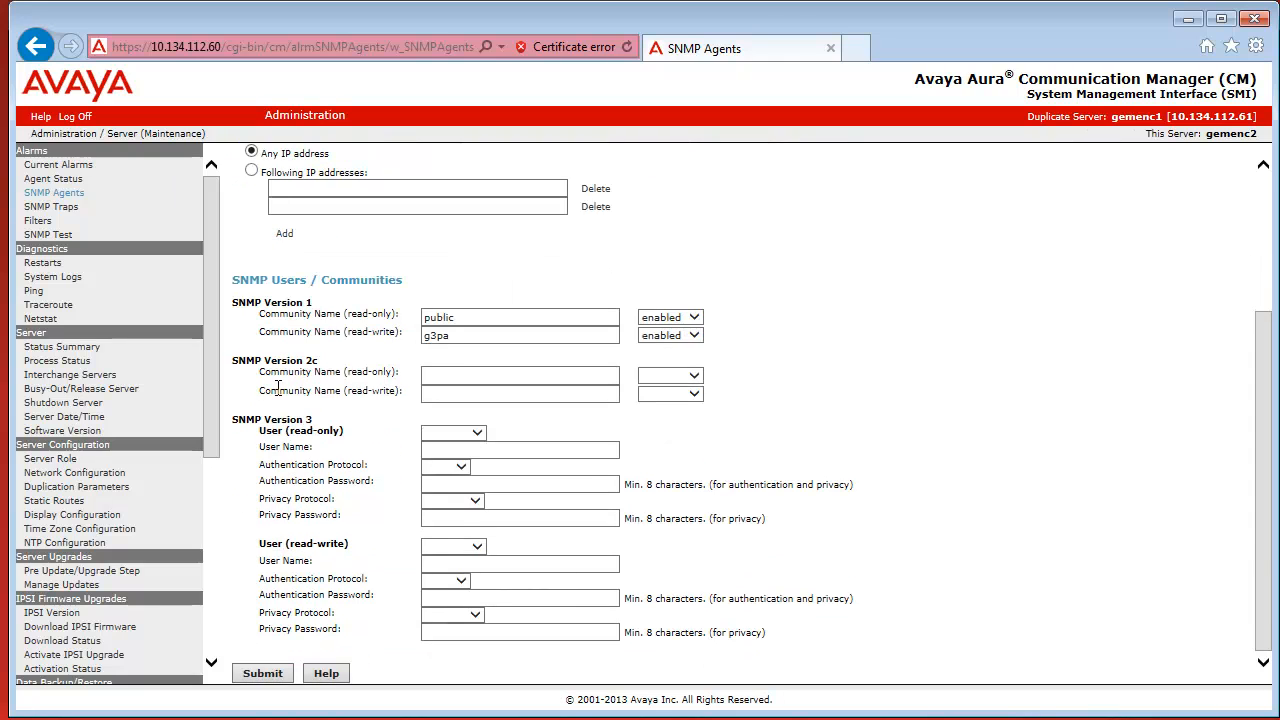
left_click(262, 672)
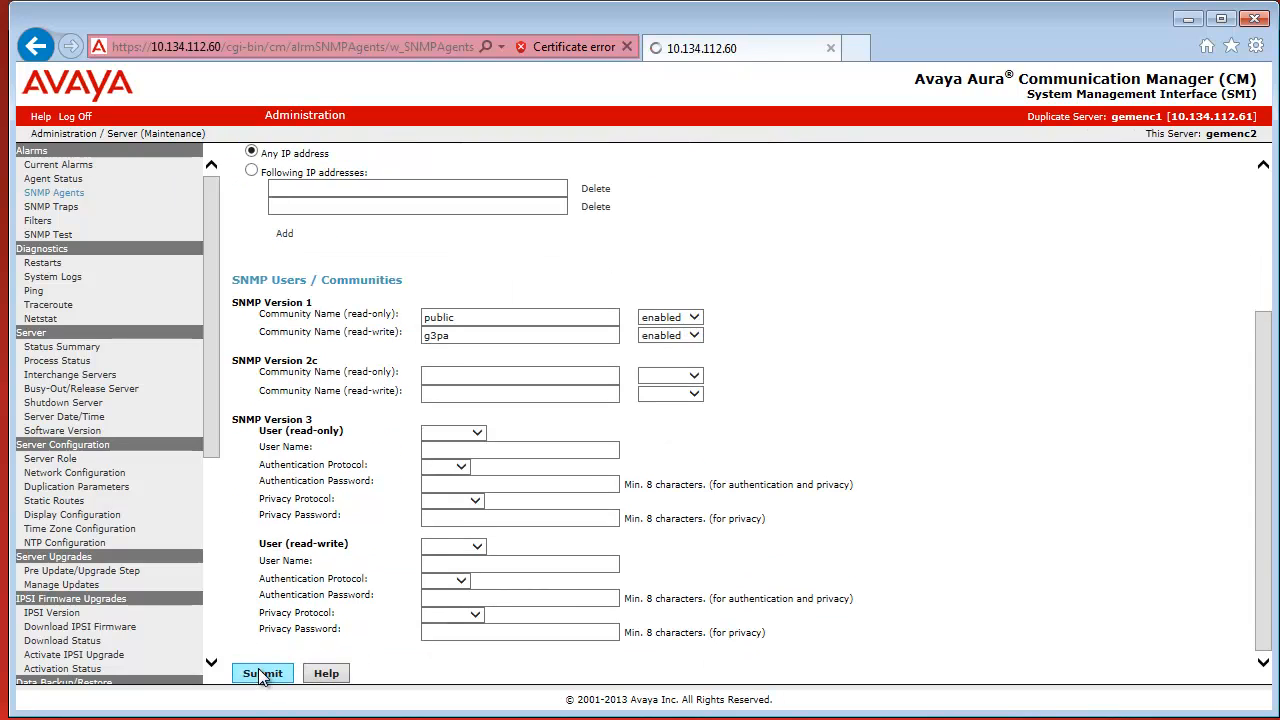
left_click(262, 672)
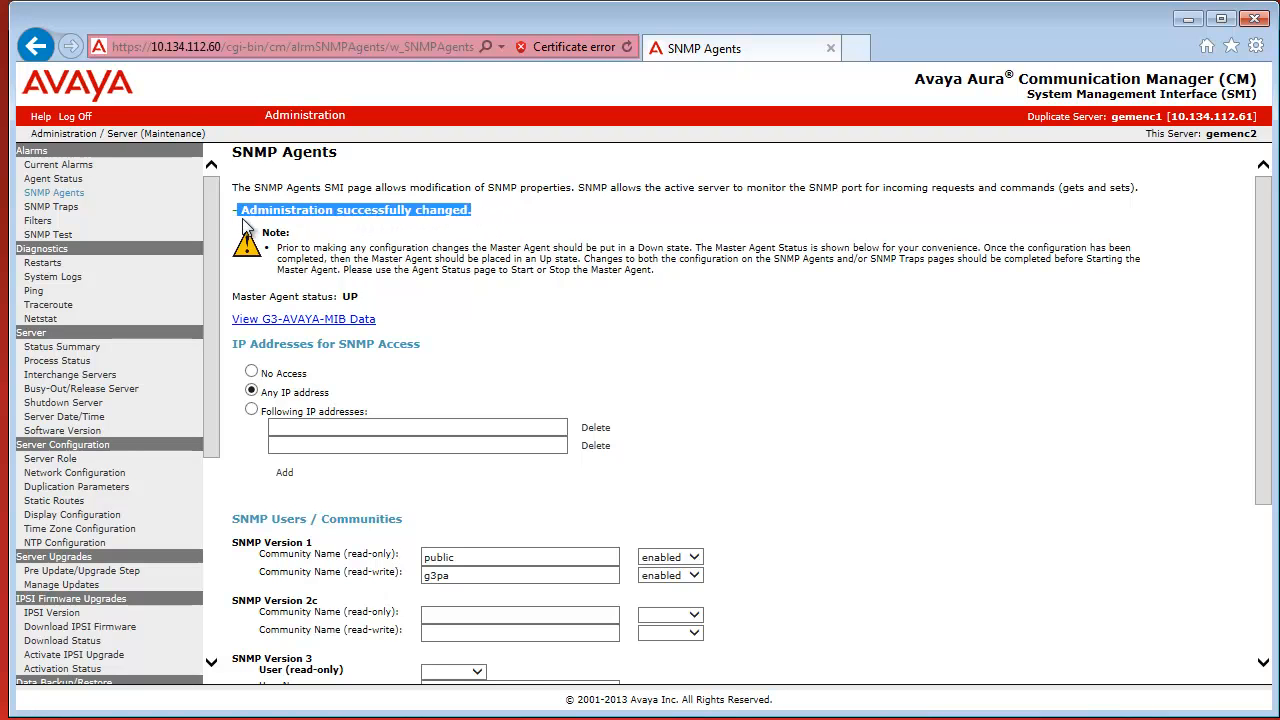
mouse_move(432, 232)
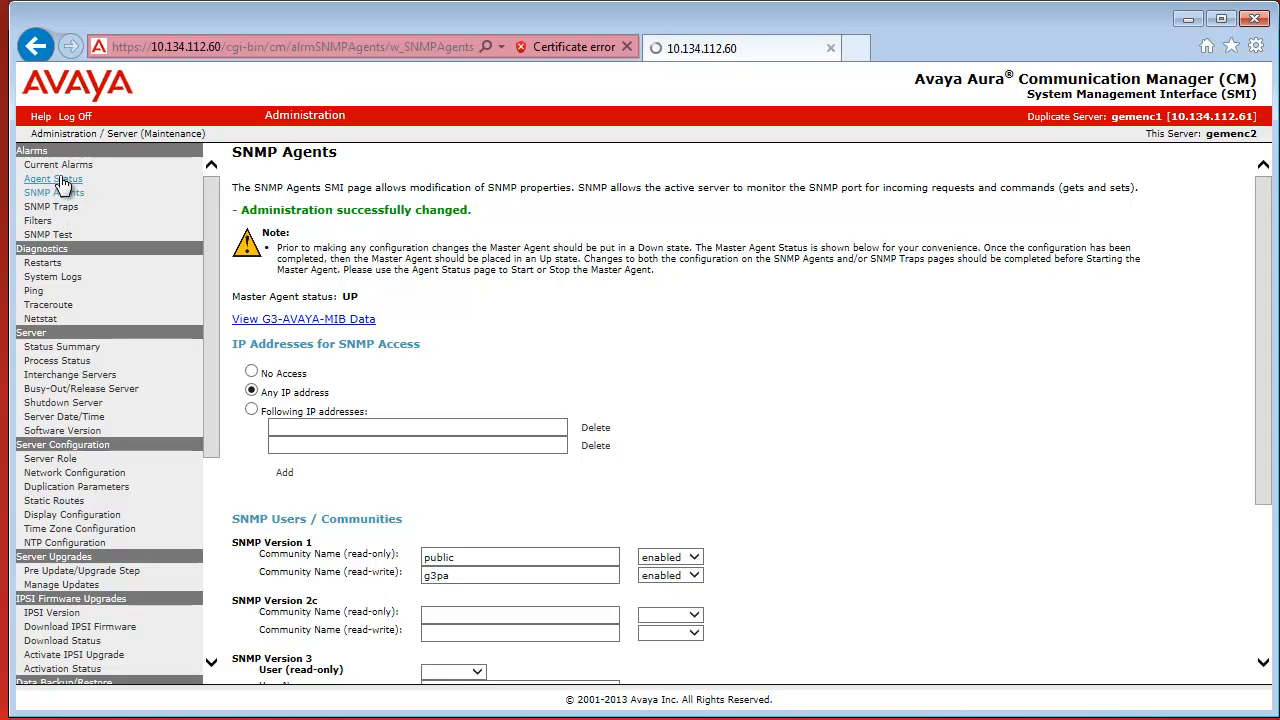
In Agent Status, stop and restart the SNMP master agent, then go to System Manager
left_click(52, 178)
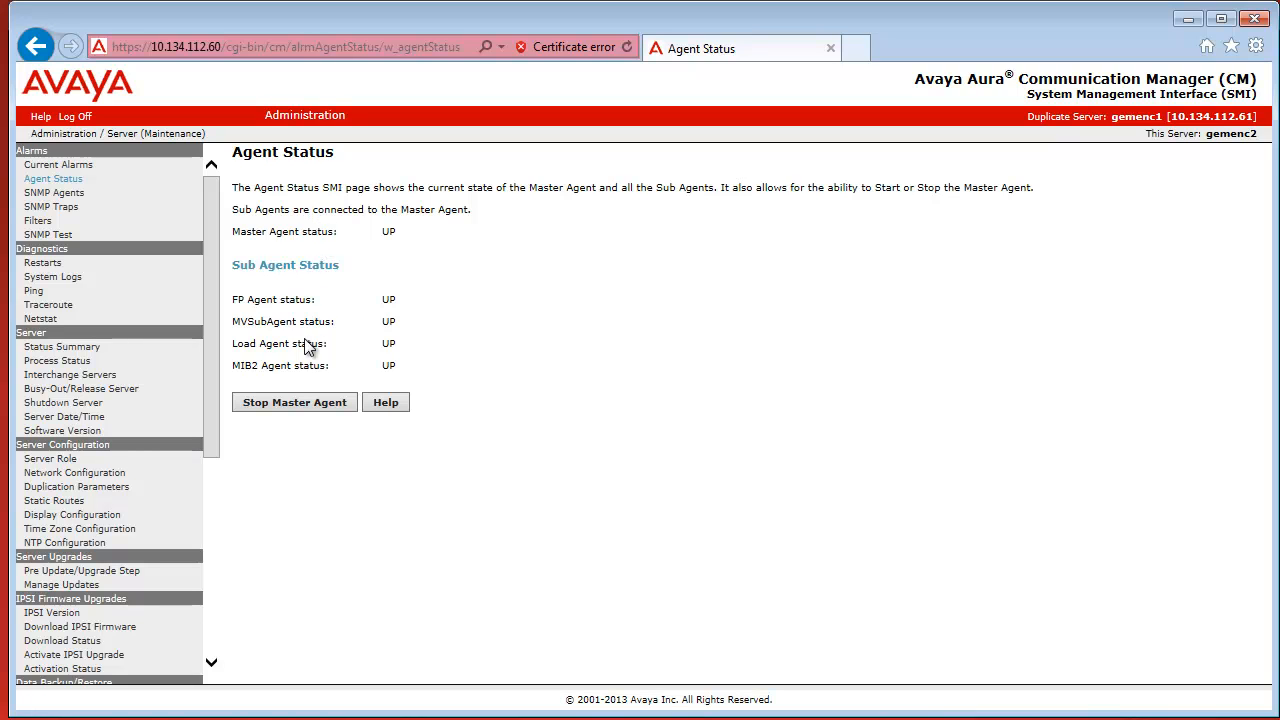
mouse_move(300, 410)
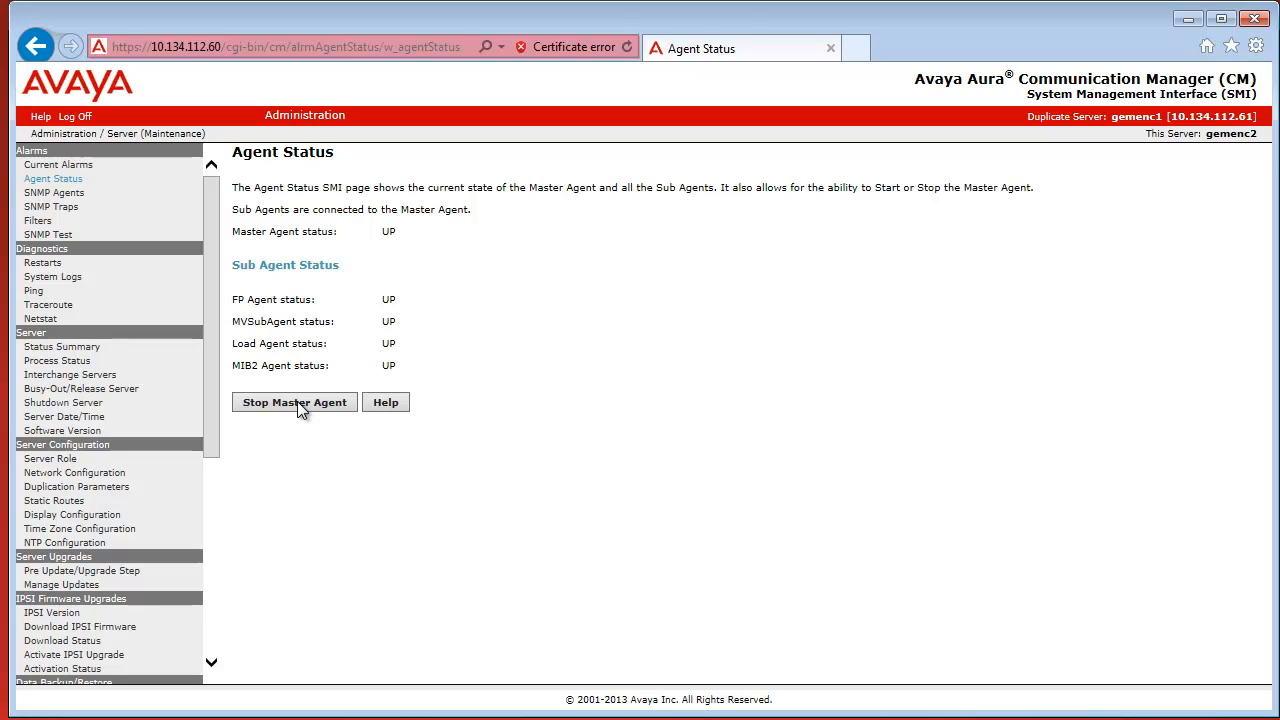
mouse_move(316, 412)
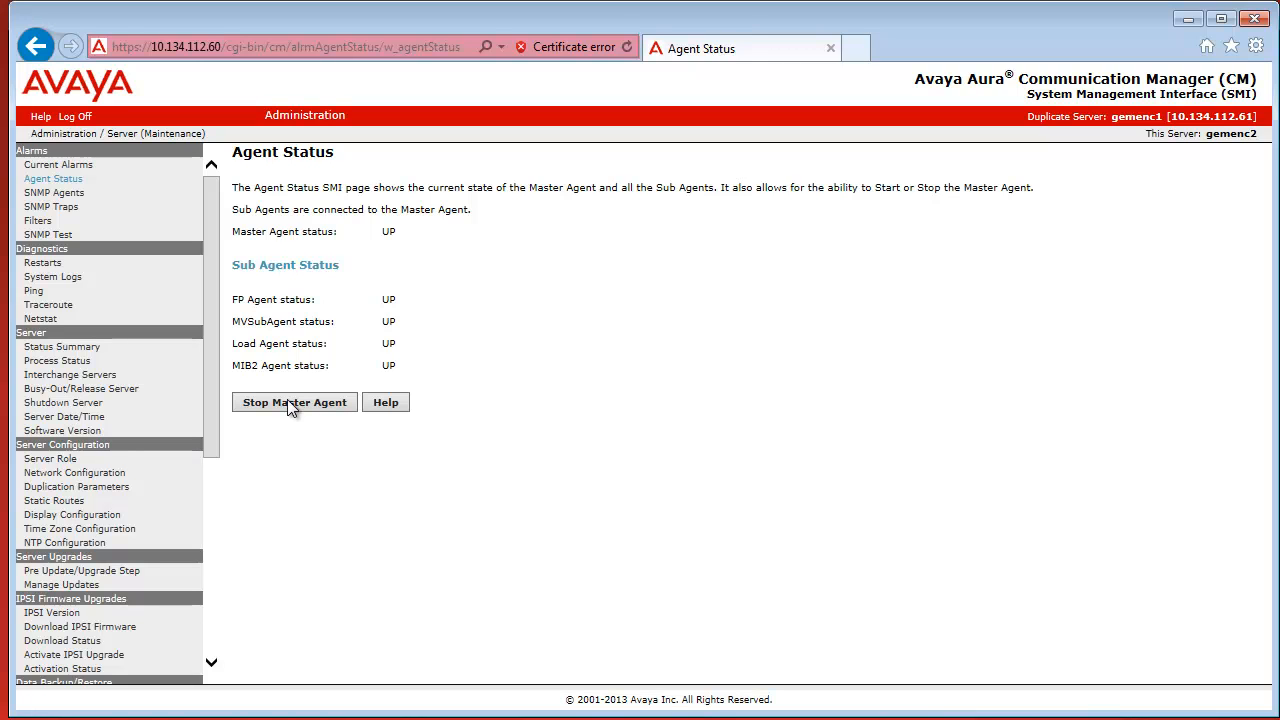
left_click(294, 400)
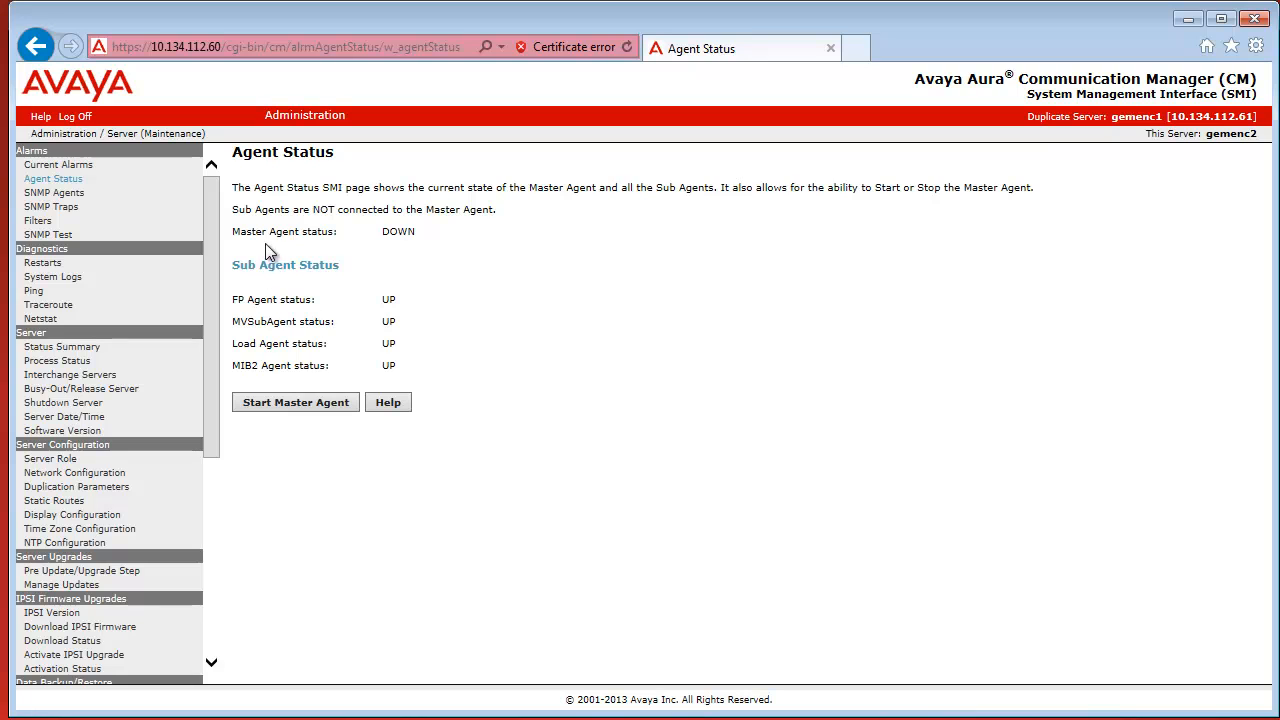
double_click(396, 232)
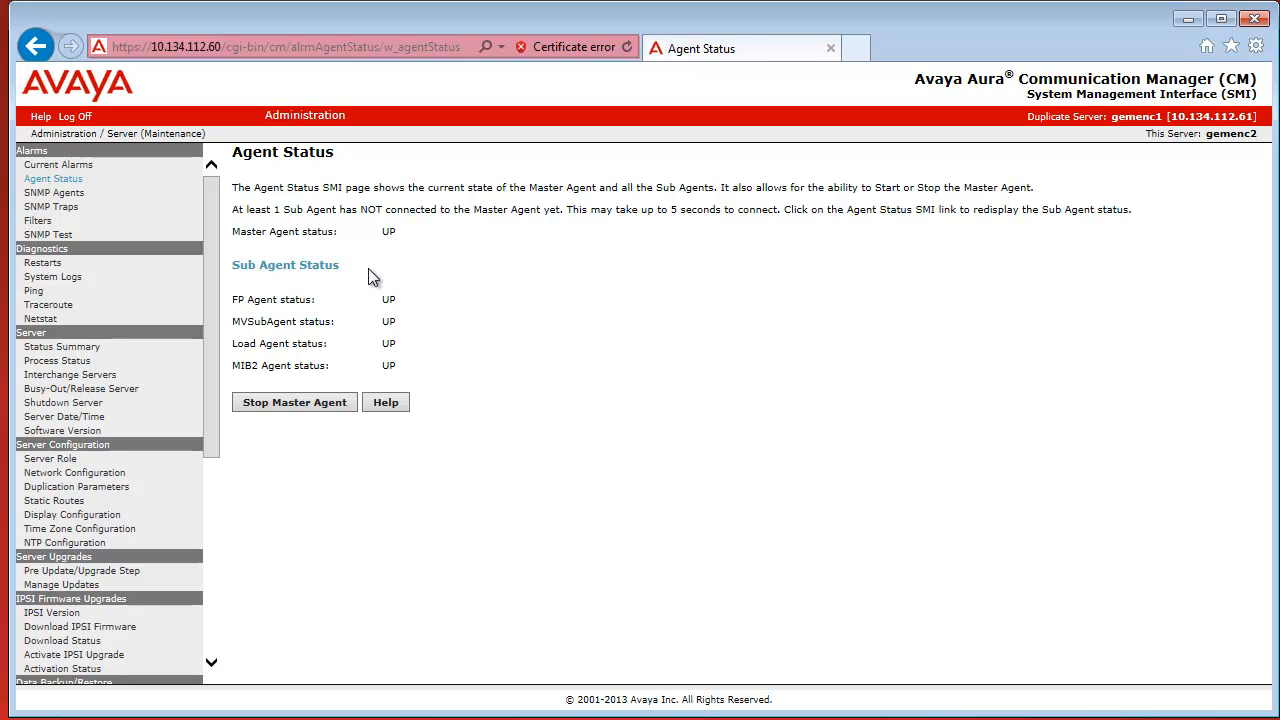
double_click(388, 232)
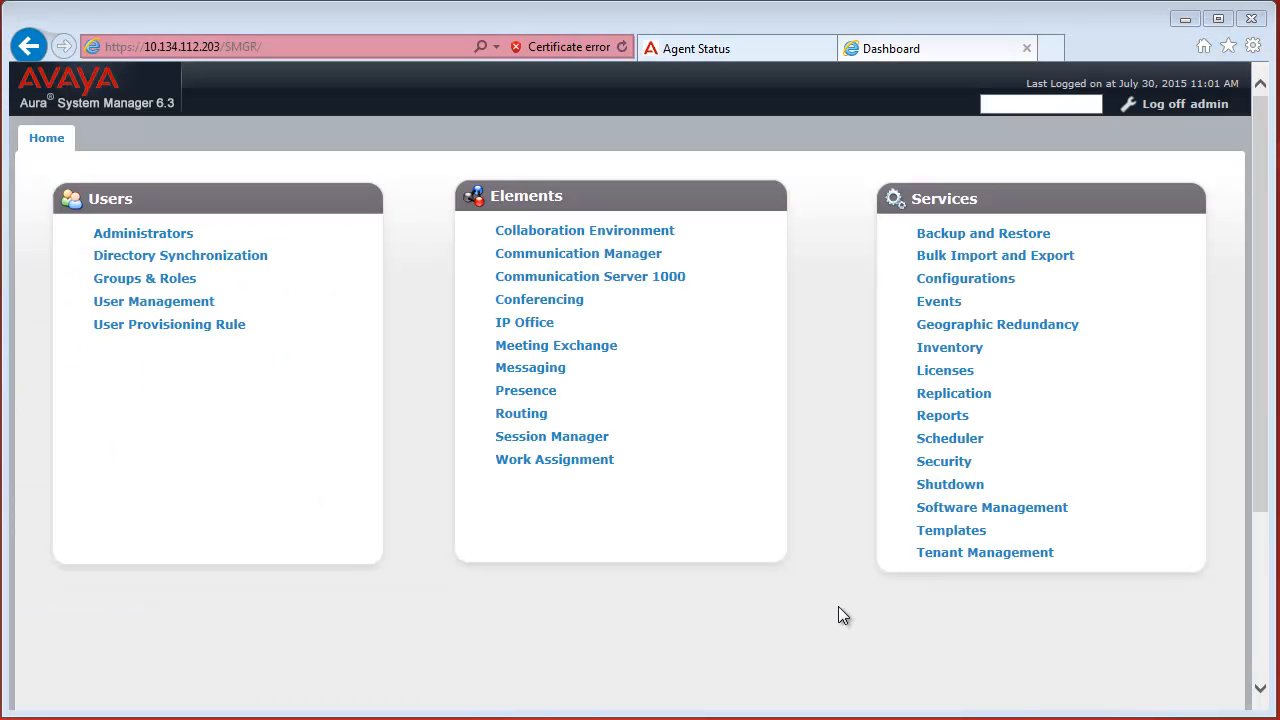
mouse_move(576, 458)
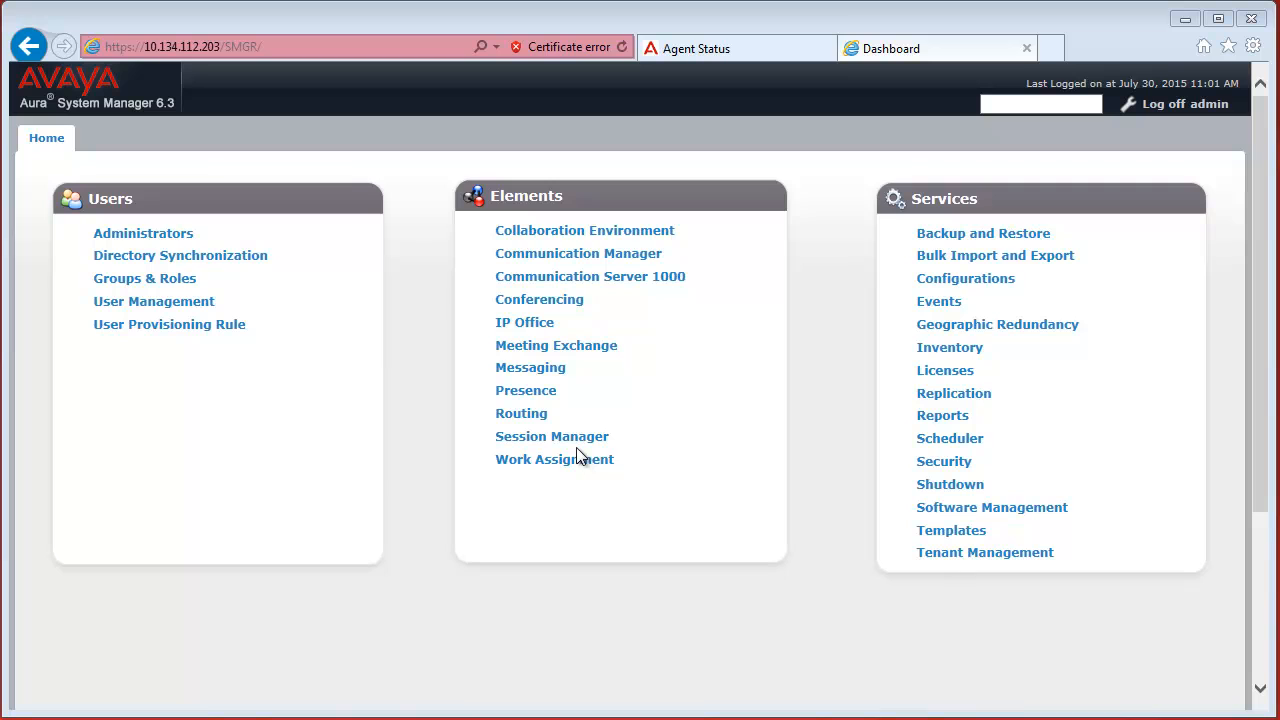
mouse_move(378, 196)
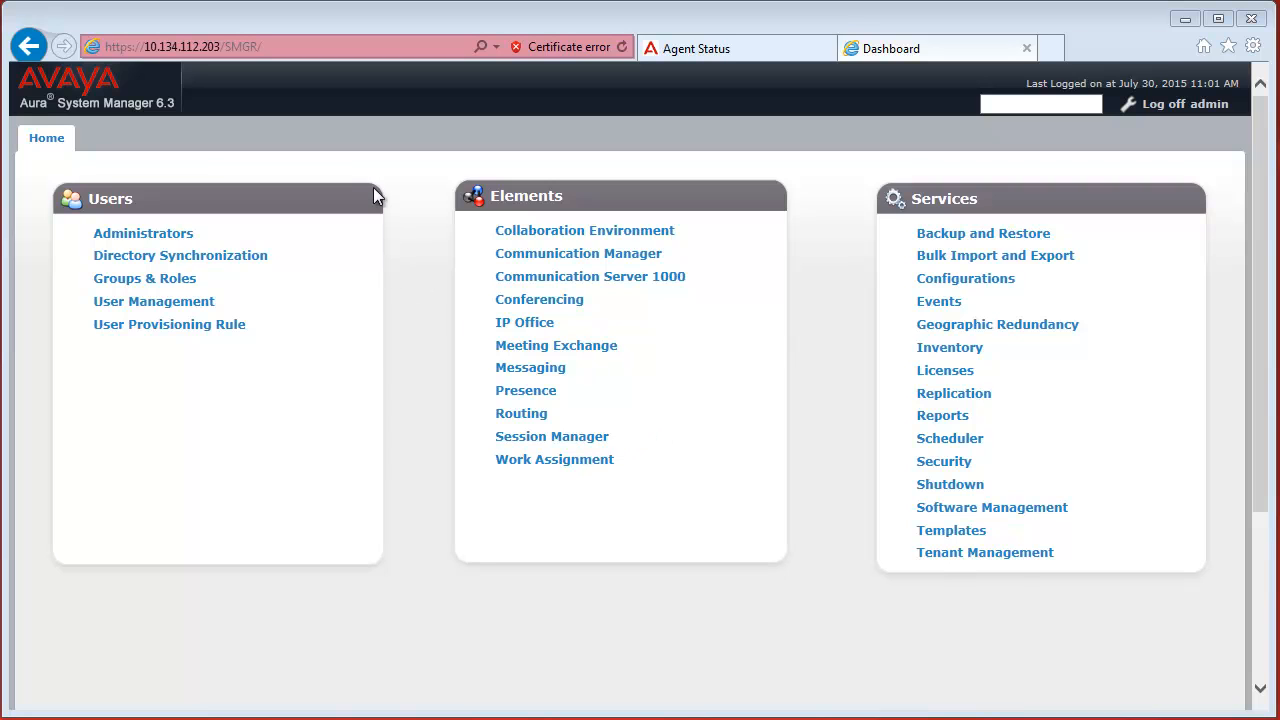
mouse_move(620, 284)
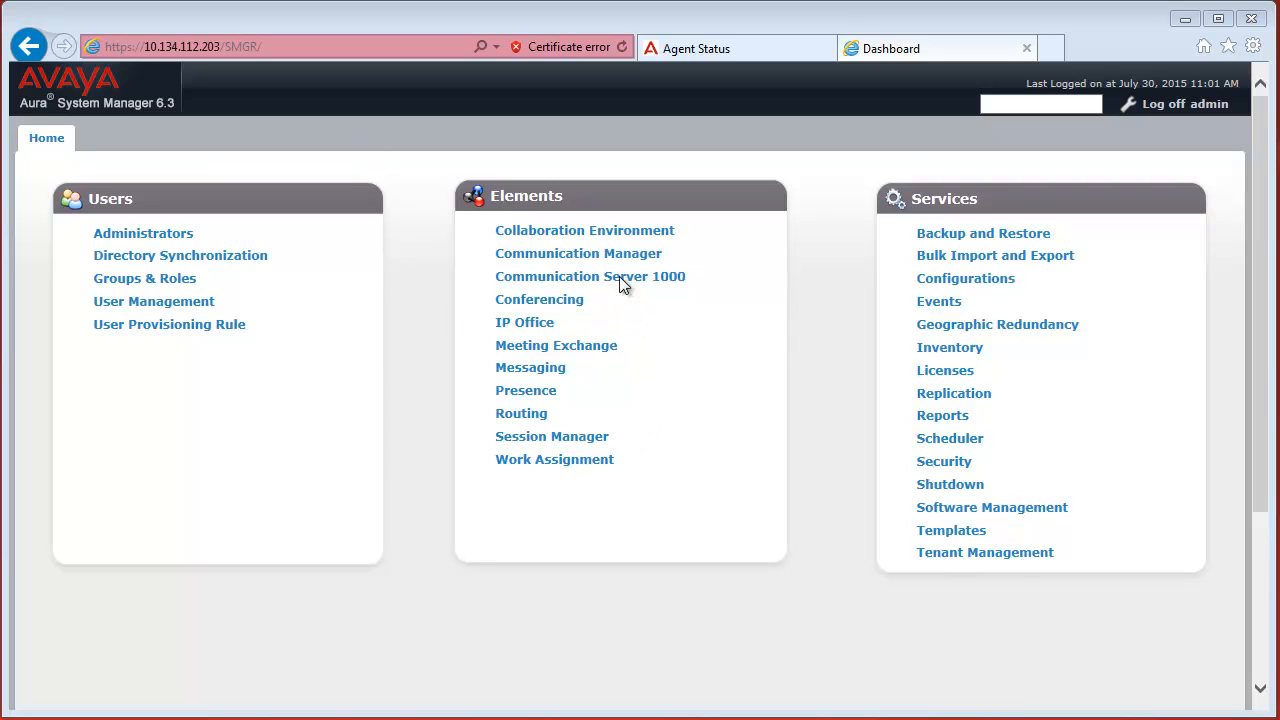
mouse_move(696, 486)
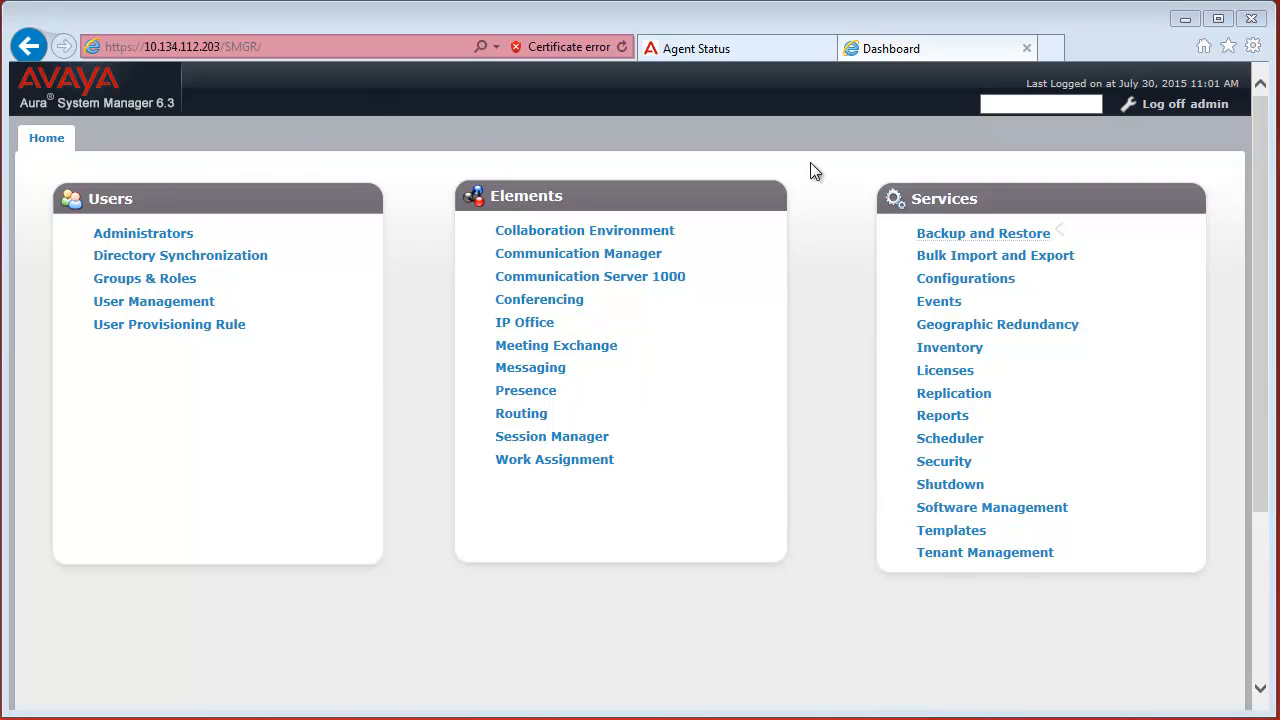
mouse_move(270, 358)
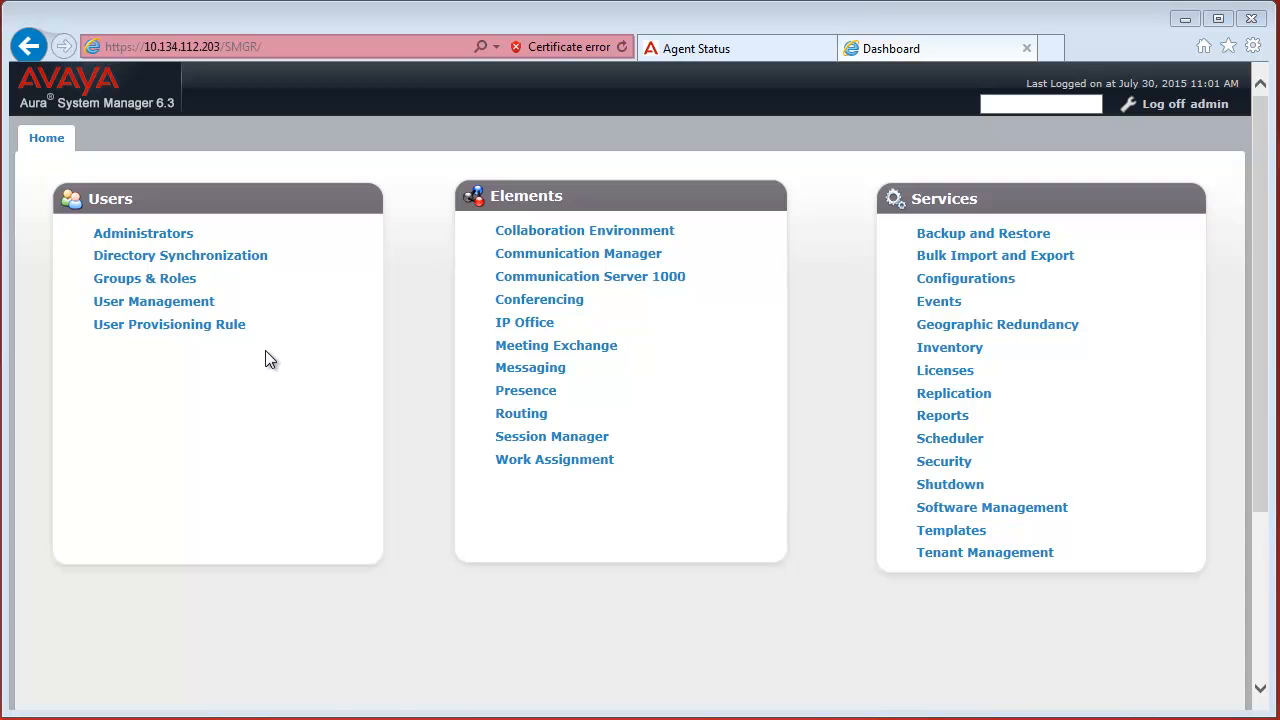
mouse_move(958, 360)
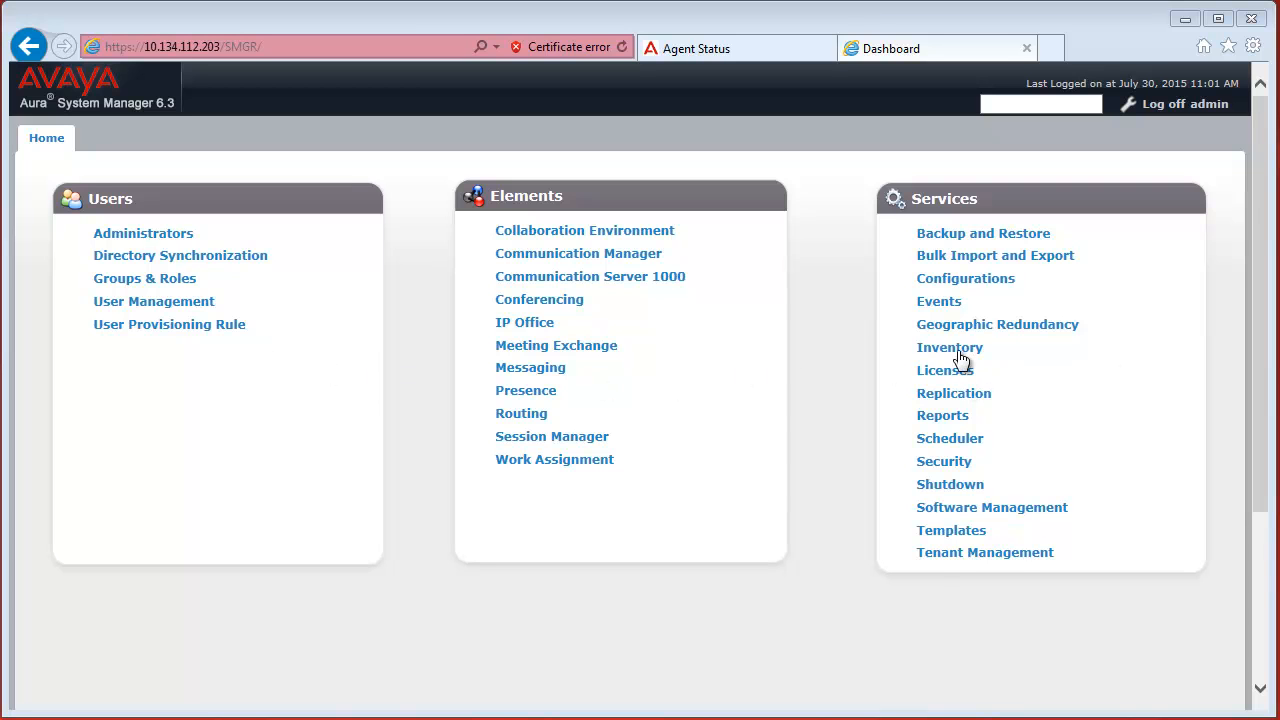
From Inventory > Manage Elements, start a new element of type Communication Manager
left_click(948, 348)
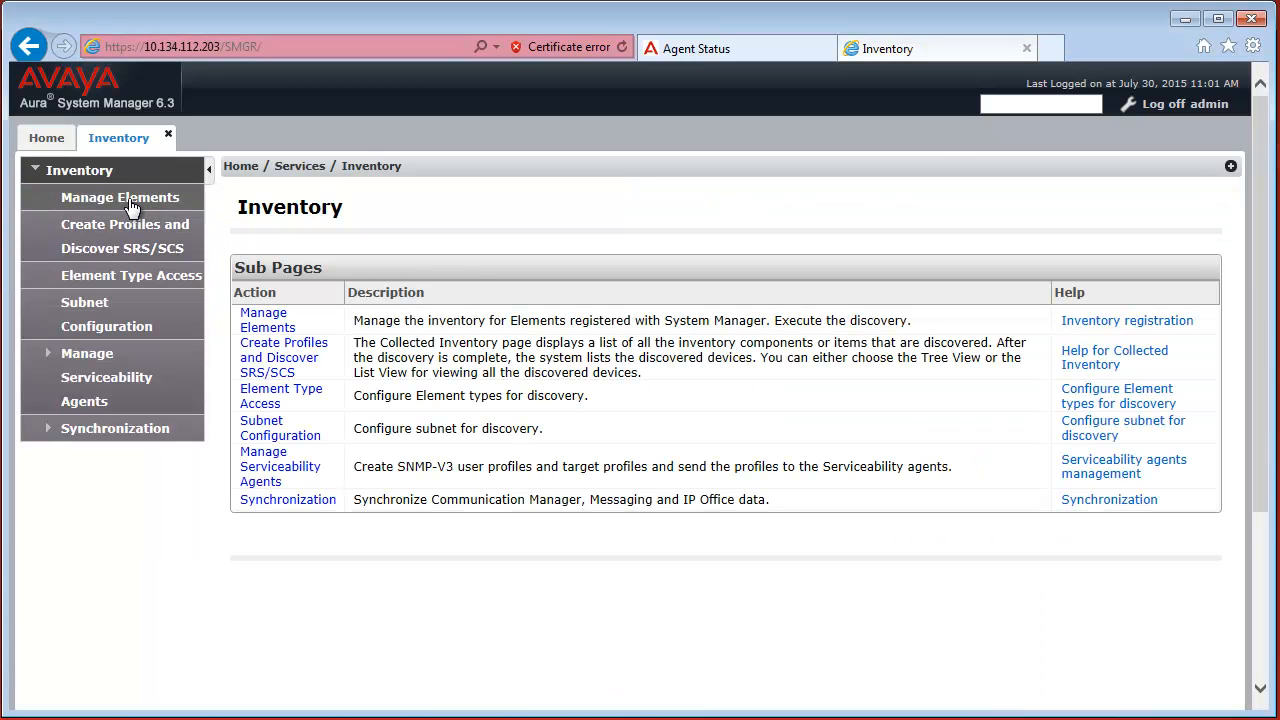
left_click(120, 198)
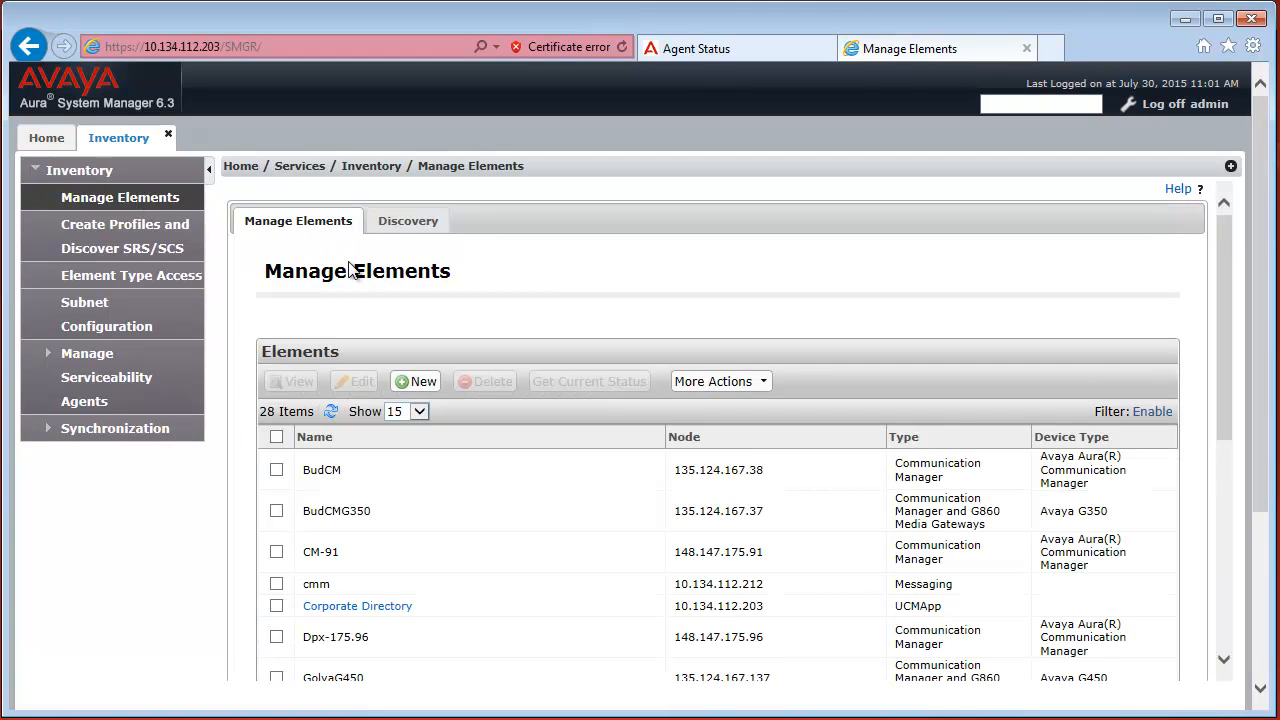
mouse_move(416, 380)
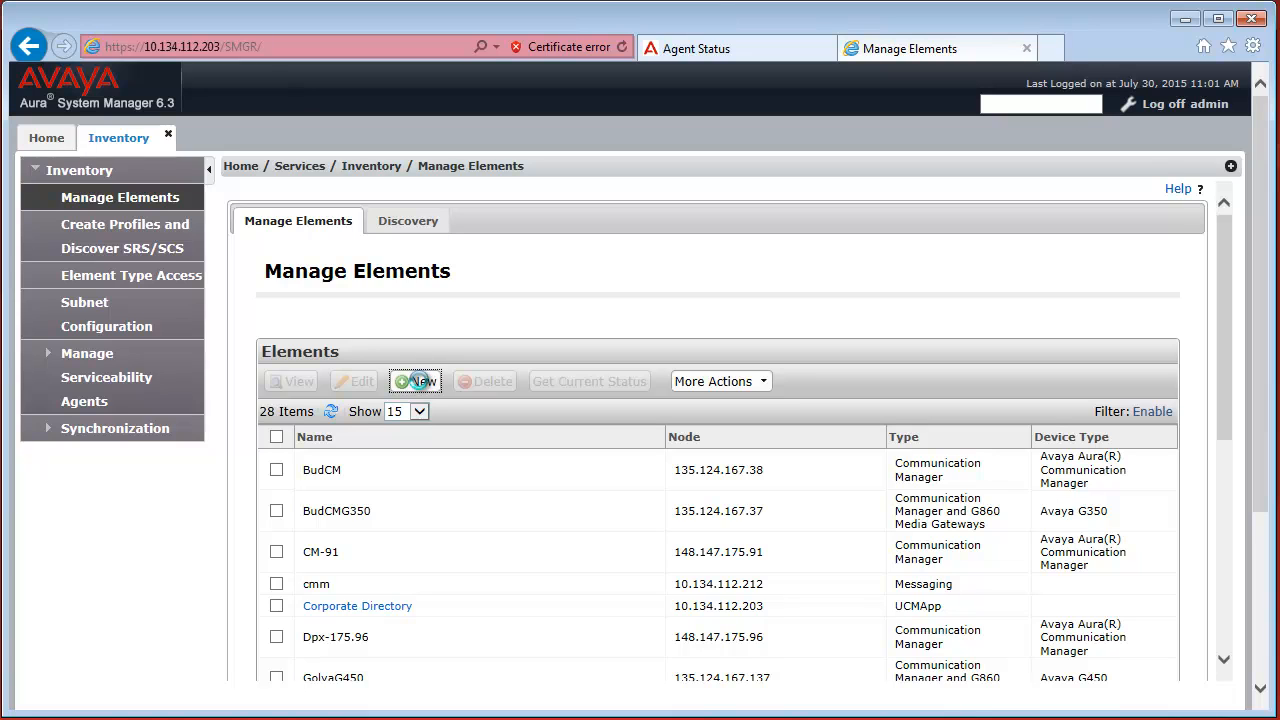
left_click(416, 380)
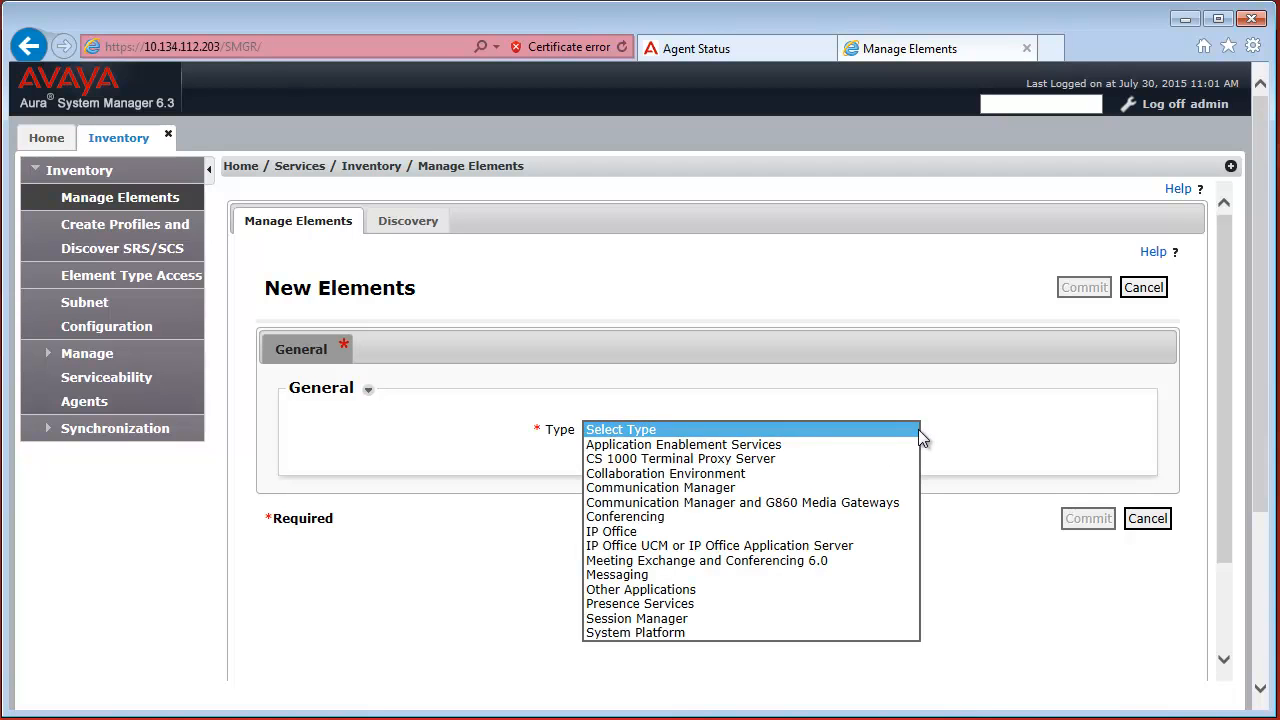
left_click(660, 488)
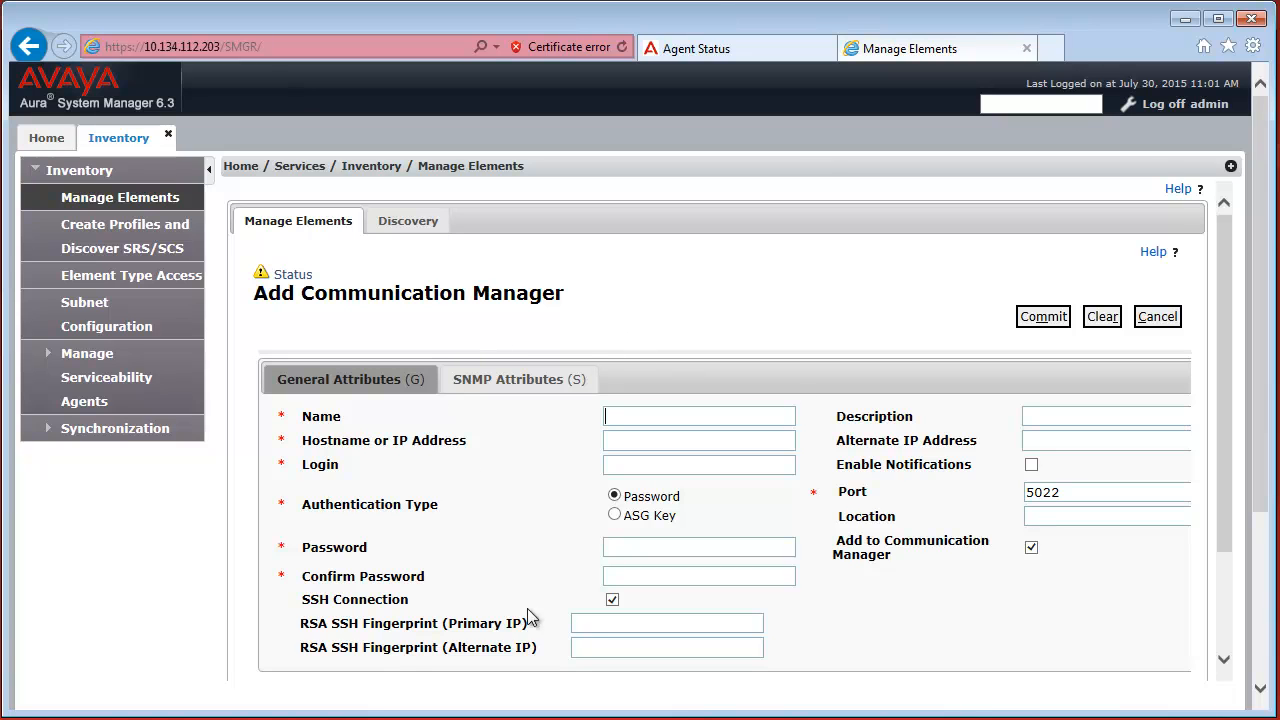
mouse_move(776, 604)
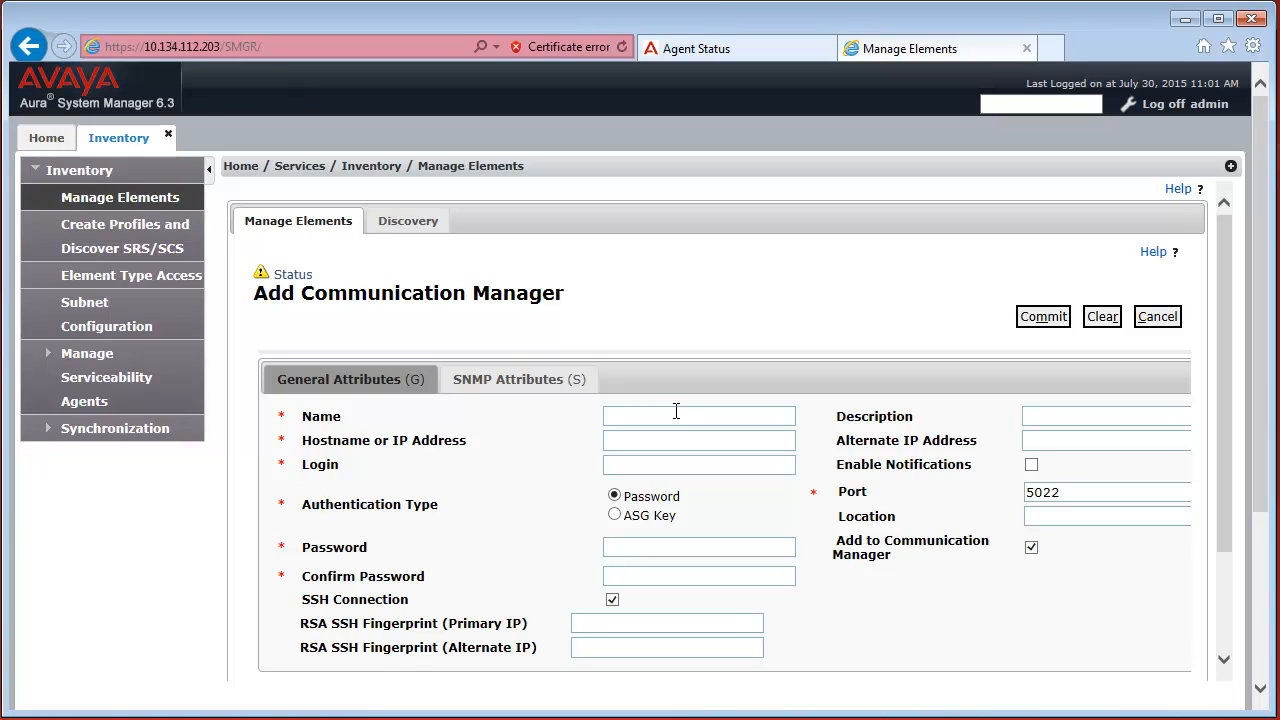
Enter name CM1, address 10.112.134.61 and alternate address 10.112.134.62
type("CM1")
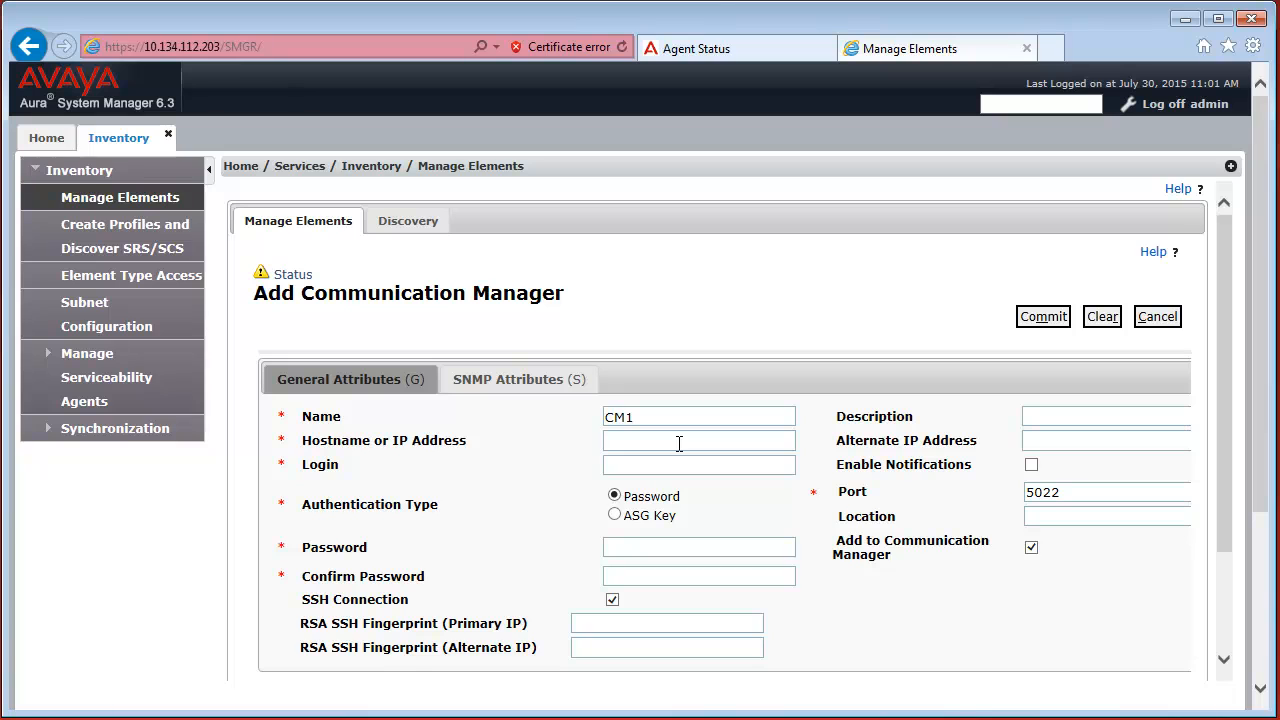
left_click(698, 440)
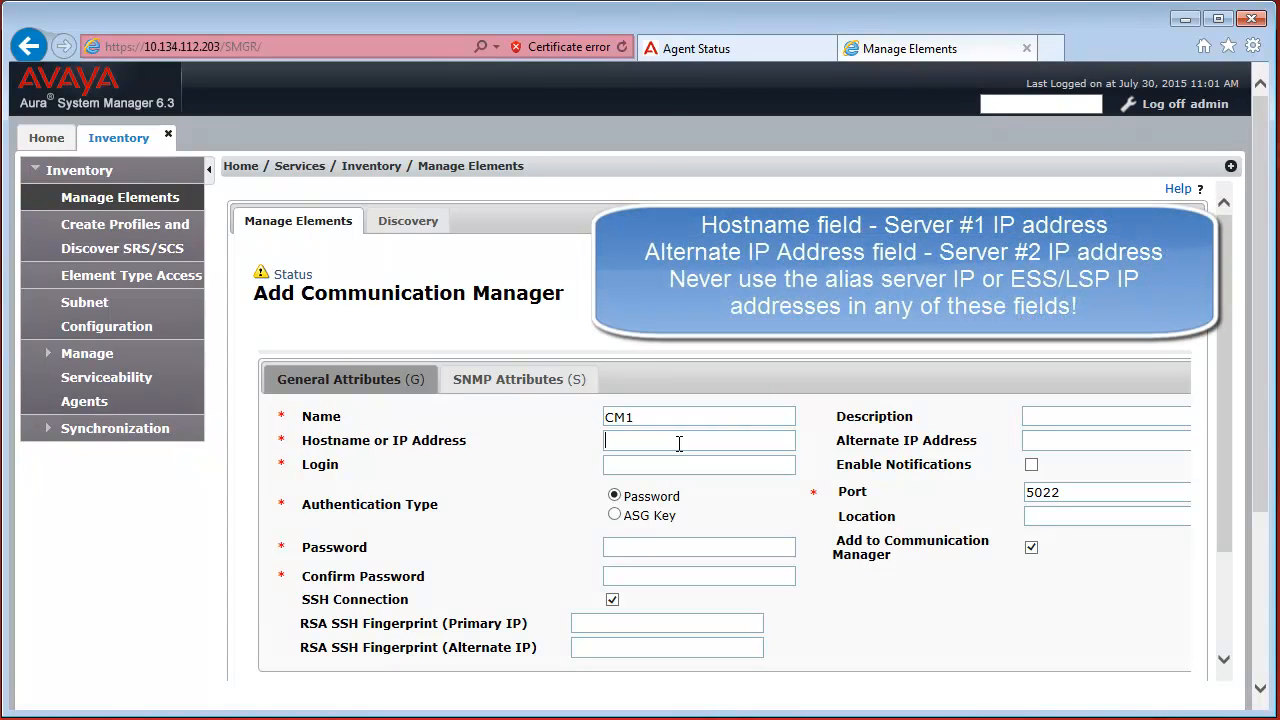
type("10")
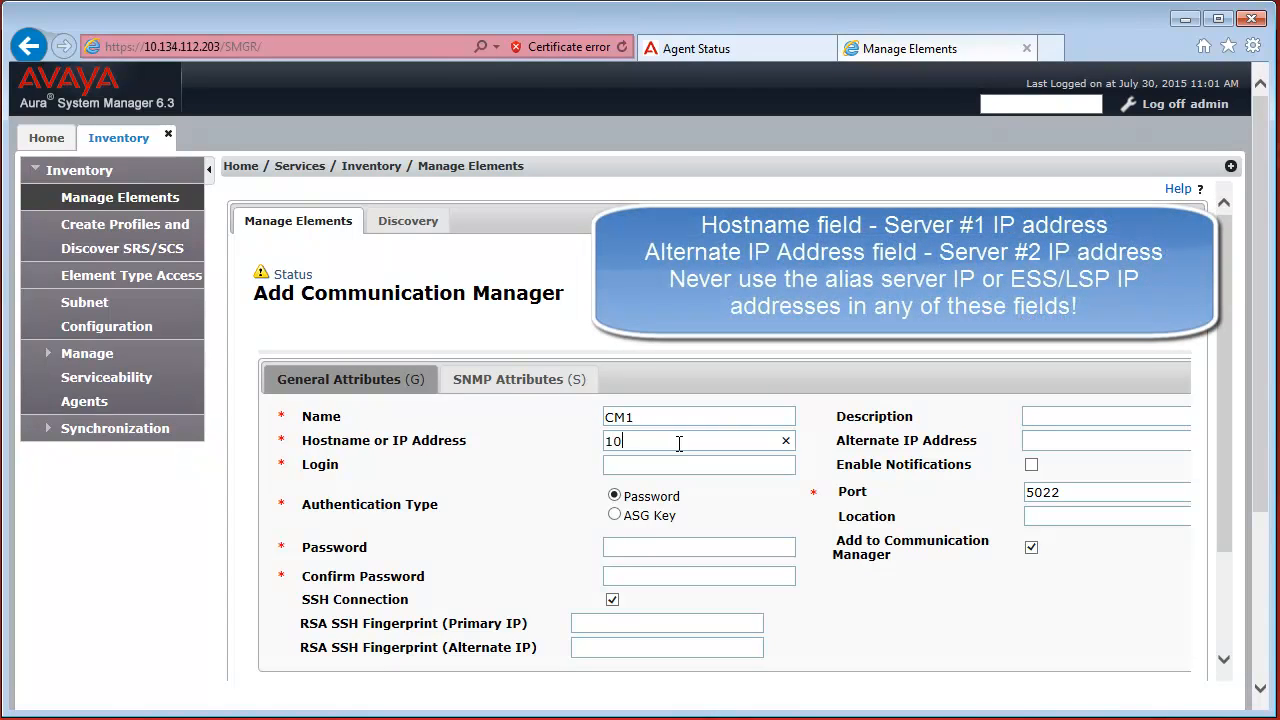
type(".112.134.6")
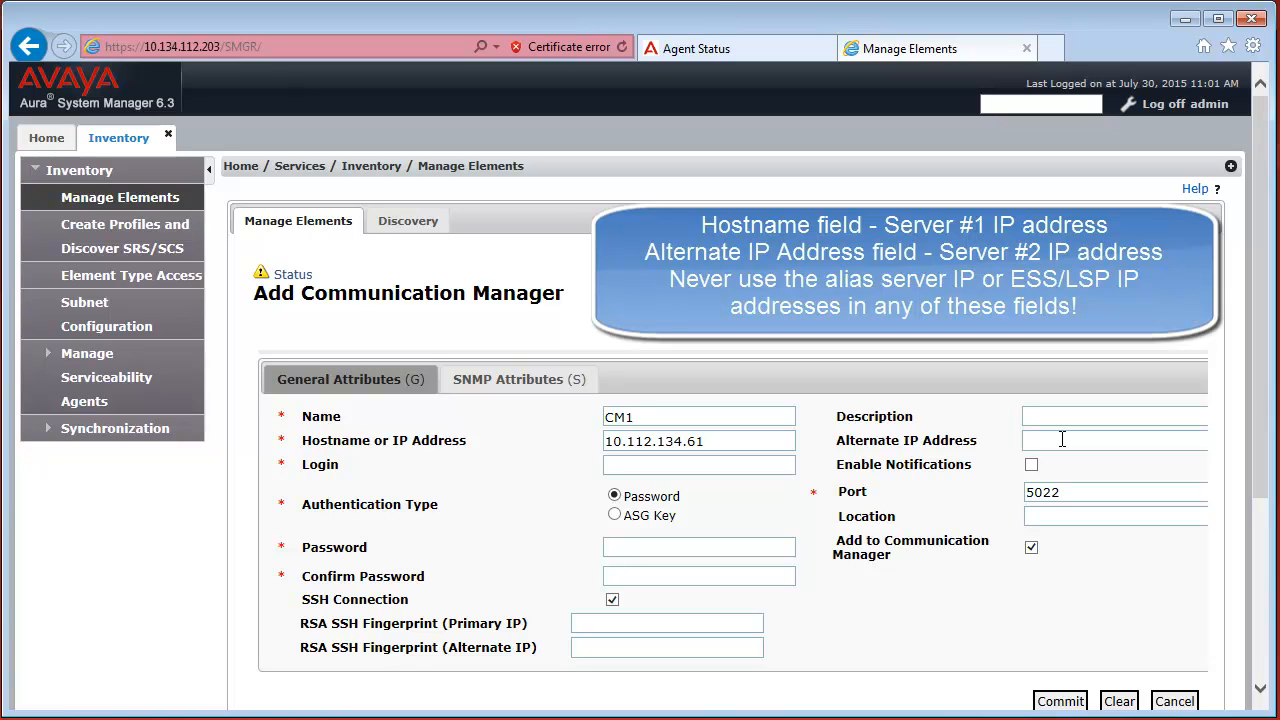
type("10.112.134.62")
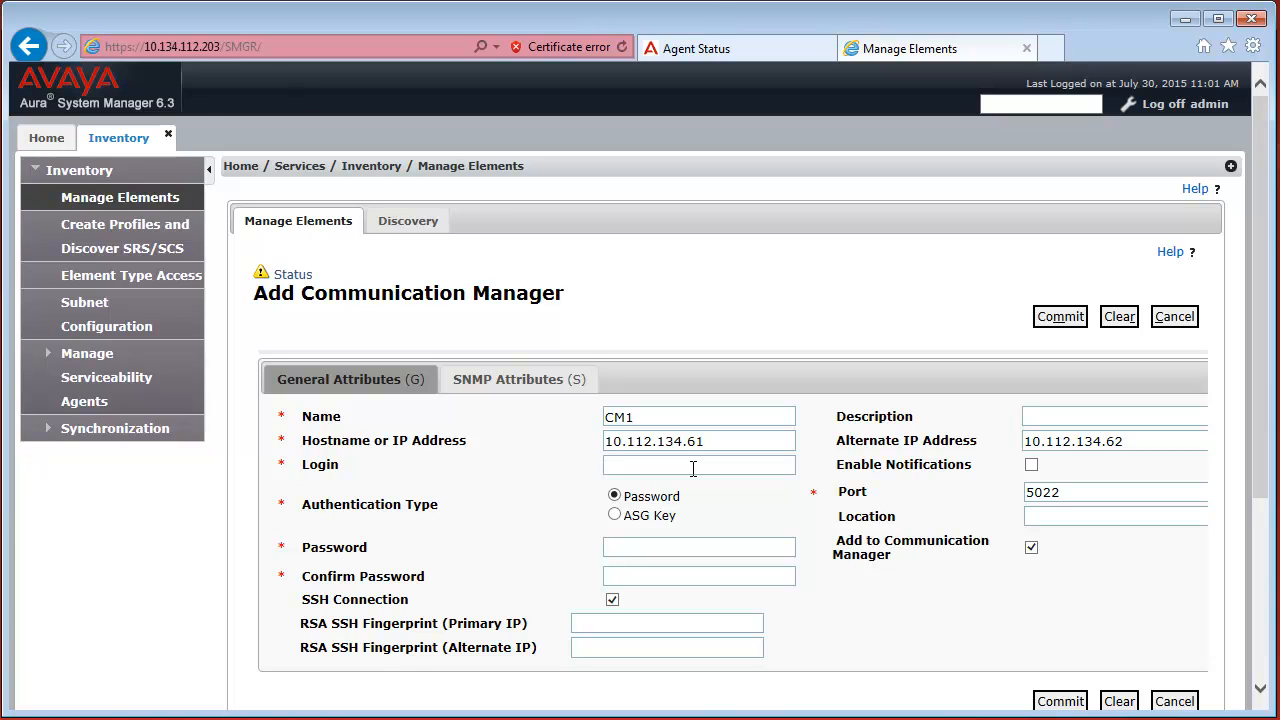
Enter login smgr123 with its password and matching confirmation
type("s")
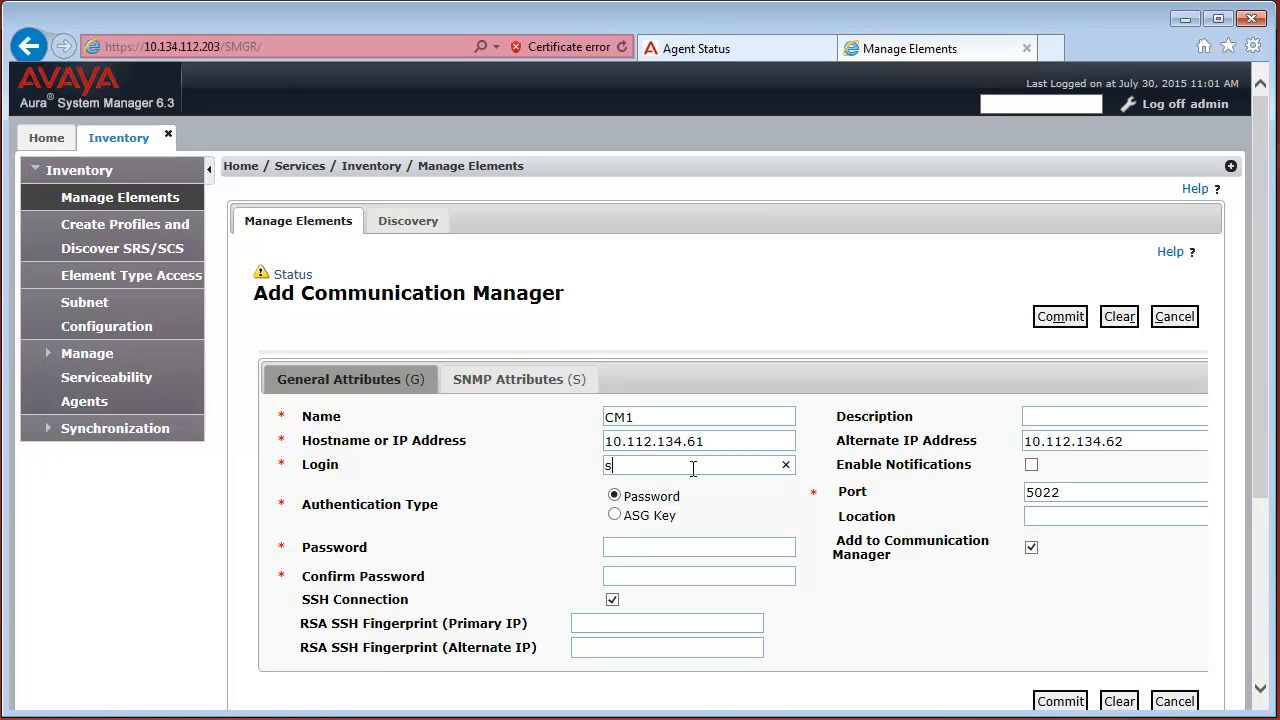
type("mgr123")
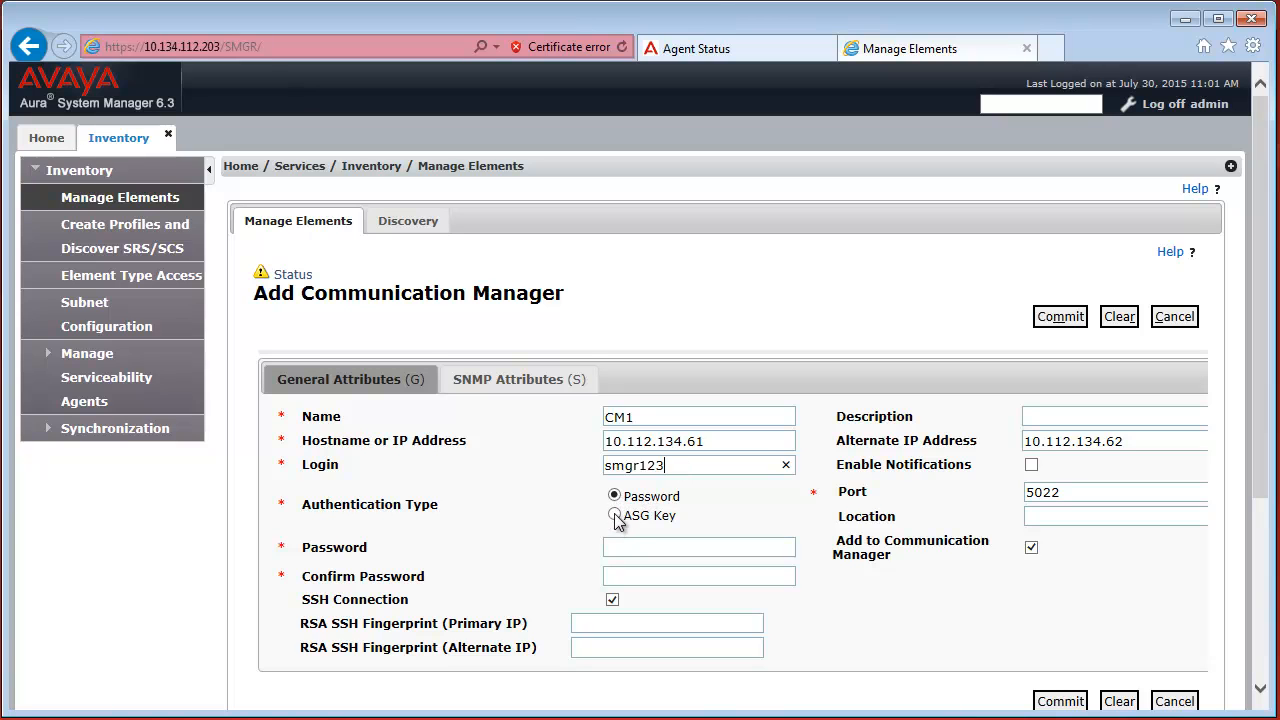
mouse_move(618, 520)
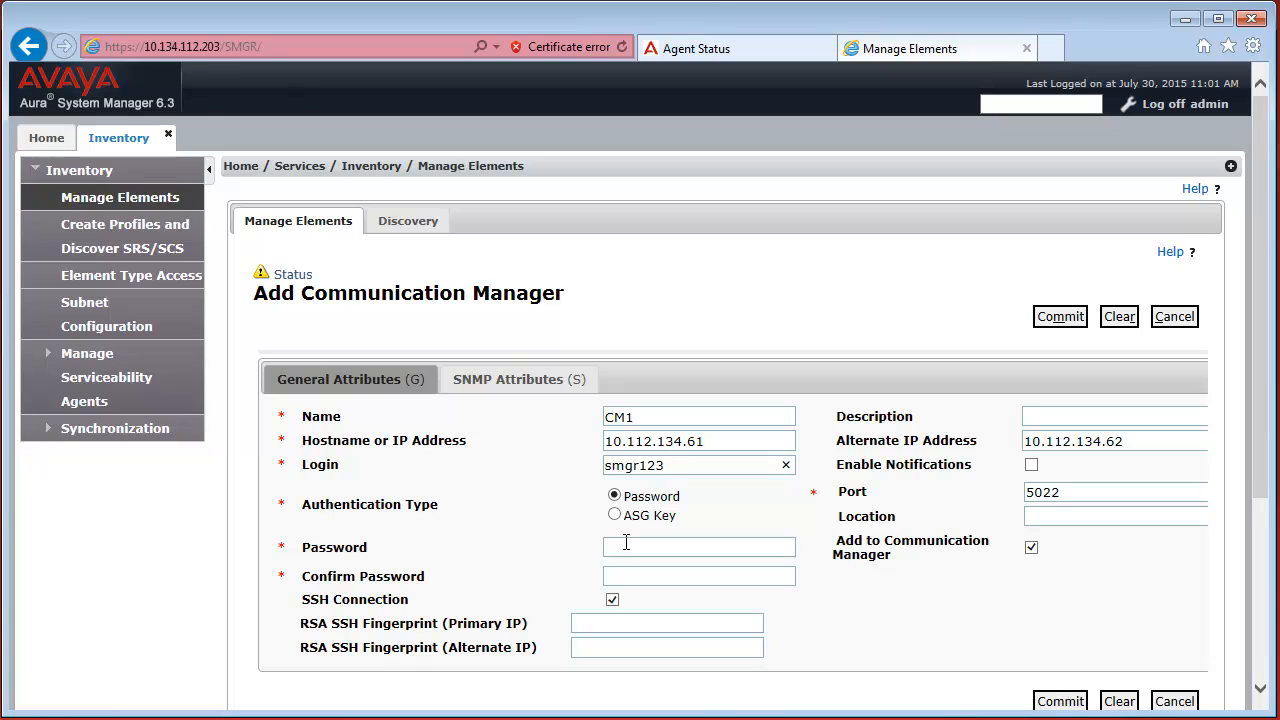
left_click(700, 548)
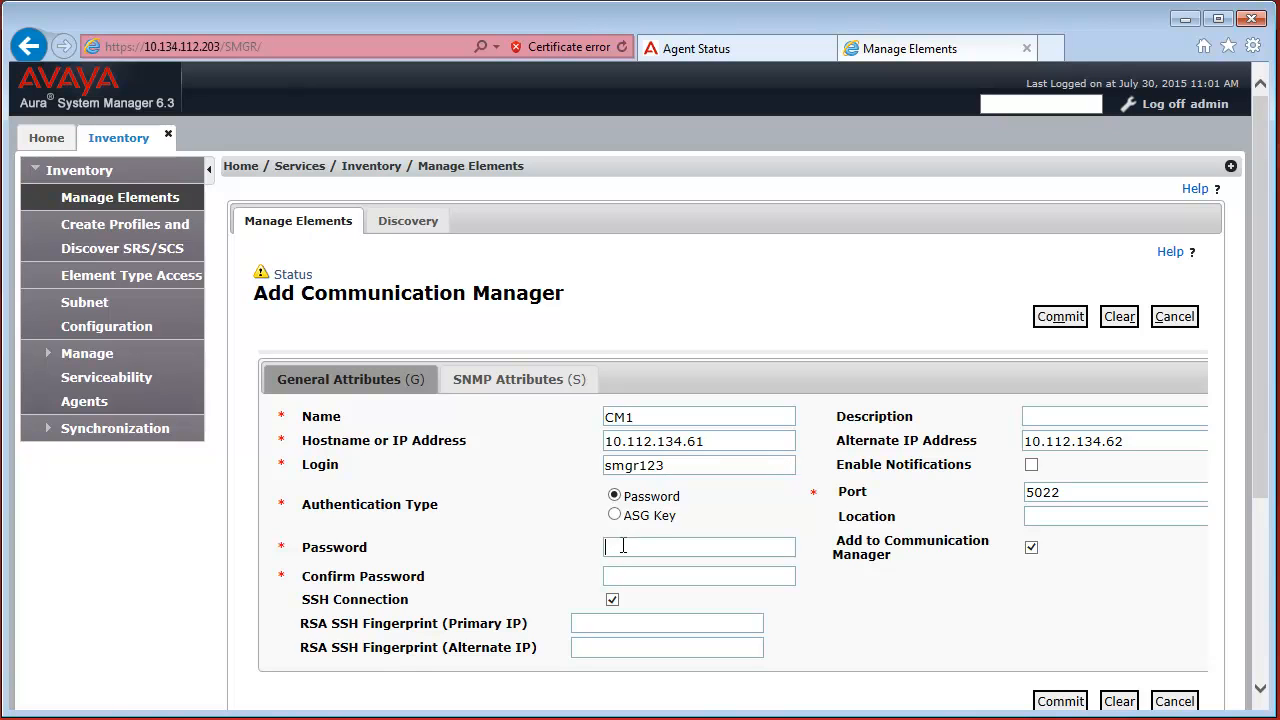
type("•")
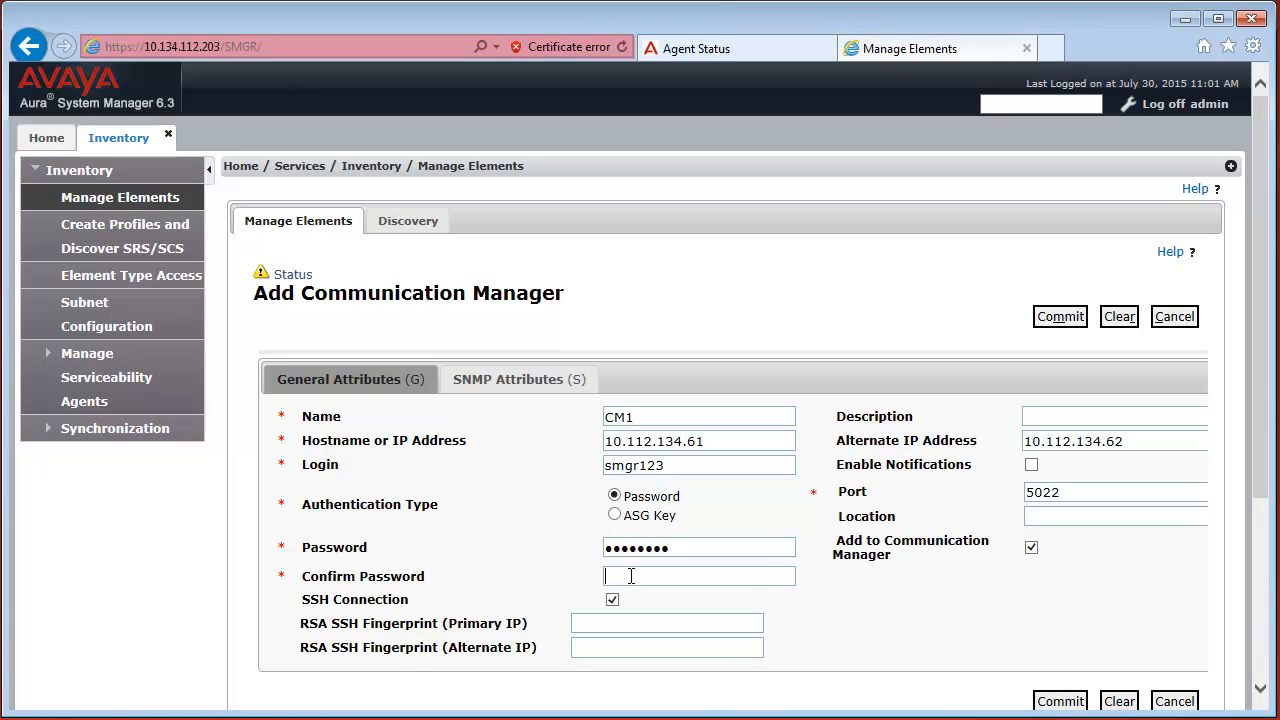
type("••••")
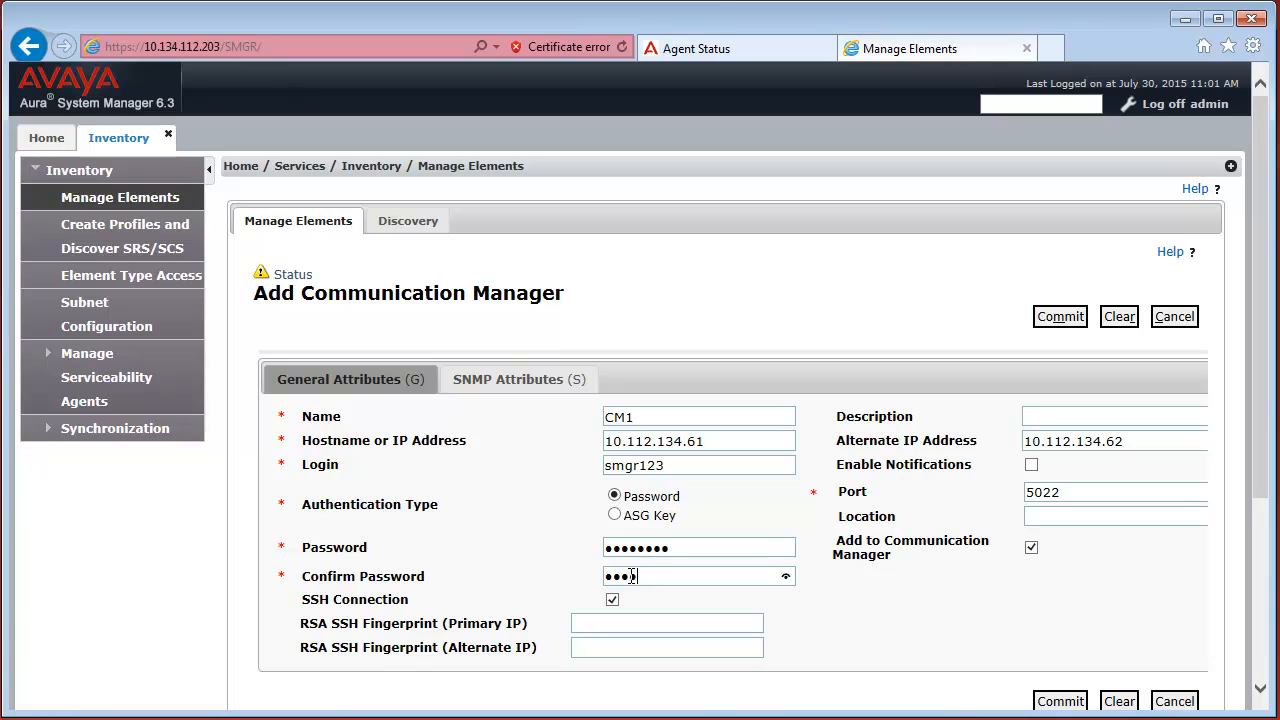
type("•••")
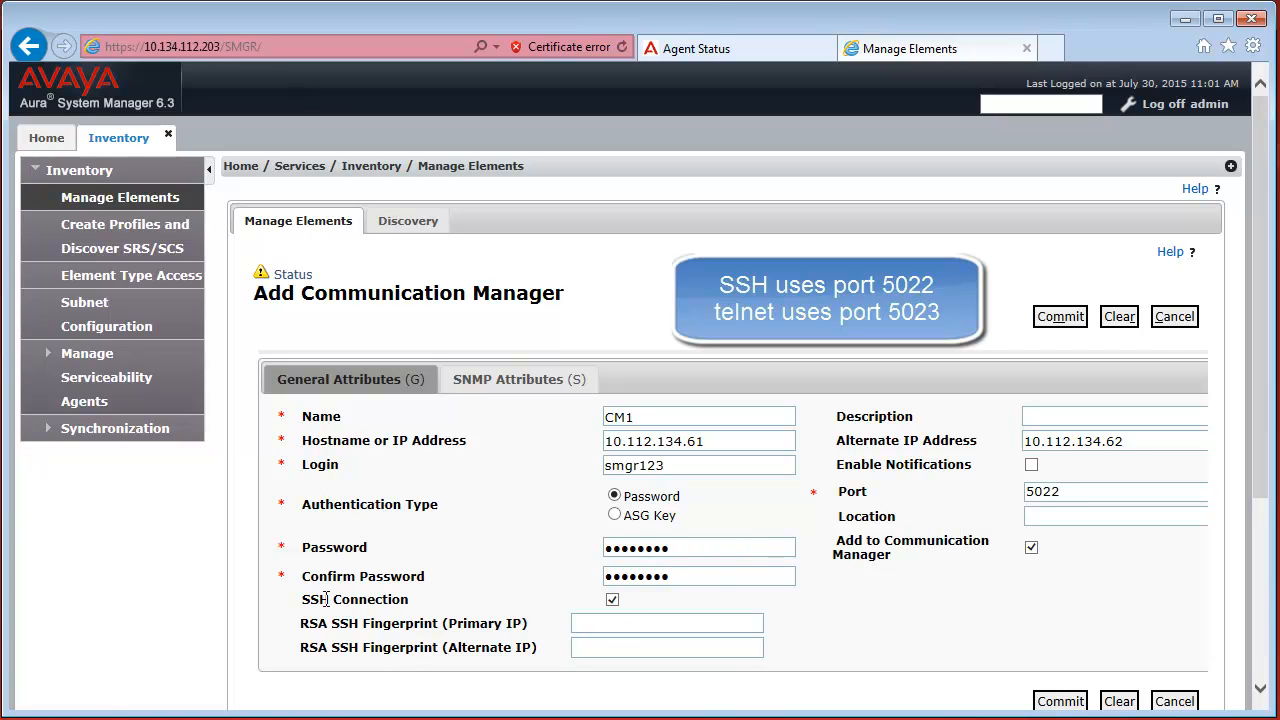
double_click(368, 600)
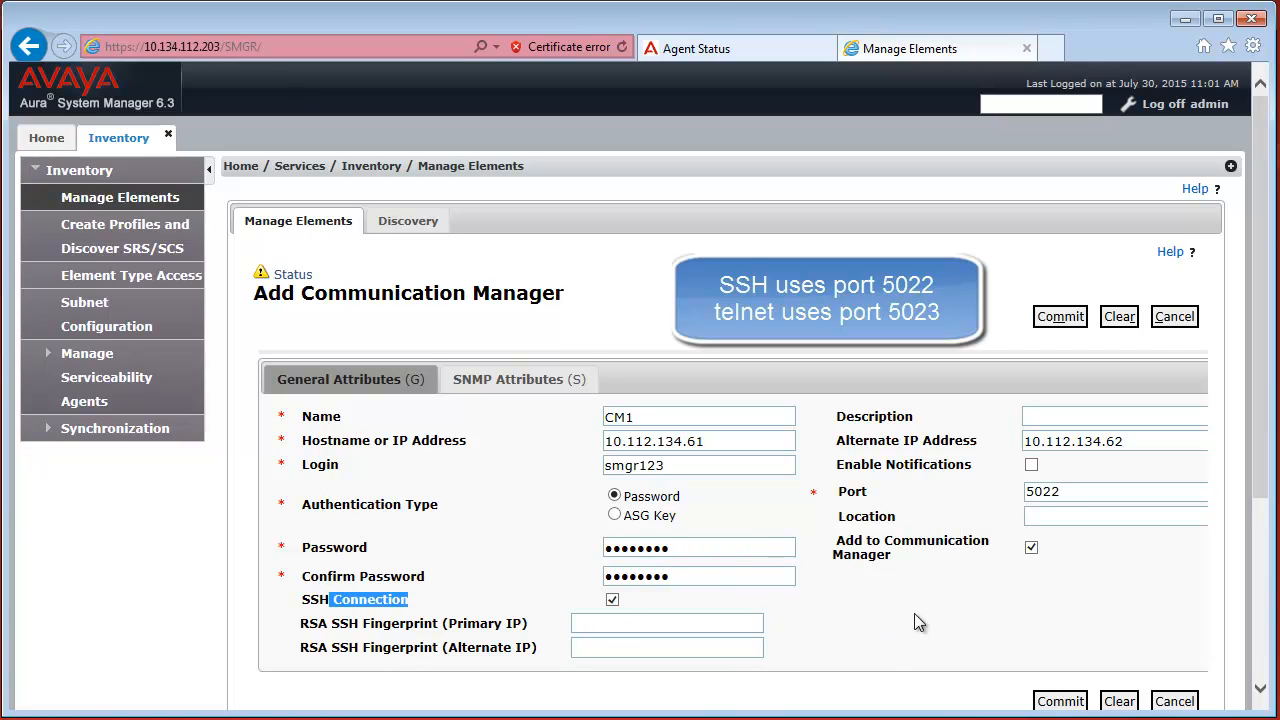
Keep SSH Connection and Add to Communication Manager ticked, then show SNMP Attributes
left_click(1112, 492)
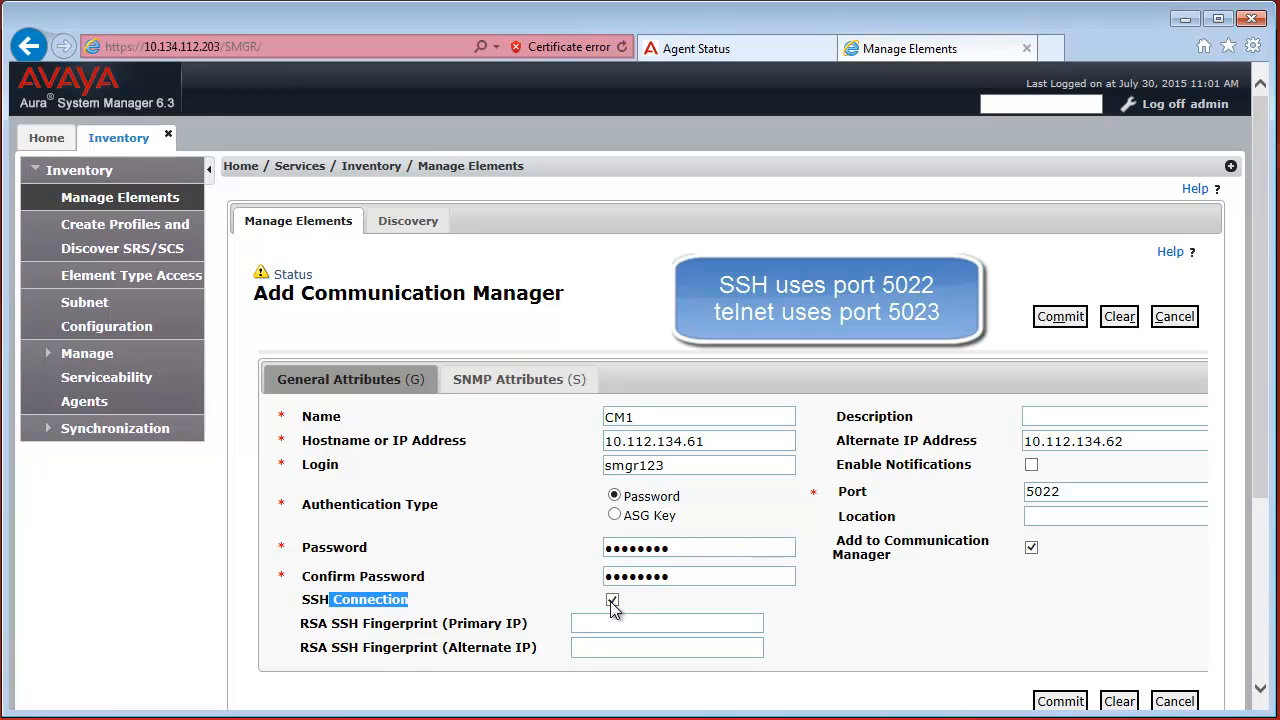
mouse_move(948, 596)
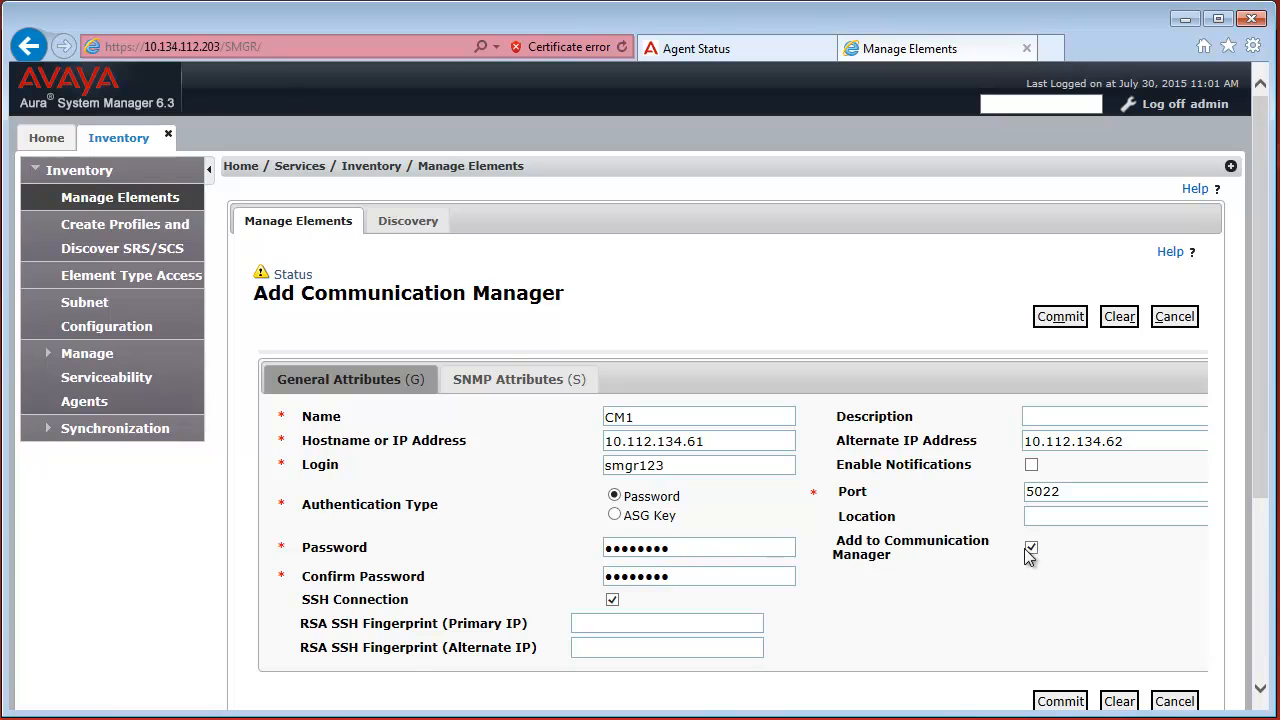
left_click(1032, 548)
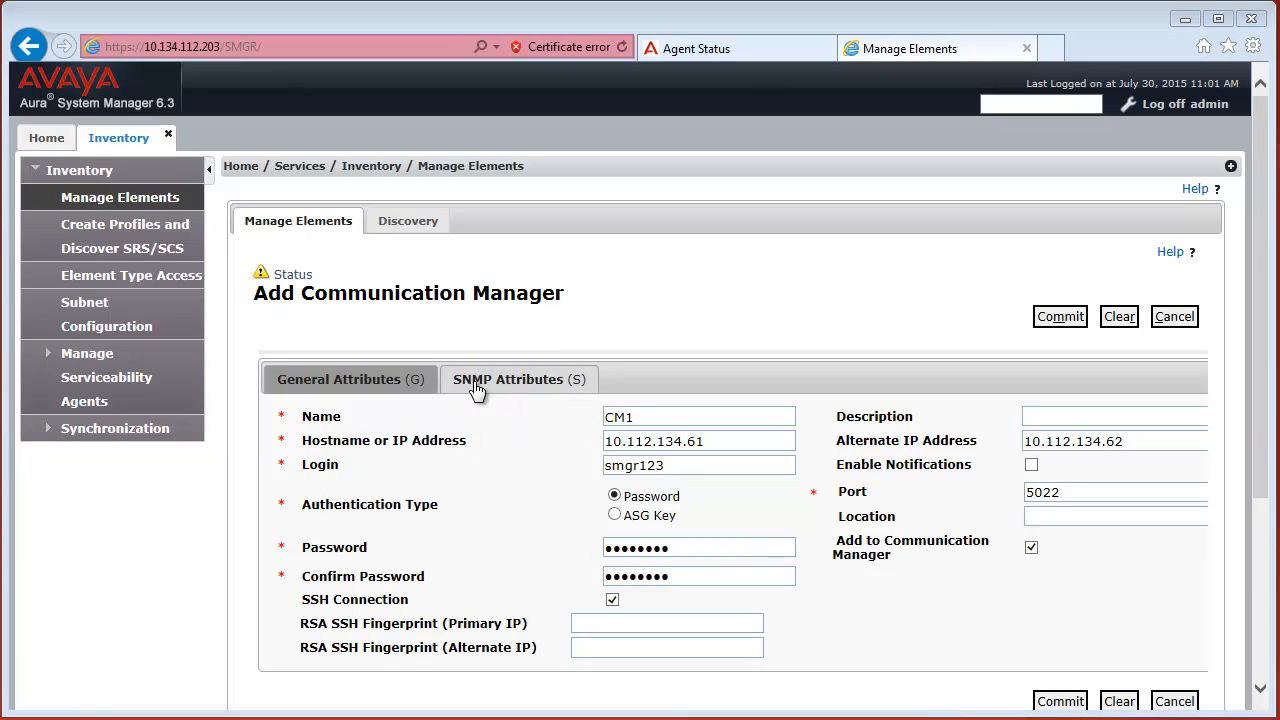
left_click(518, 380)
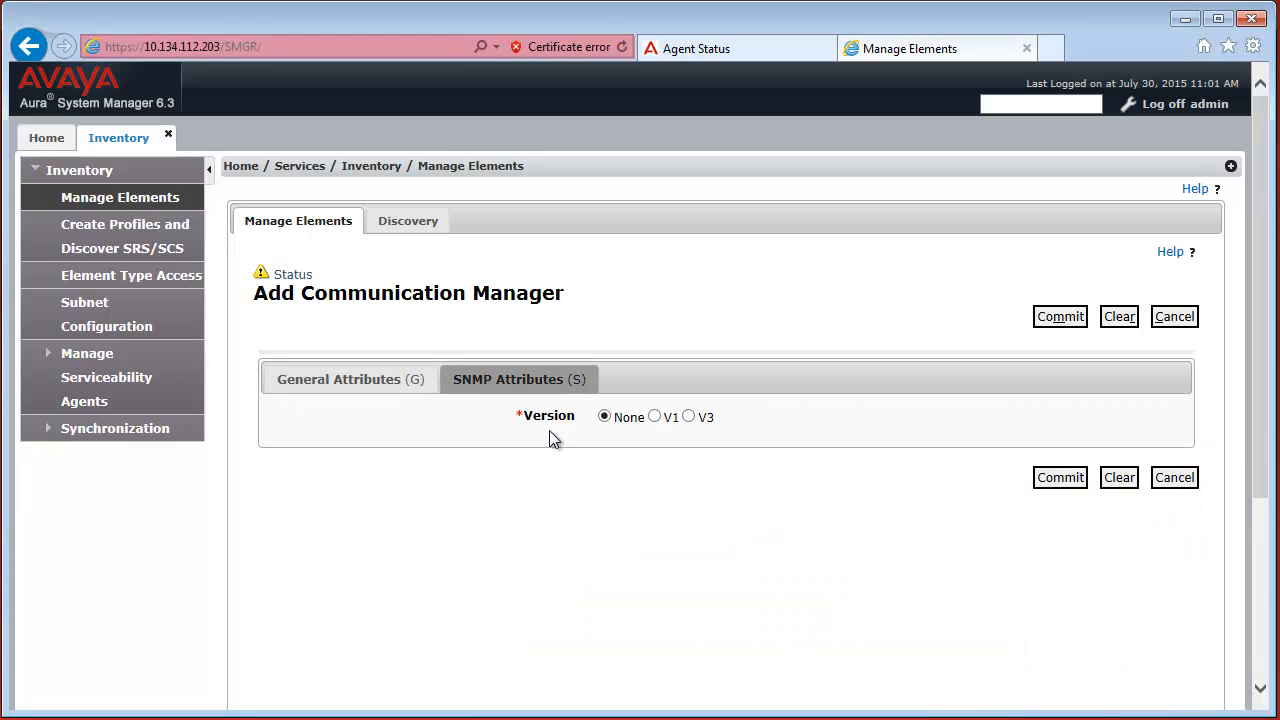
mouse_move(652, 436)
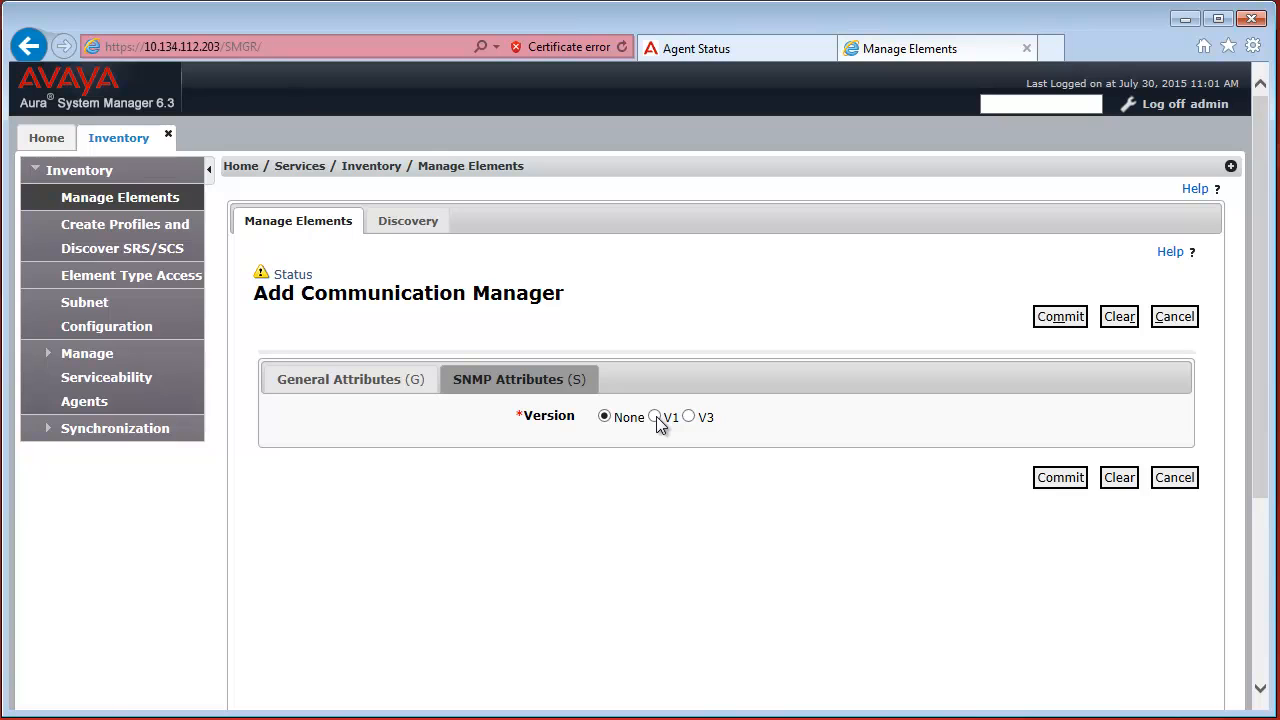
mouse_move(696, 424)
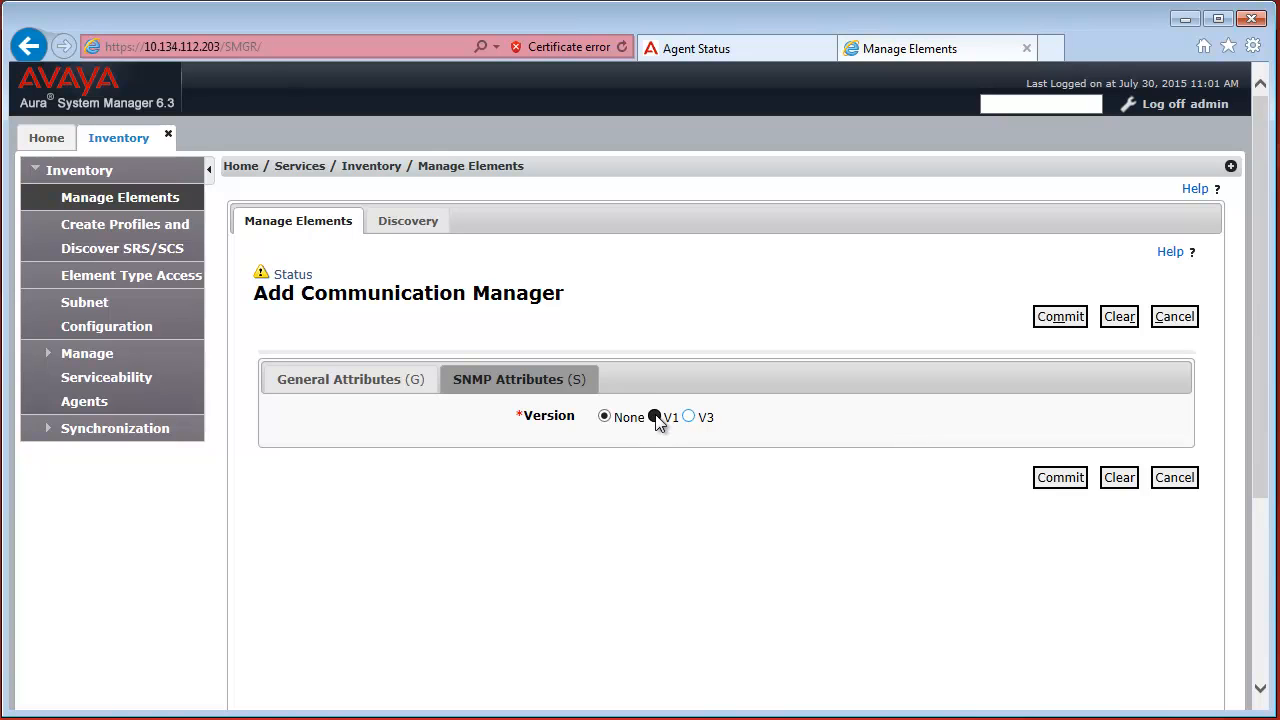
left_click(654, 418)
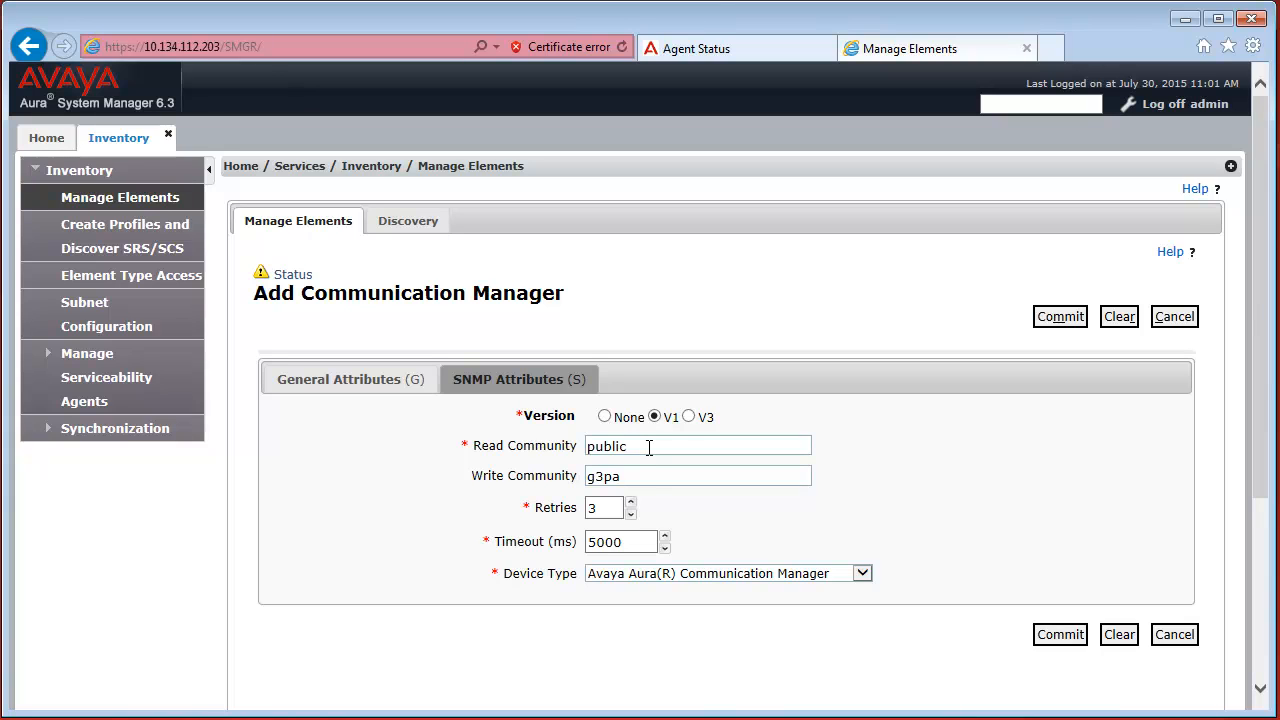
left_click(696, 476)
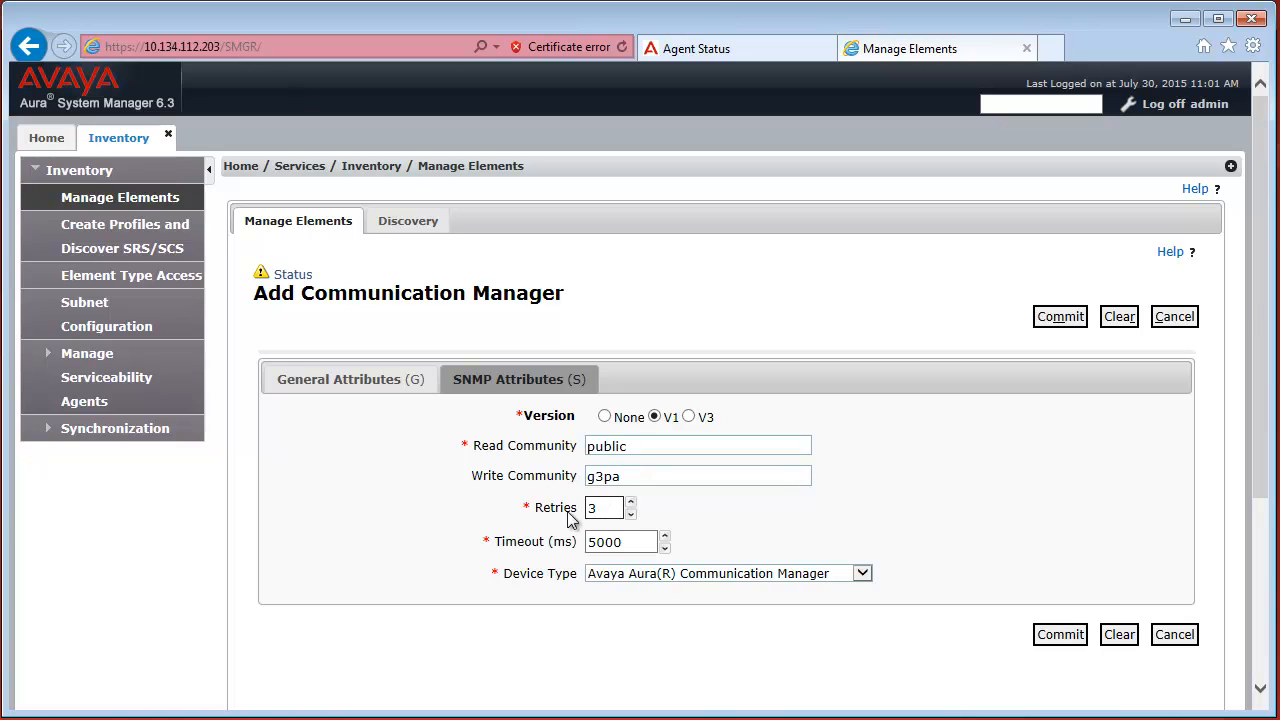
left_click(604, 508)
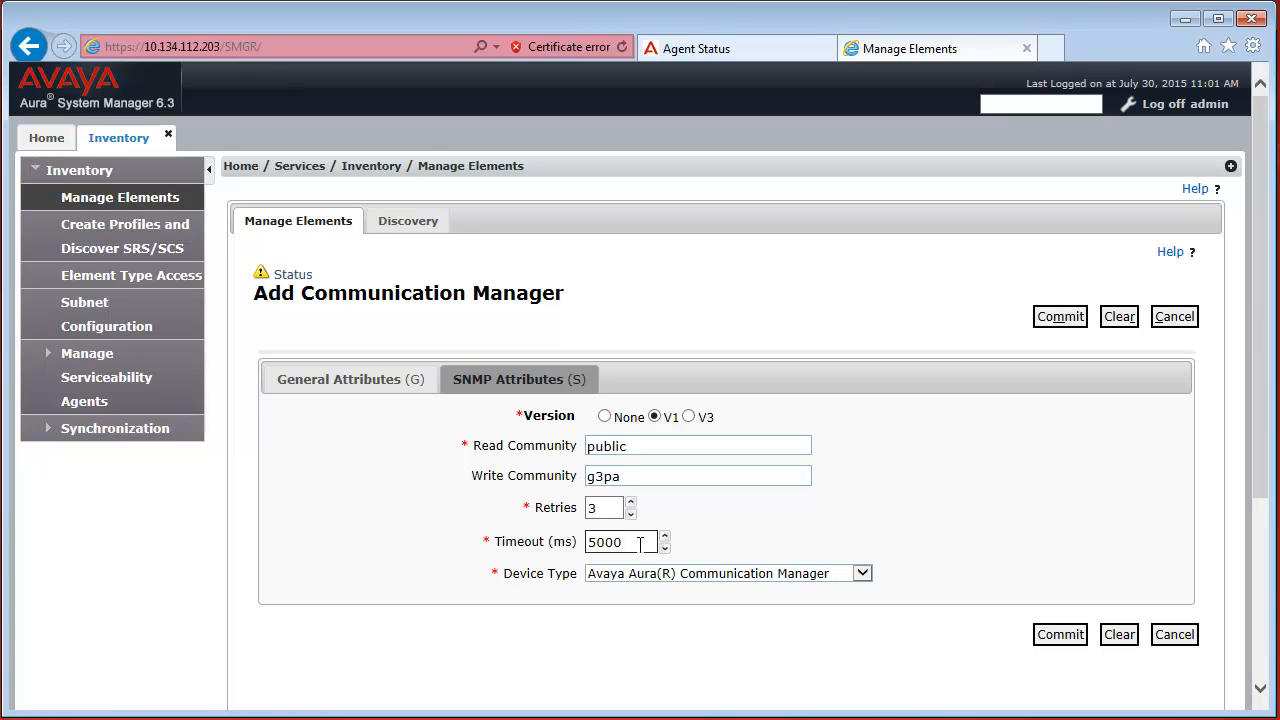
mouse_move(620, 540)
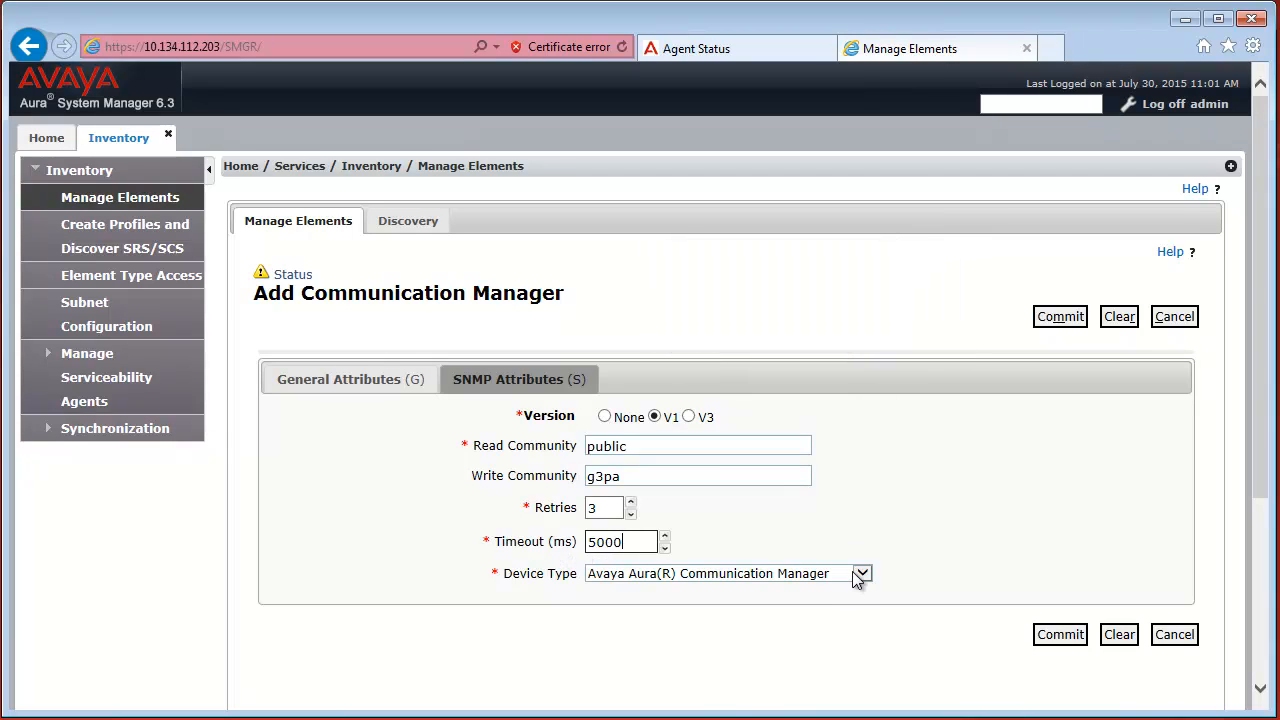
mouse_move(844, 592)
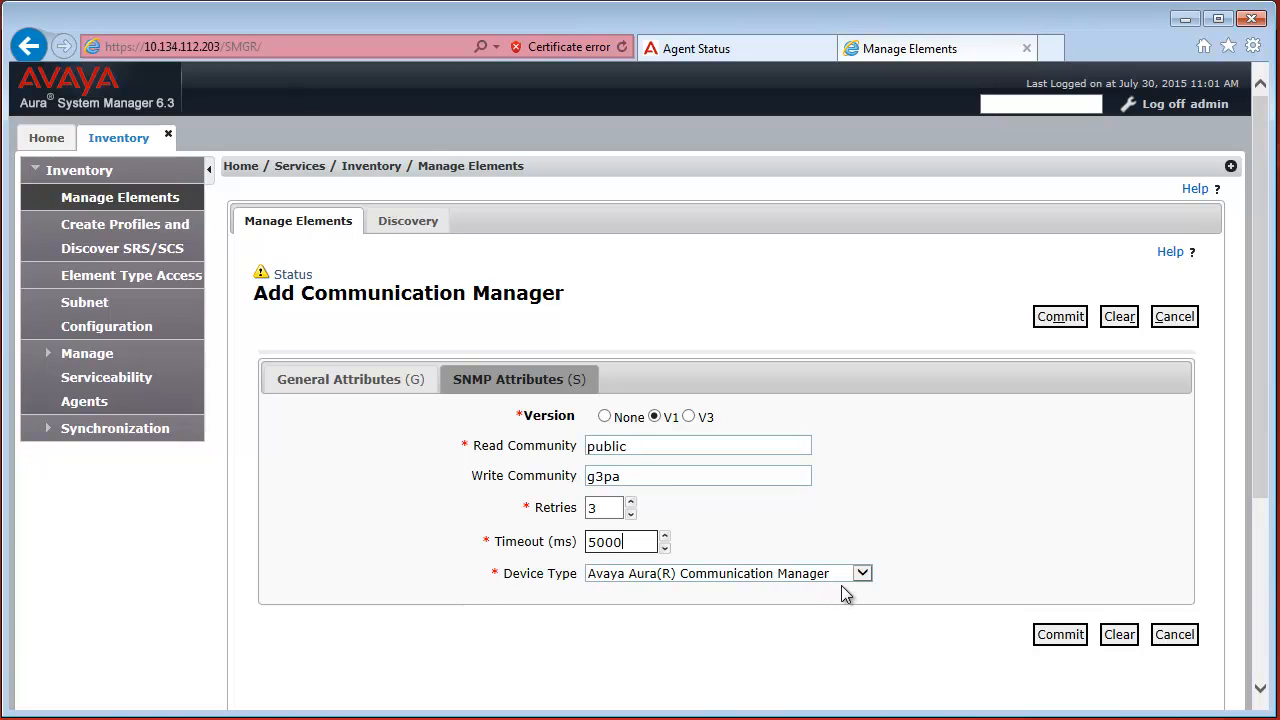
mouse_move(940, 584)
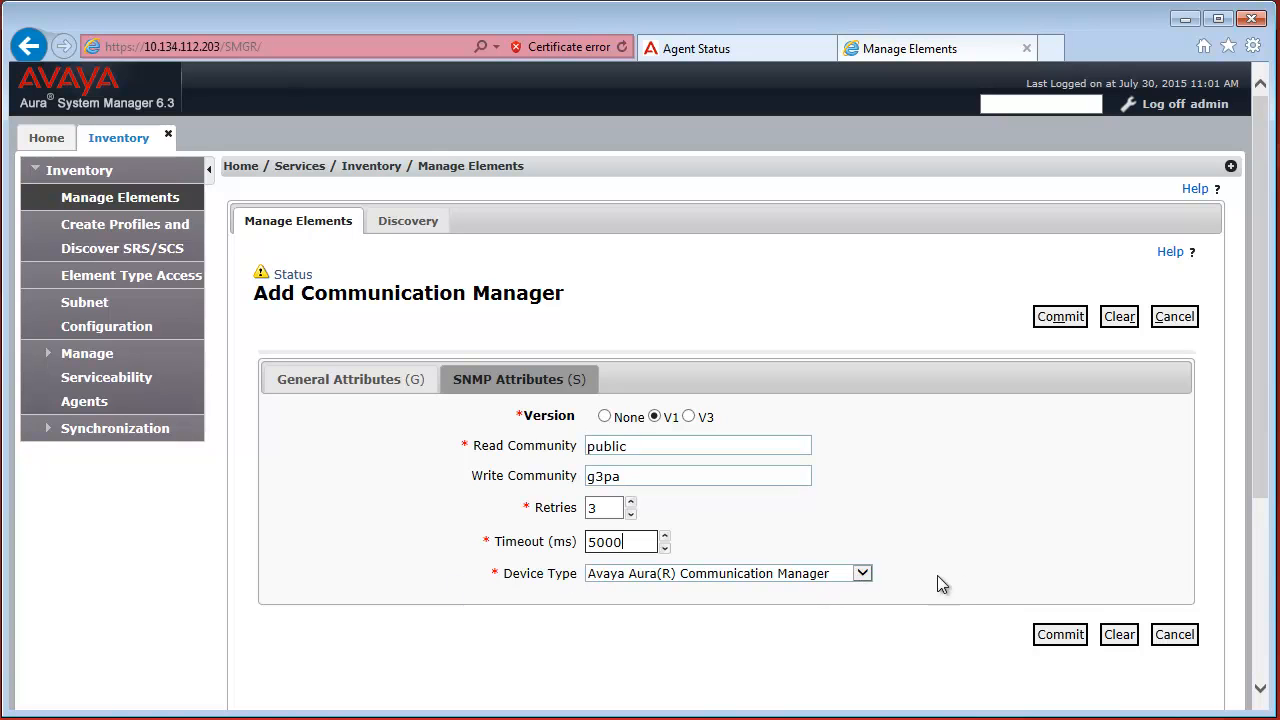
mouse_move(1060, 640)
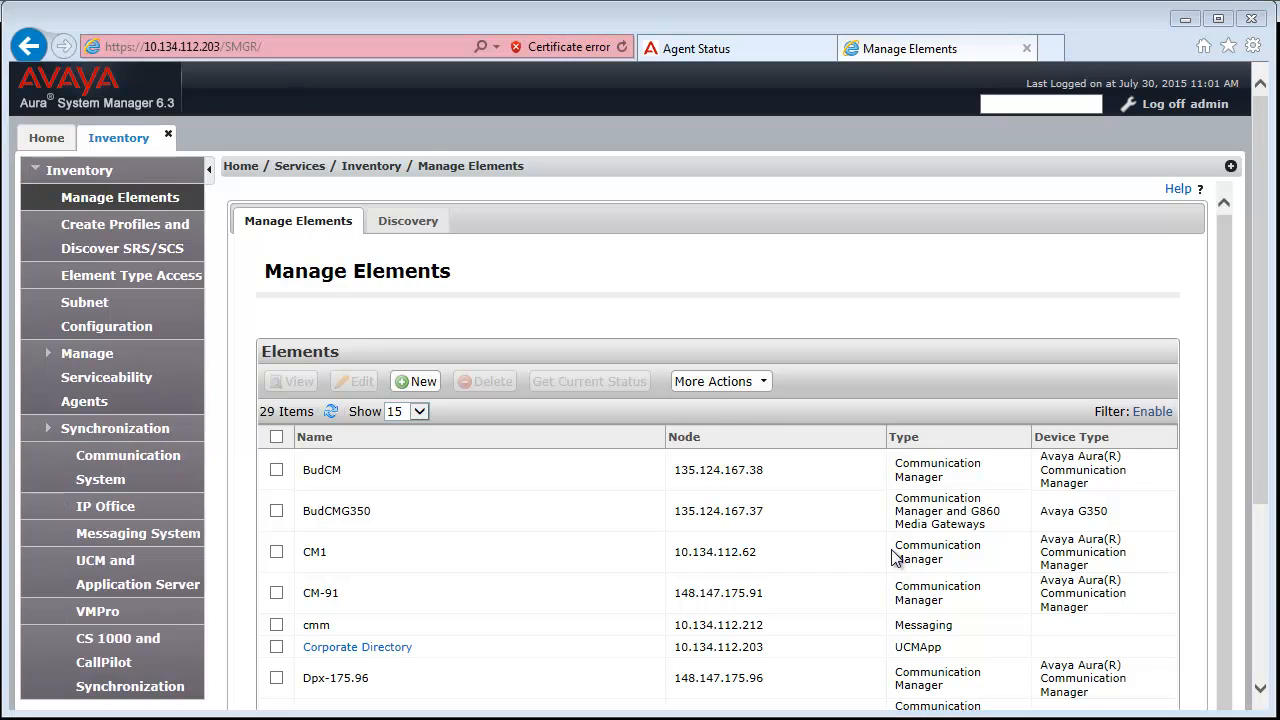
mouse_move(344, 578)
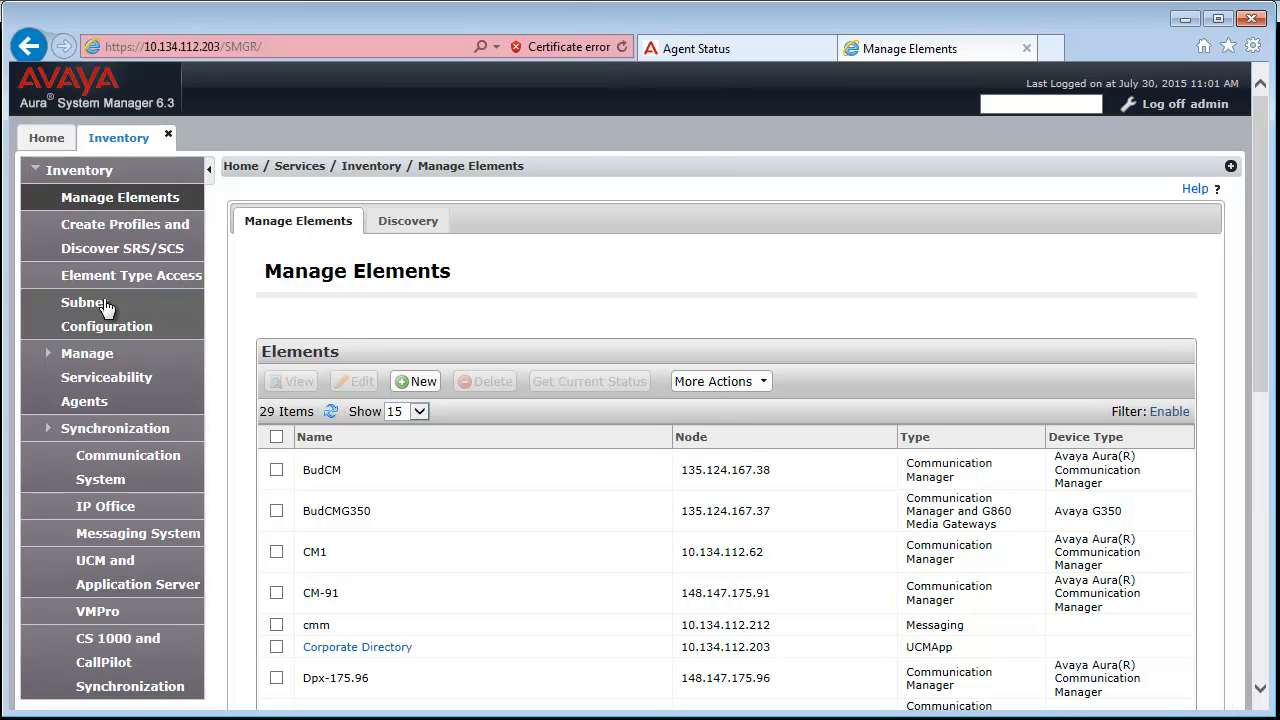
mouse_move(116, 338)
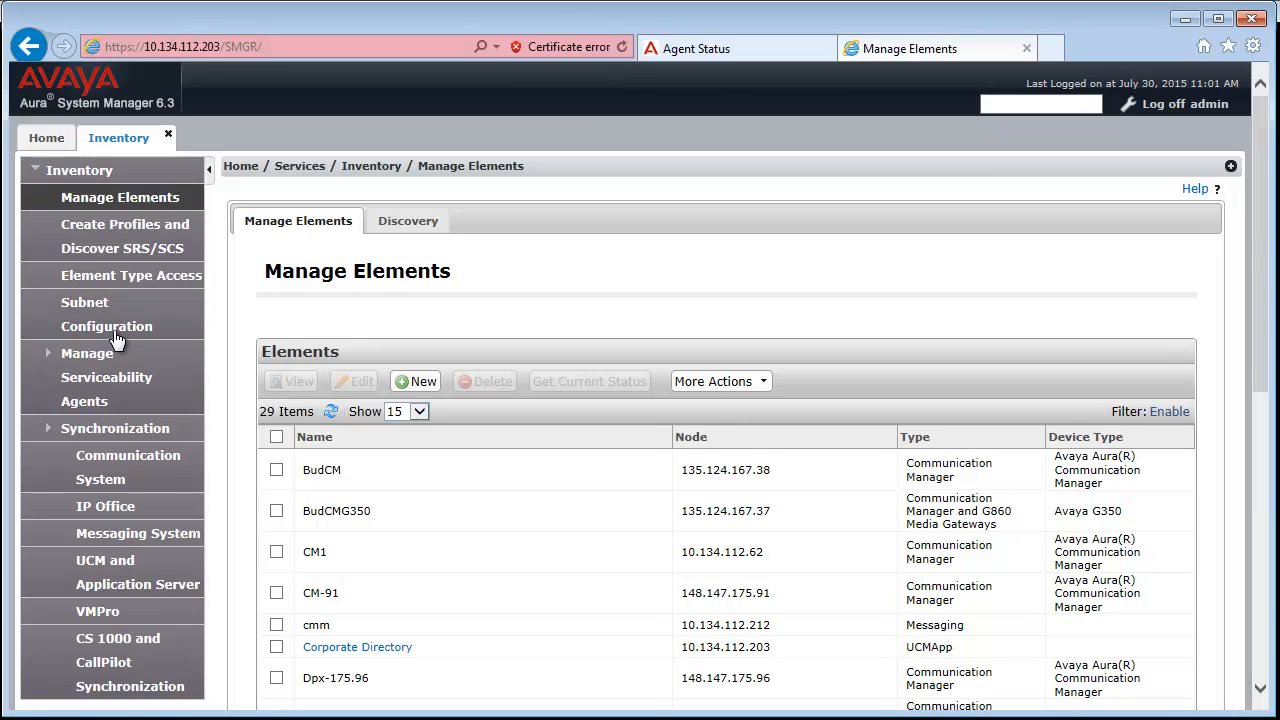
Confirm CM1 at 10.134.112.62 is listed, then go to Synchronization under Inventory
scroll("down", 3)
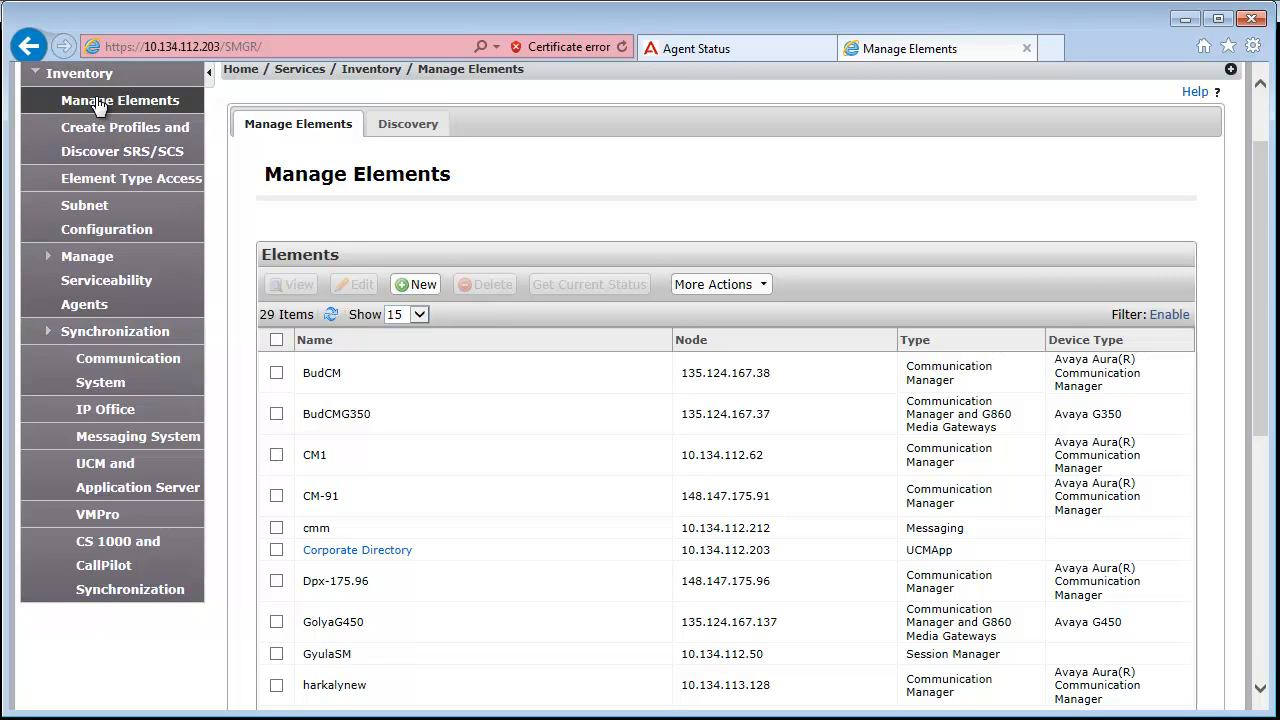
mouse_move(108, 332)
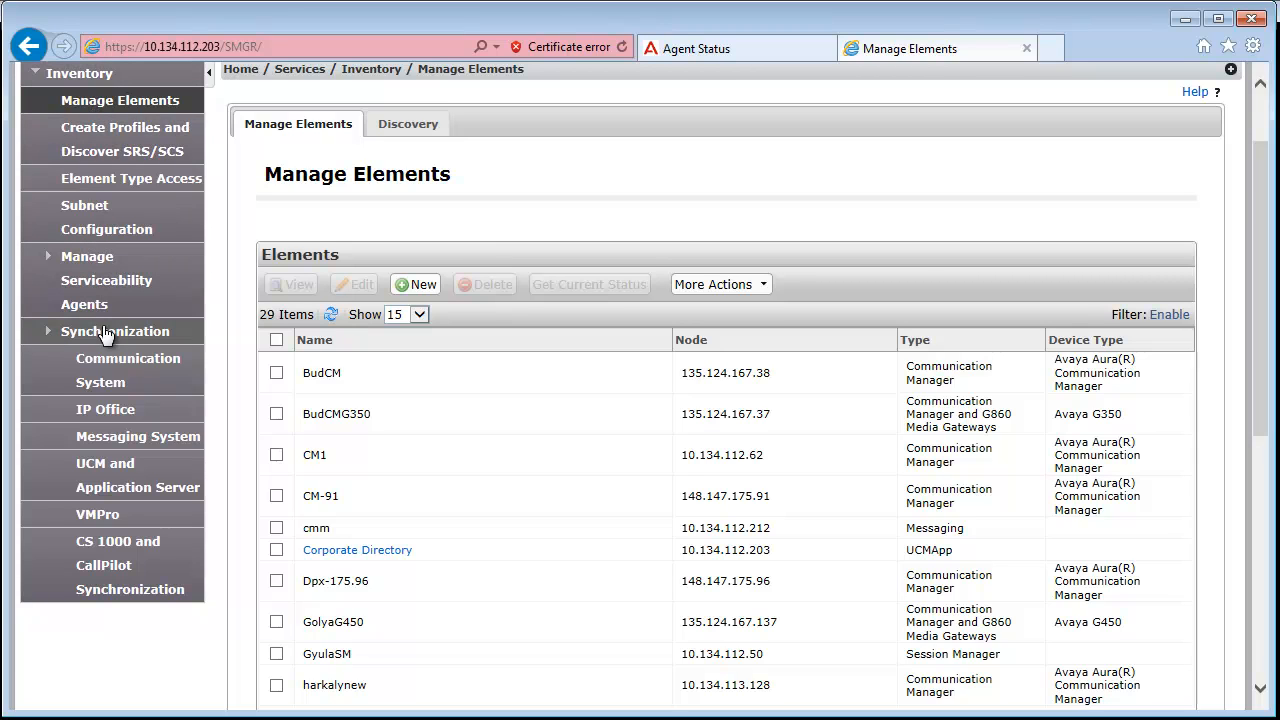
left_click(128, 370)
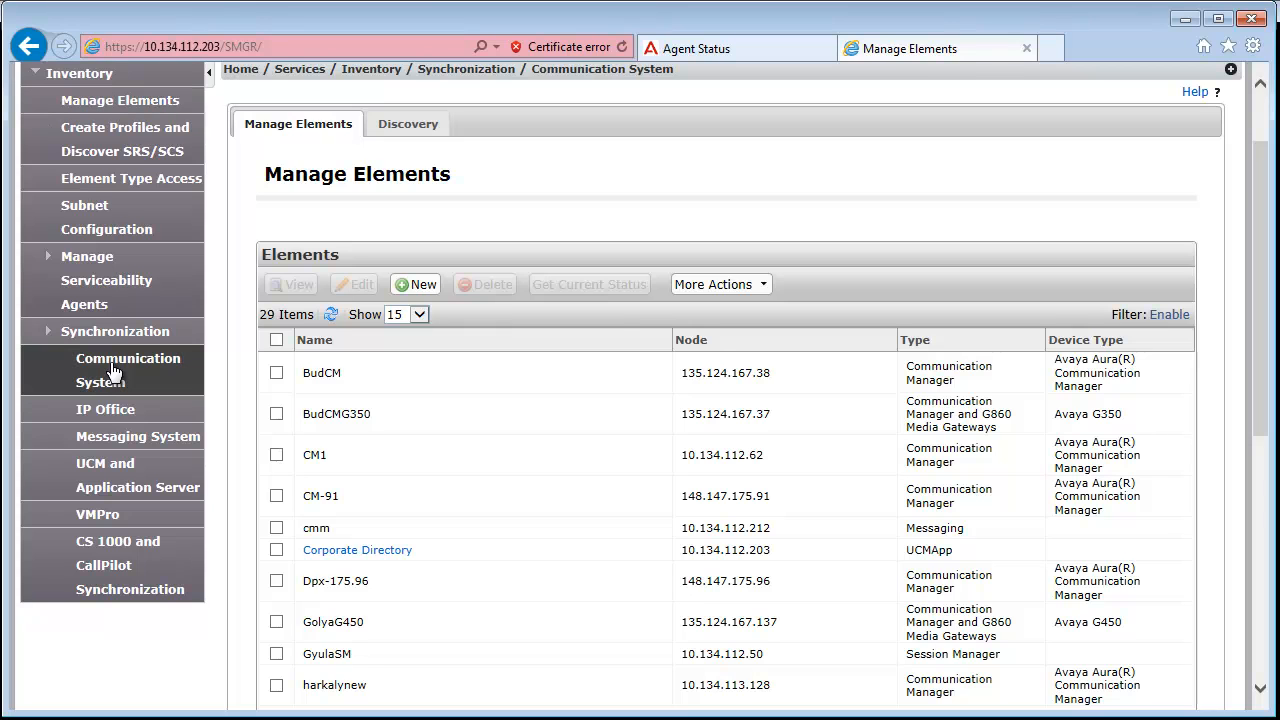
View the Synchronize CM Data page showing CM1's initialization sync in progress
left_click(128, 368)
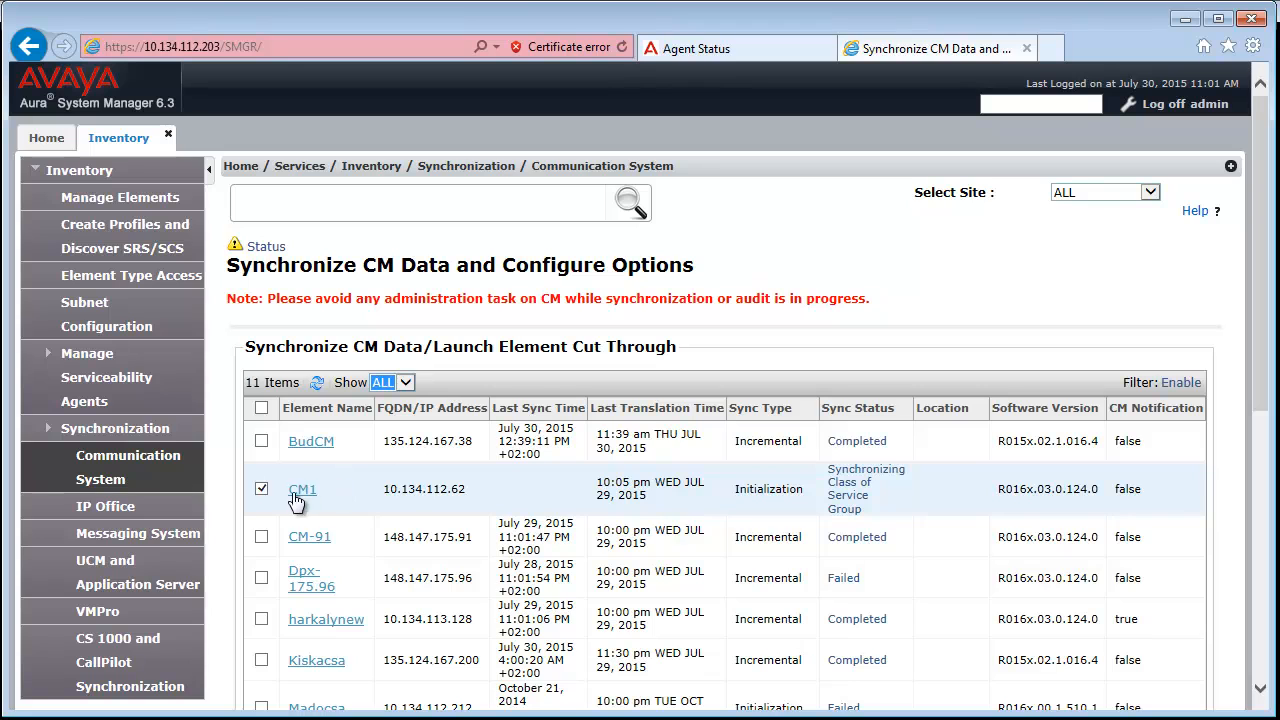
mouse_move(332, 500)
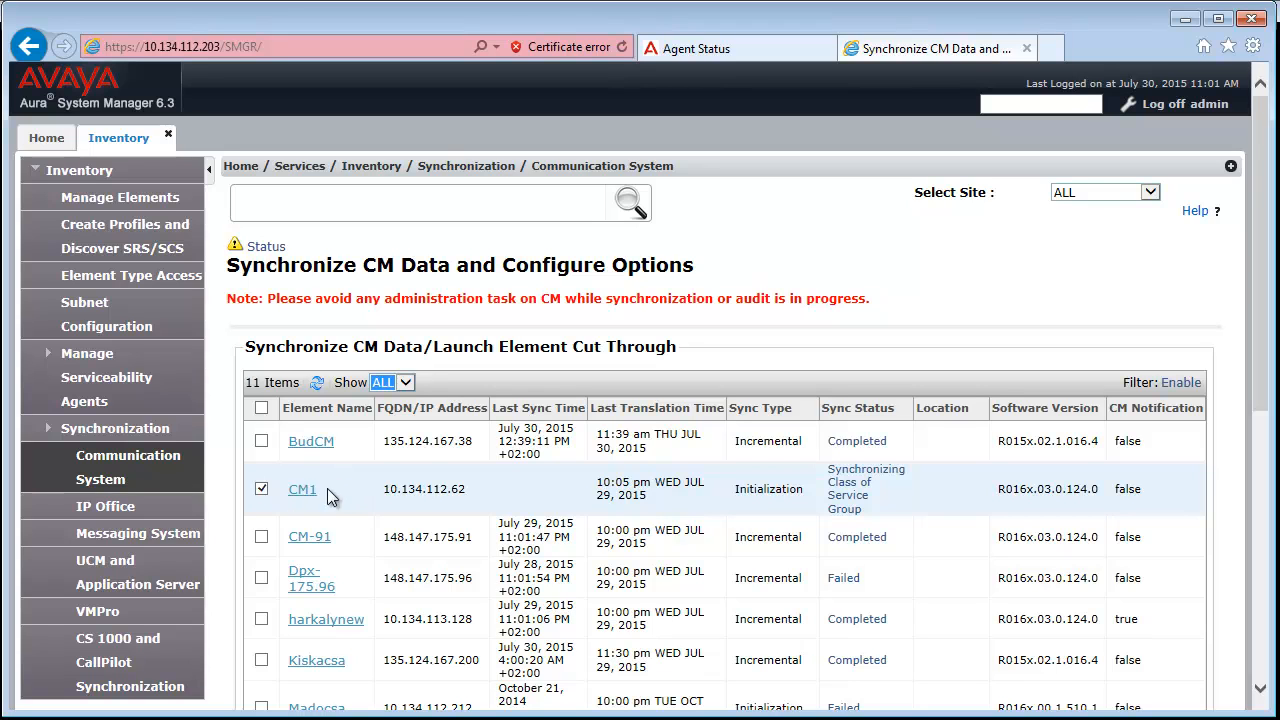
mouse_move(350, 508)
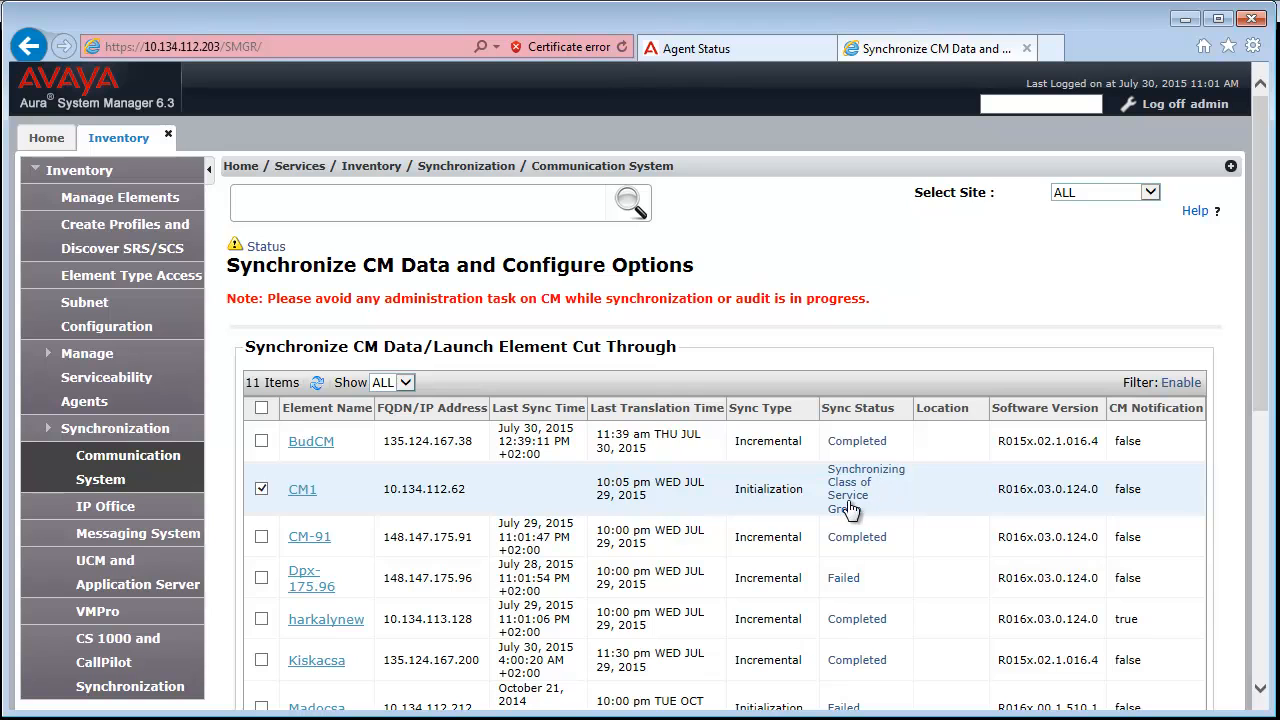
mouse_move(930, 510)
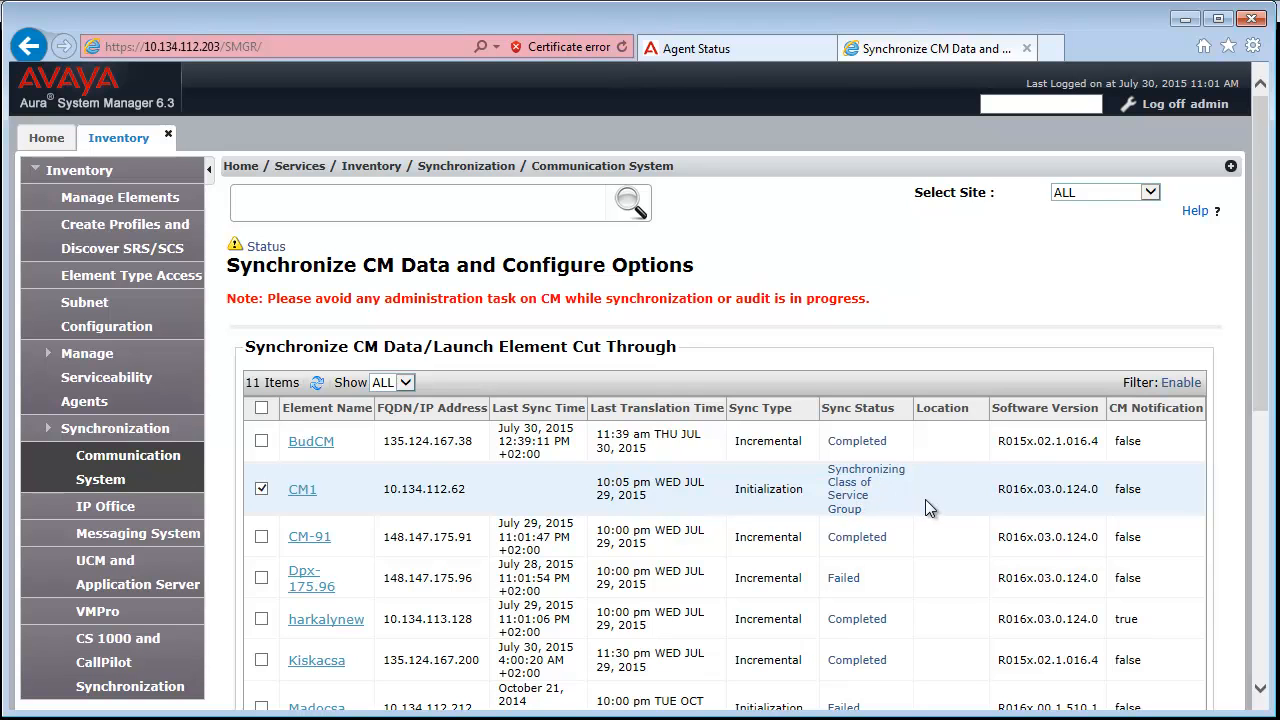
mouse_move(908, 500)
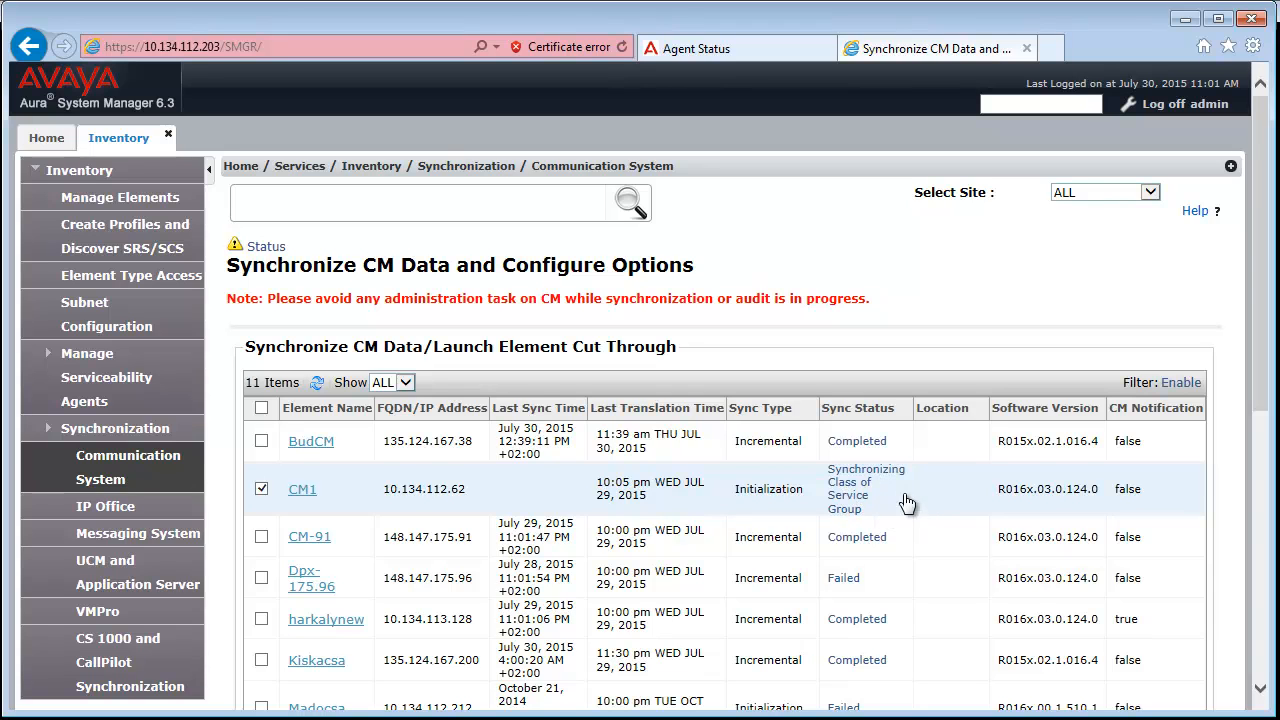
mouse_move(898, 512)
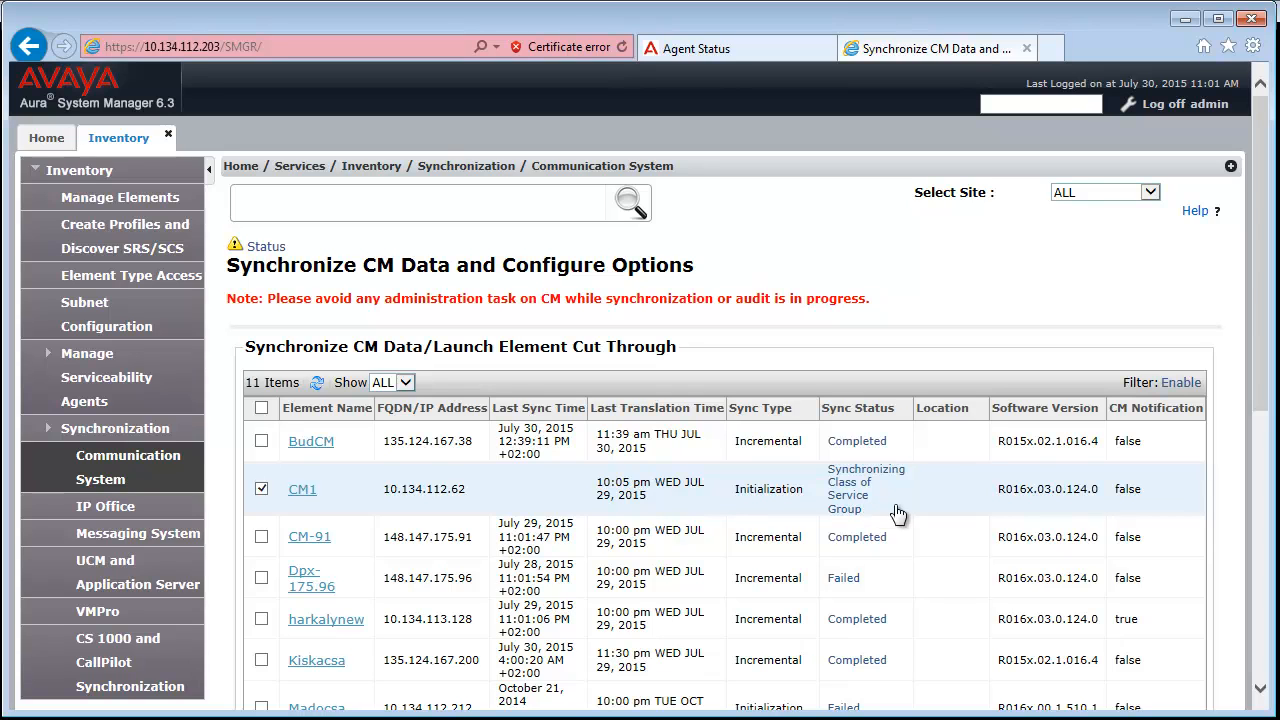
mouse_move(932, 516)
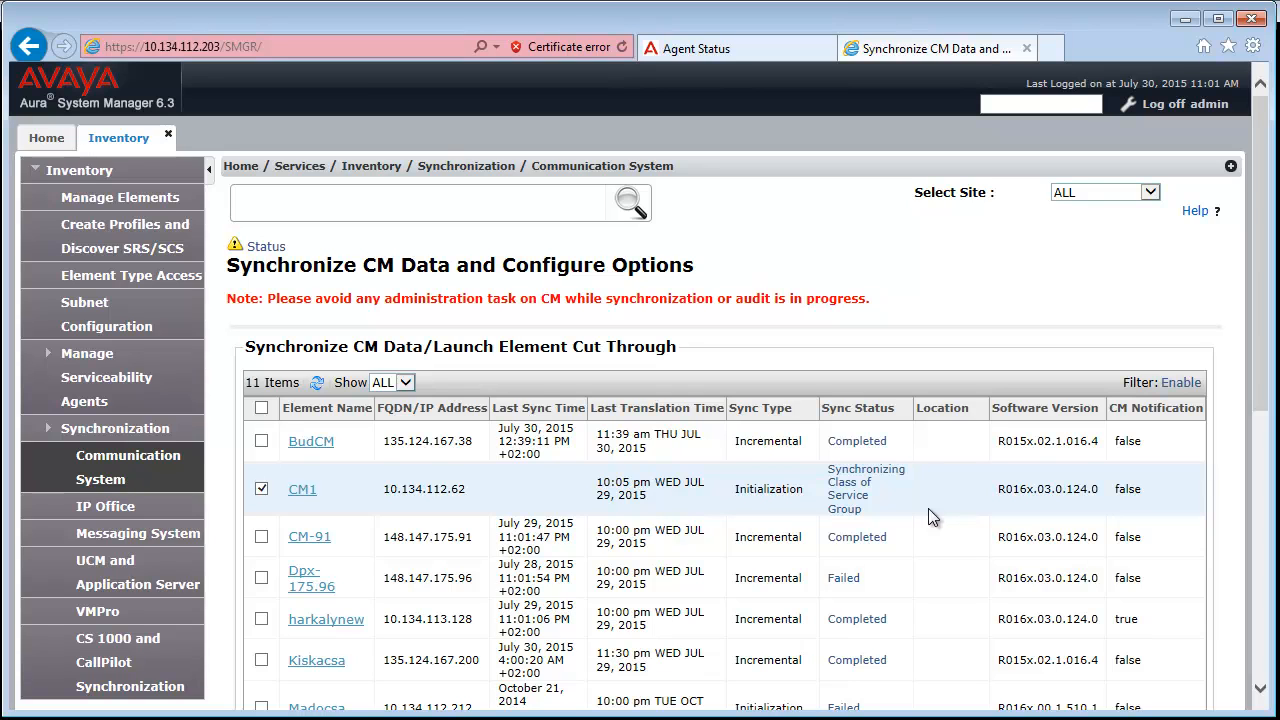
mouse_move(836, 518)
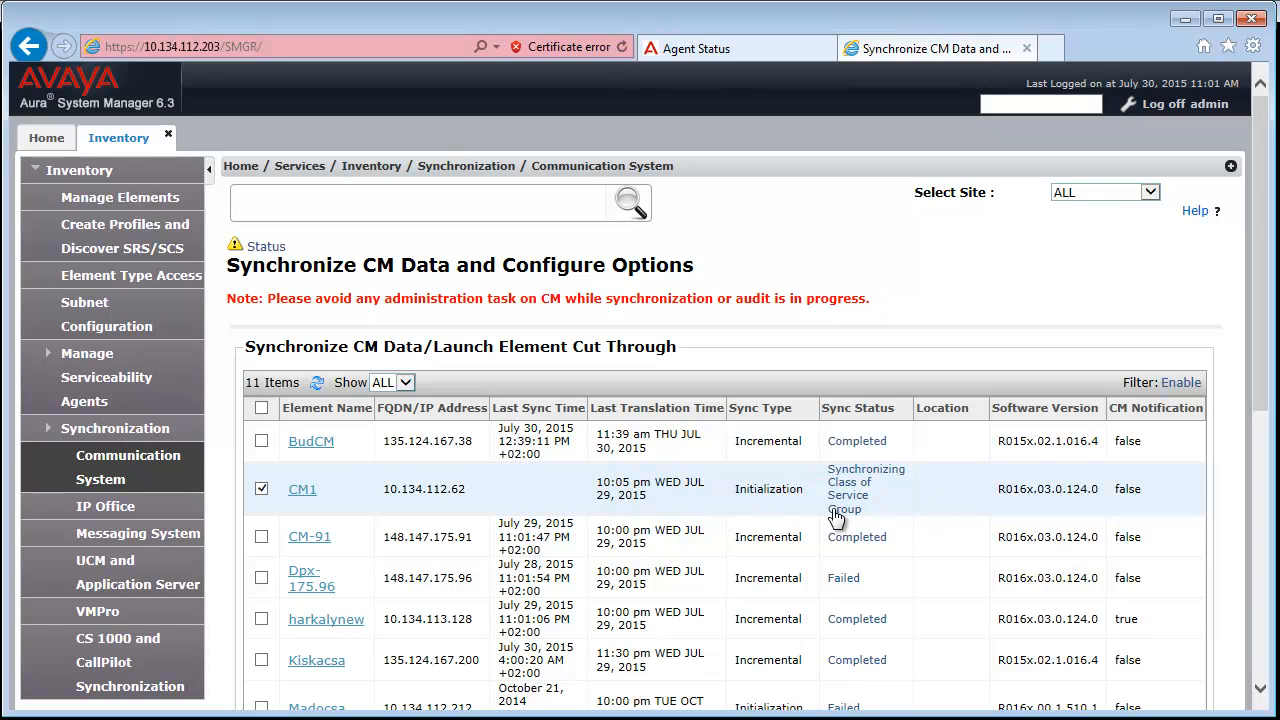
mouse_move(930, 504)
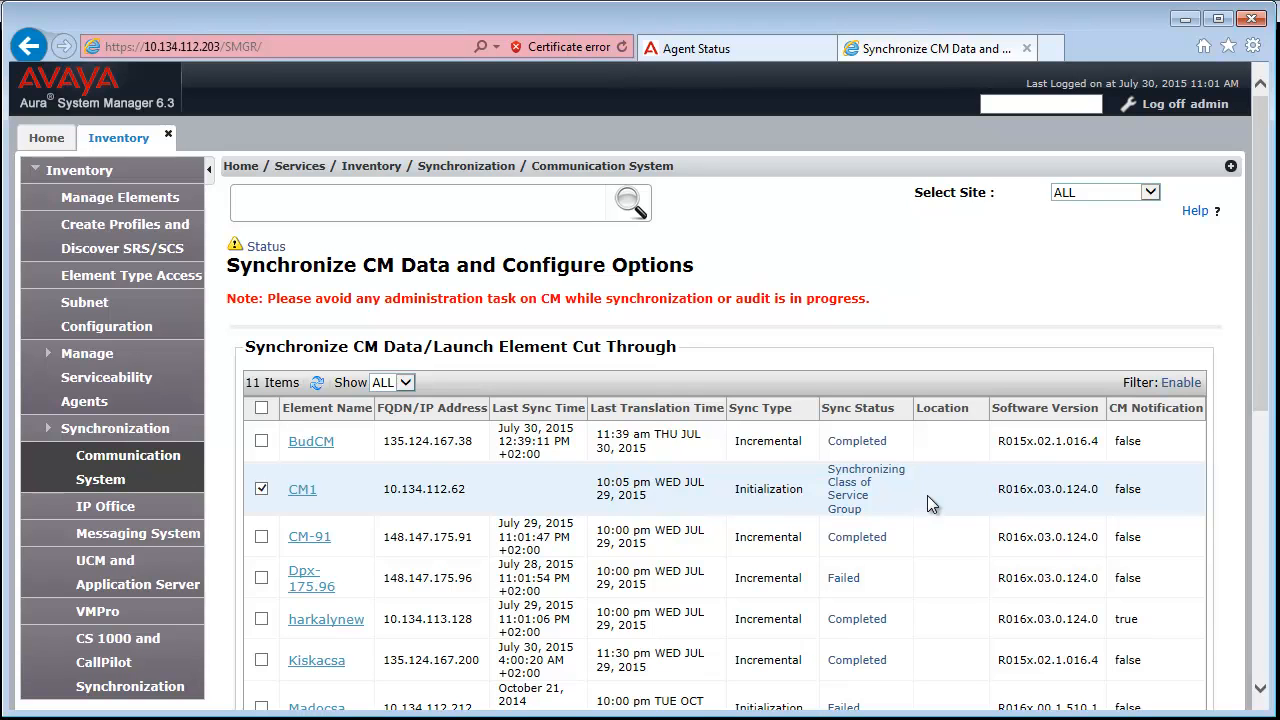
mouse_move(932, 504)
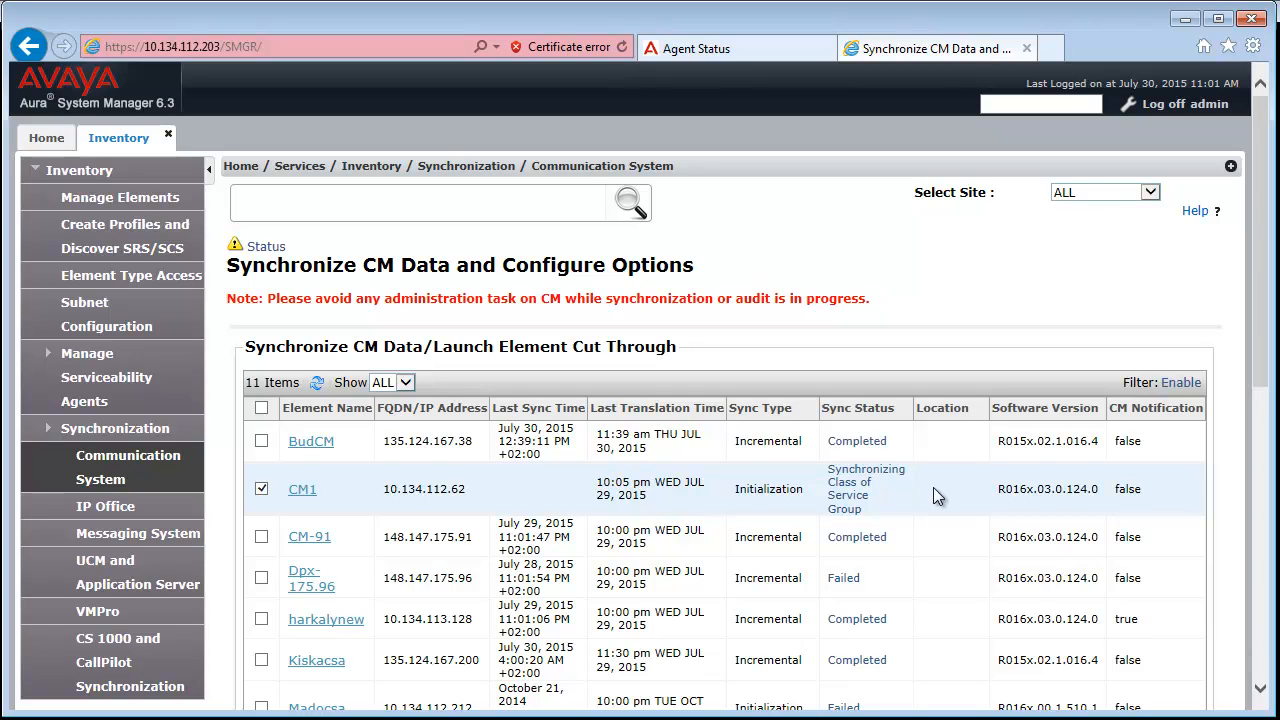
mouse_move(258, 296)
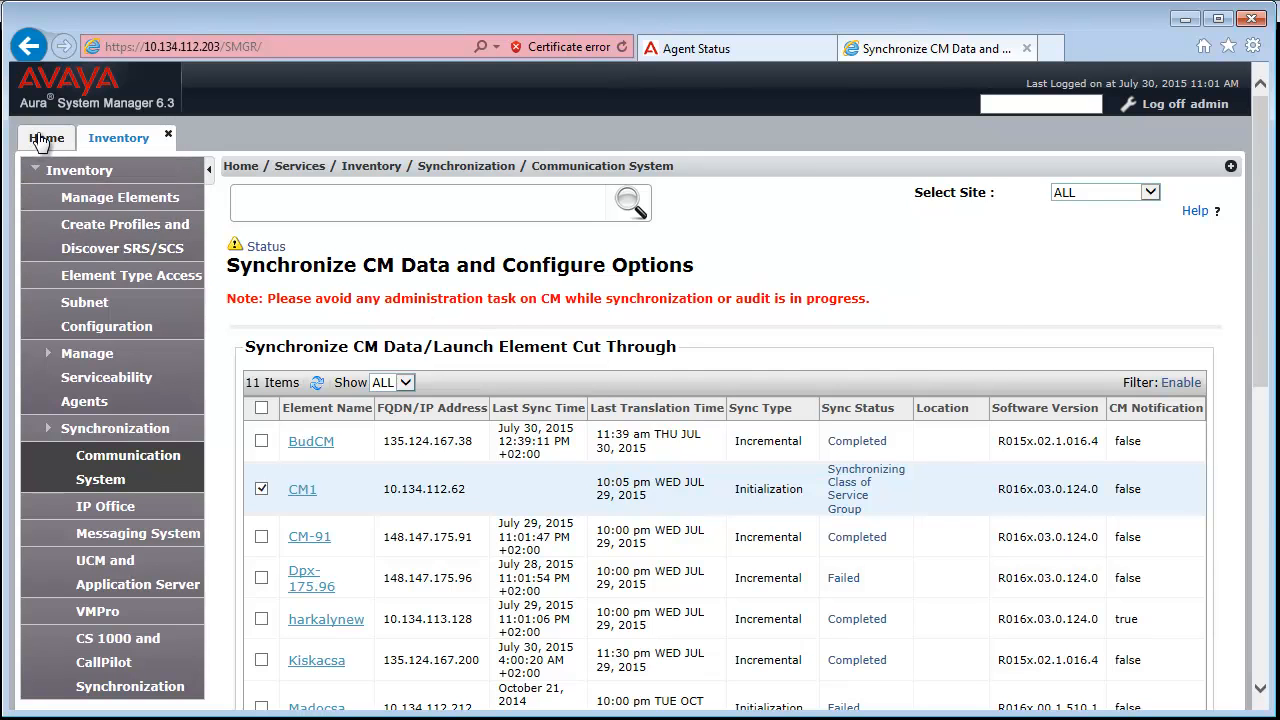
Navigate from Home to Software Management > Manage Software > Communication Manager
left_click(46, 136)
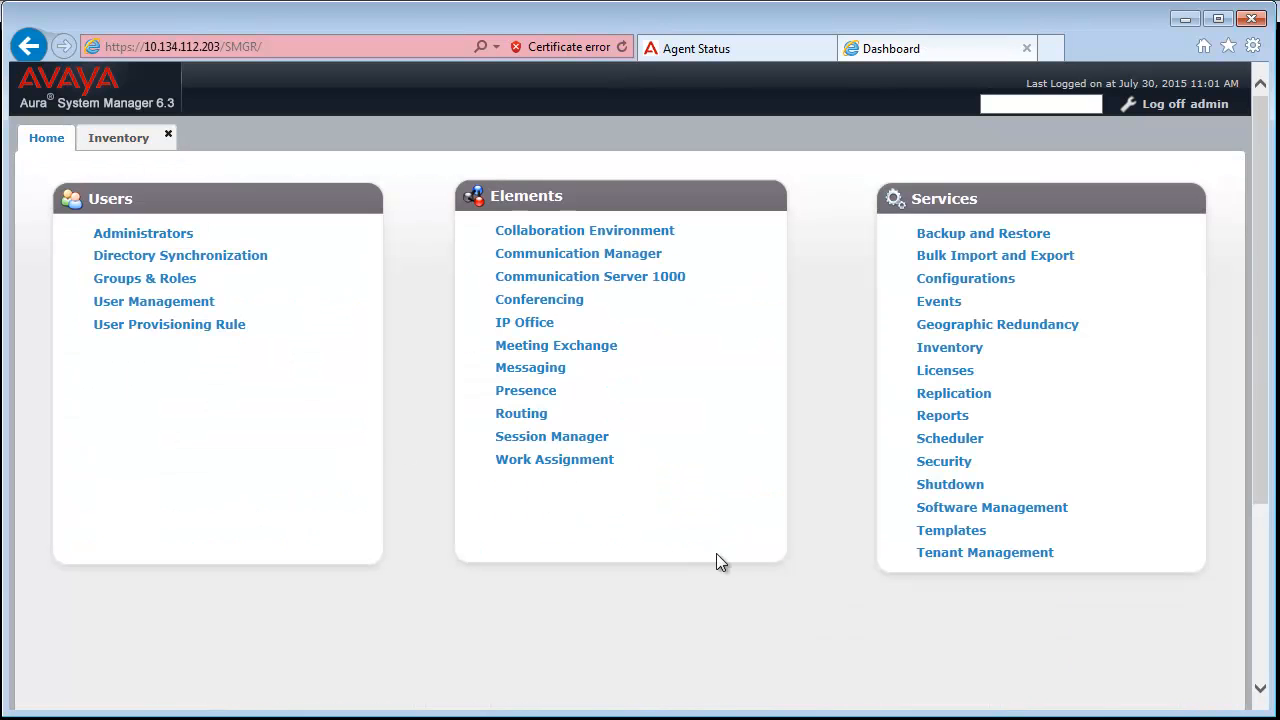
left_click(992, 508)
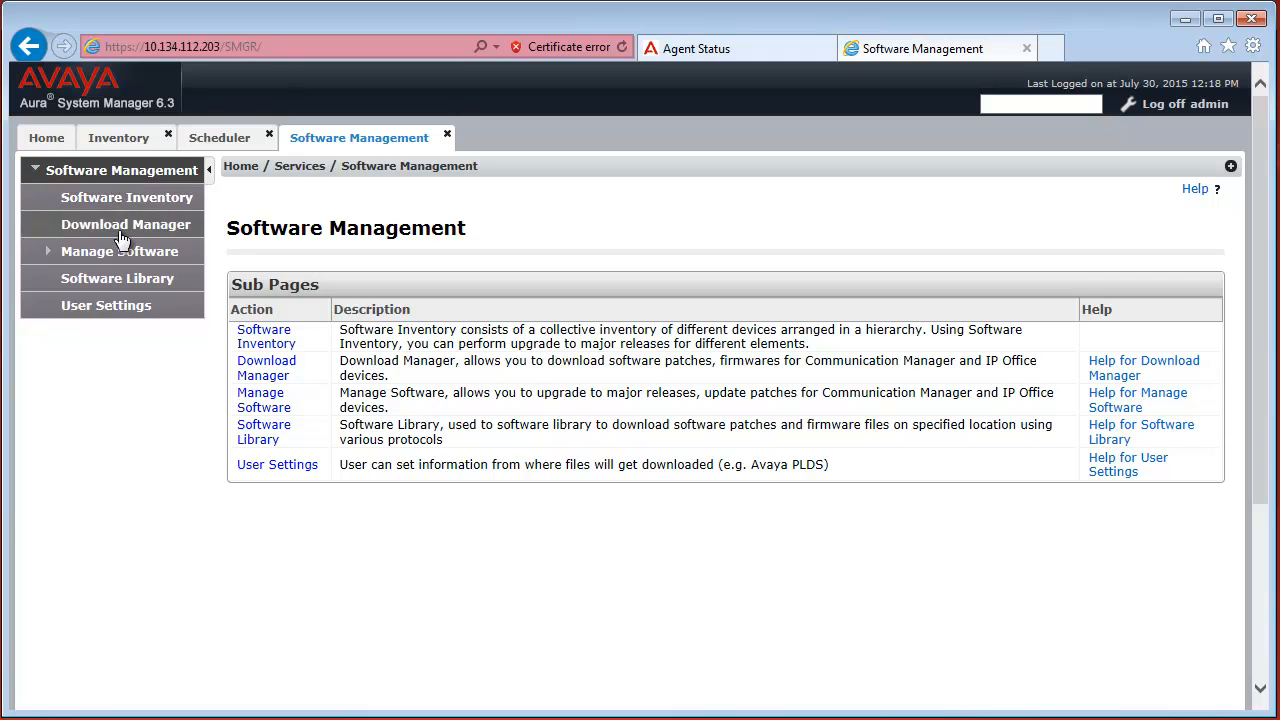
mouse_move(120, 252)
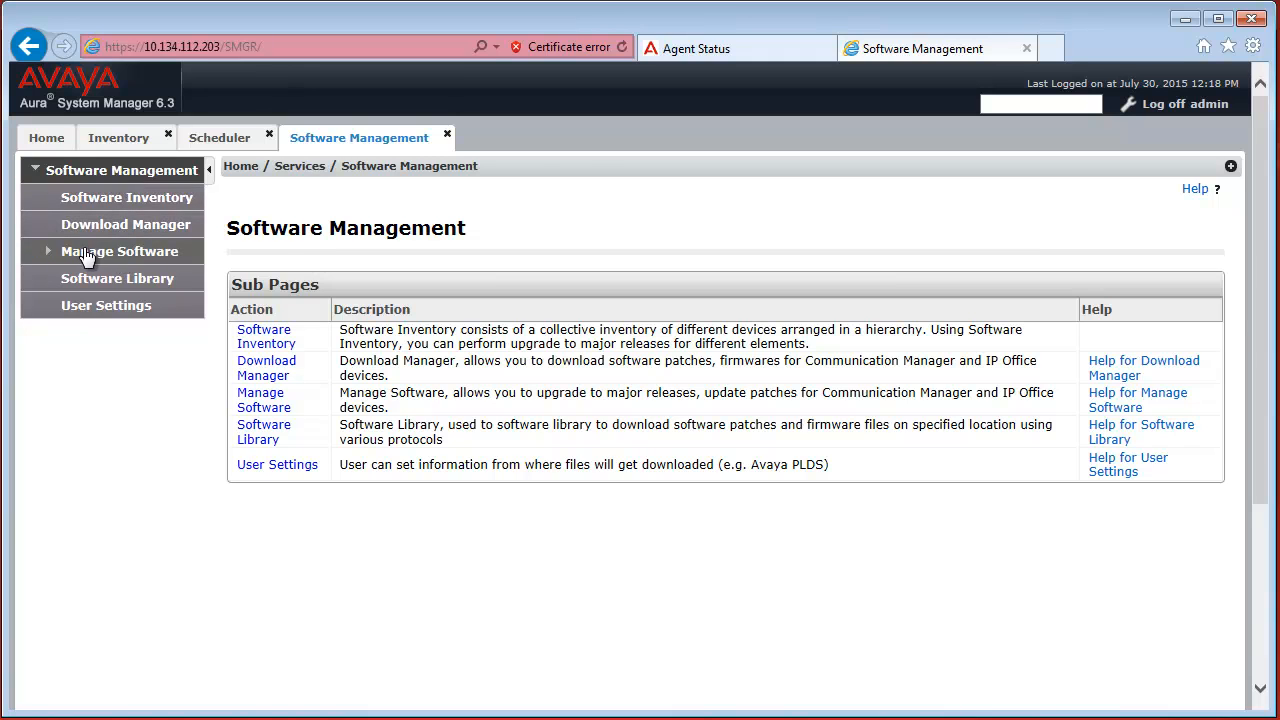
left_click(120, 252)
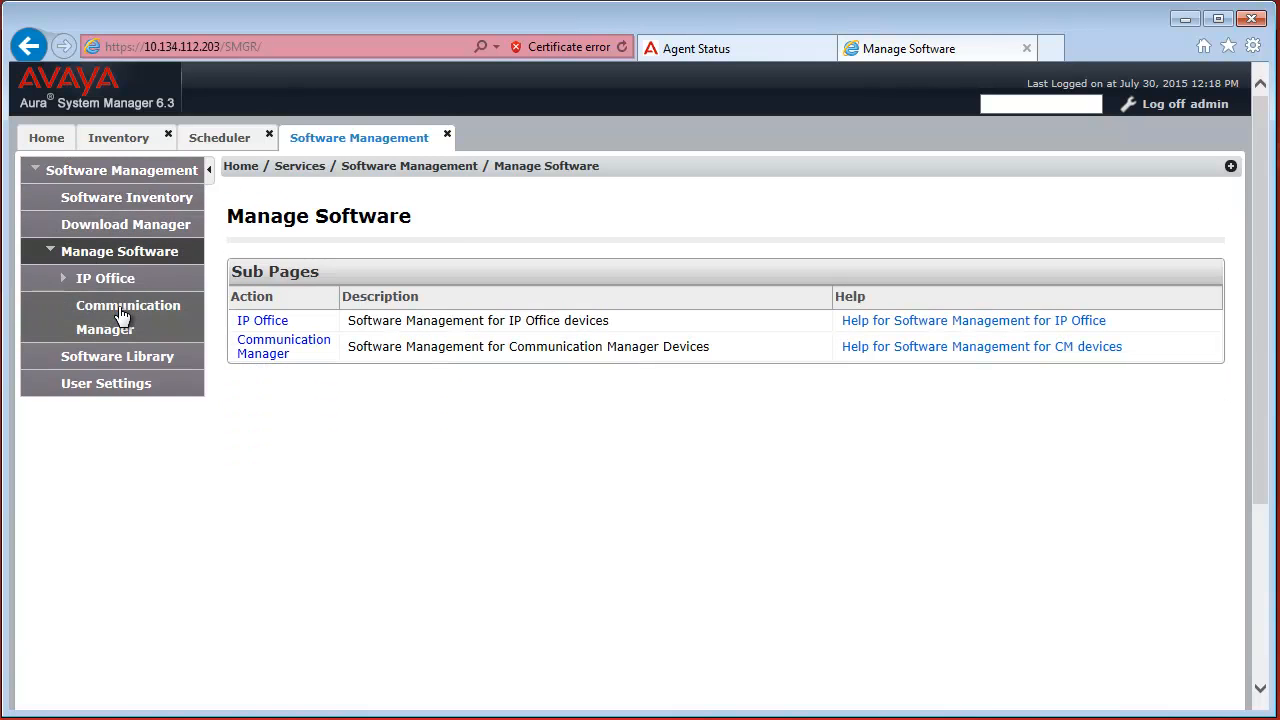
left_click(128, 316)
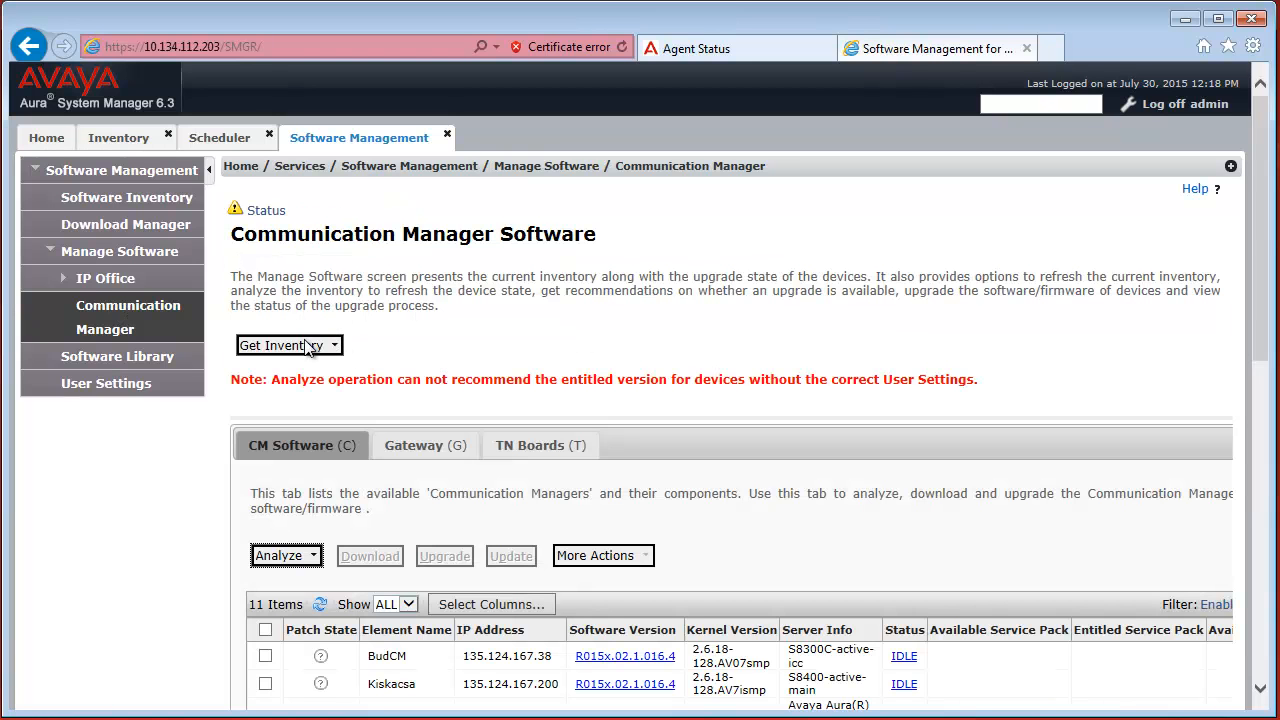
Start a Get Inventory collection for the CM devices immediately (Now)
left_click(290, 344)
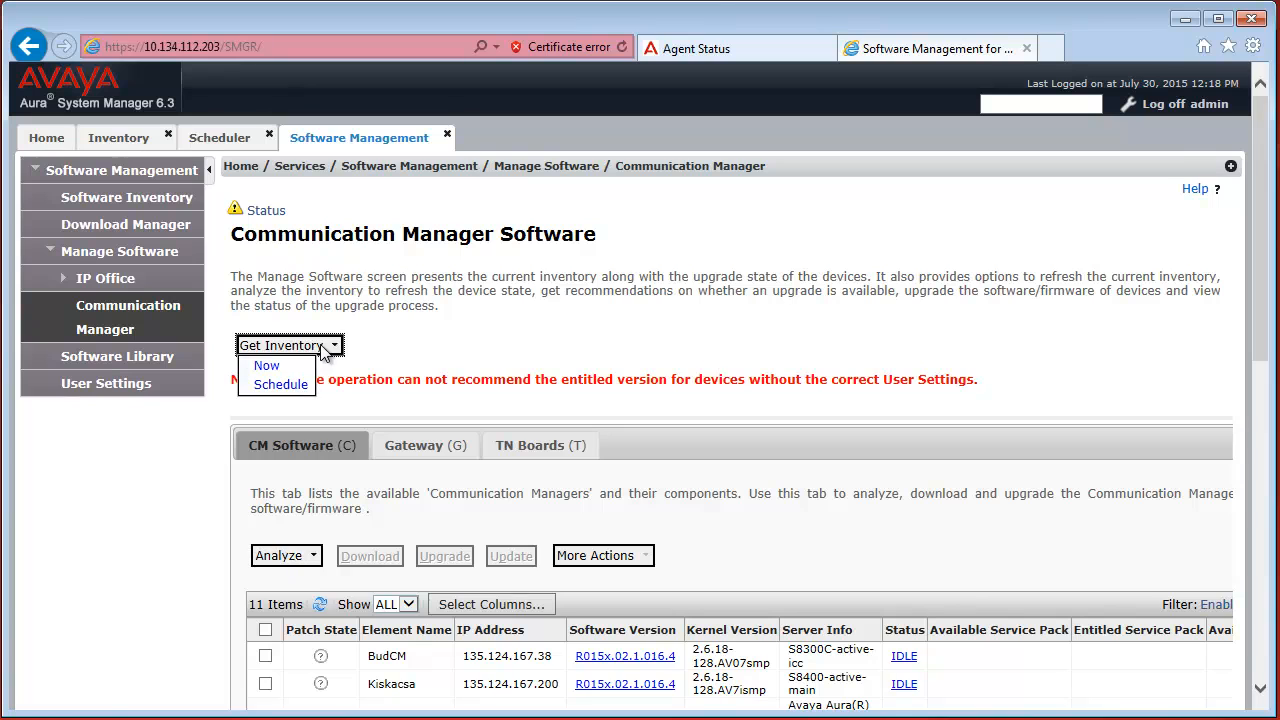
mouse_move(270, 364)
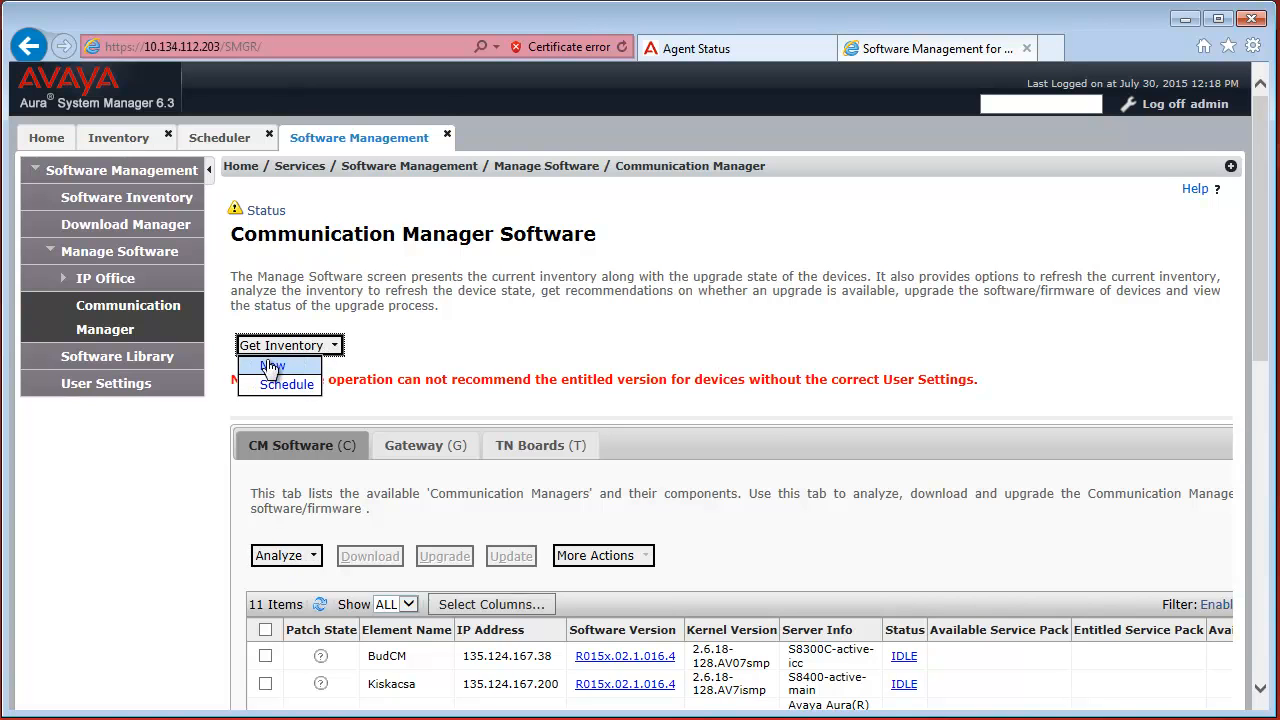
left_click(288, 344)
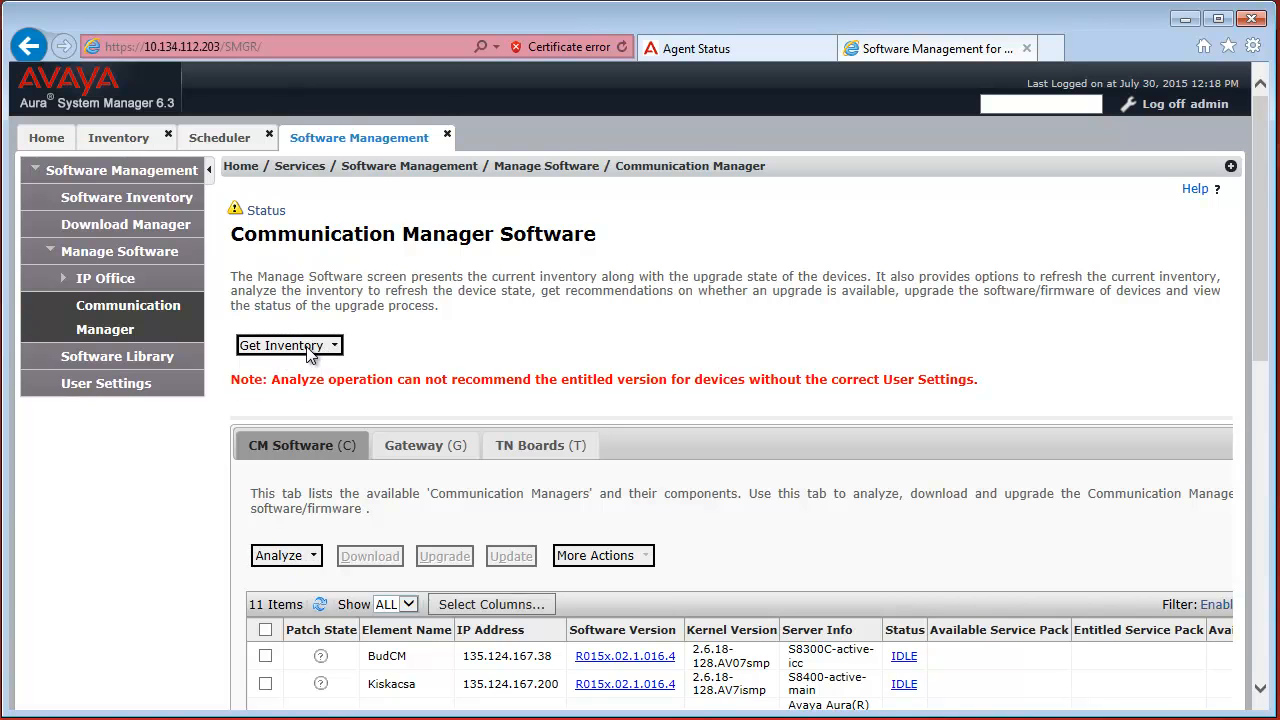
mouse_move(284, 388)
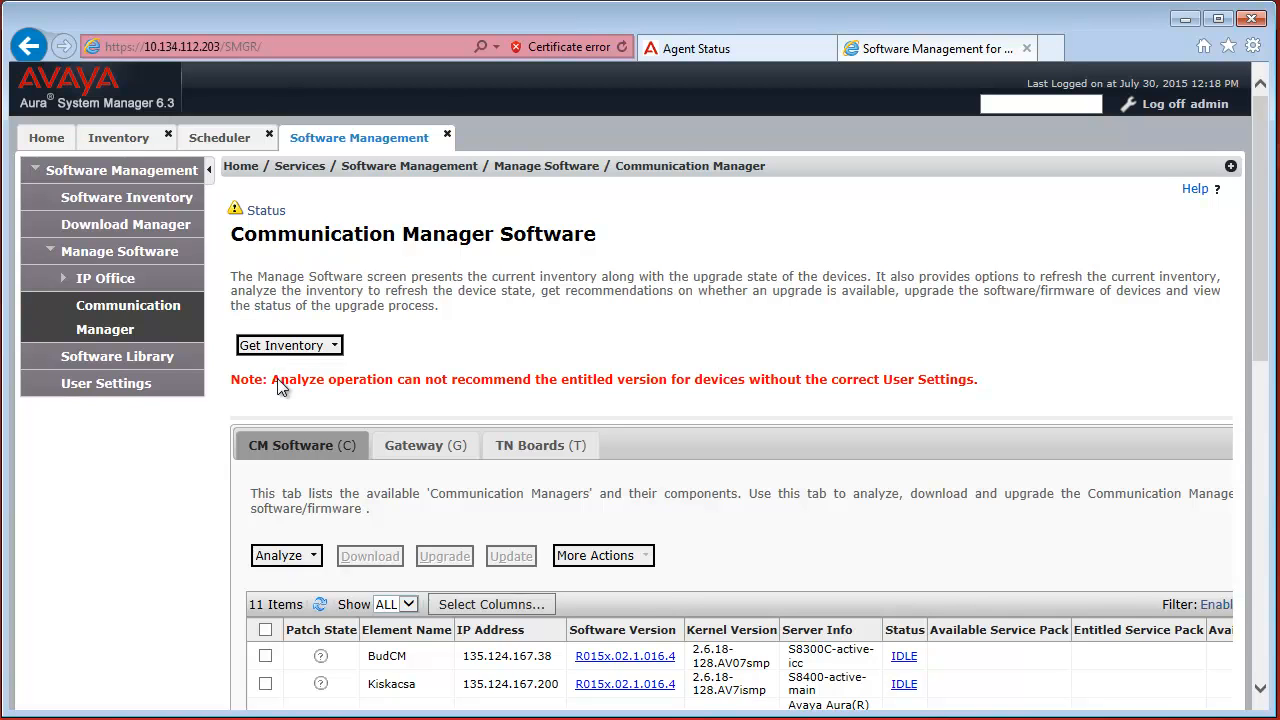
mouse_move(288, 400)
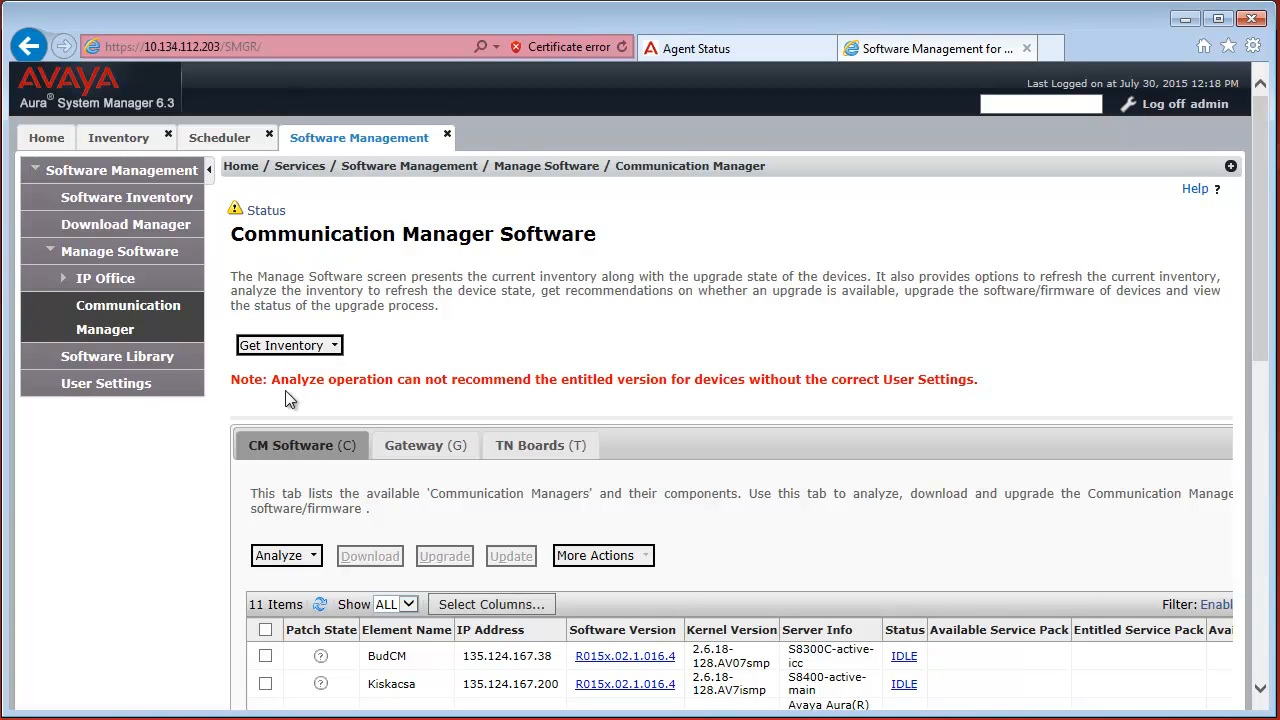
mouse_move(362, 608)
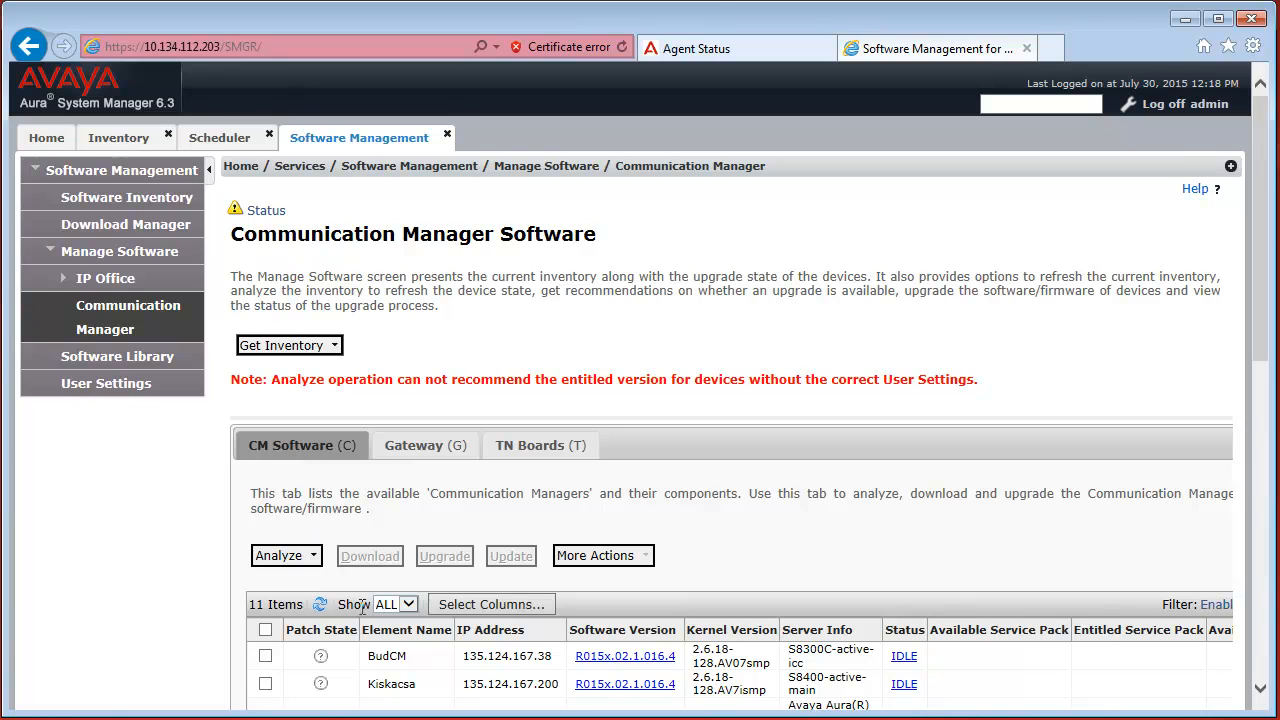
mouse_move(312, 476)
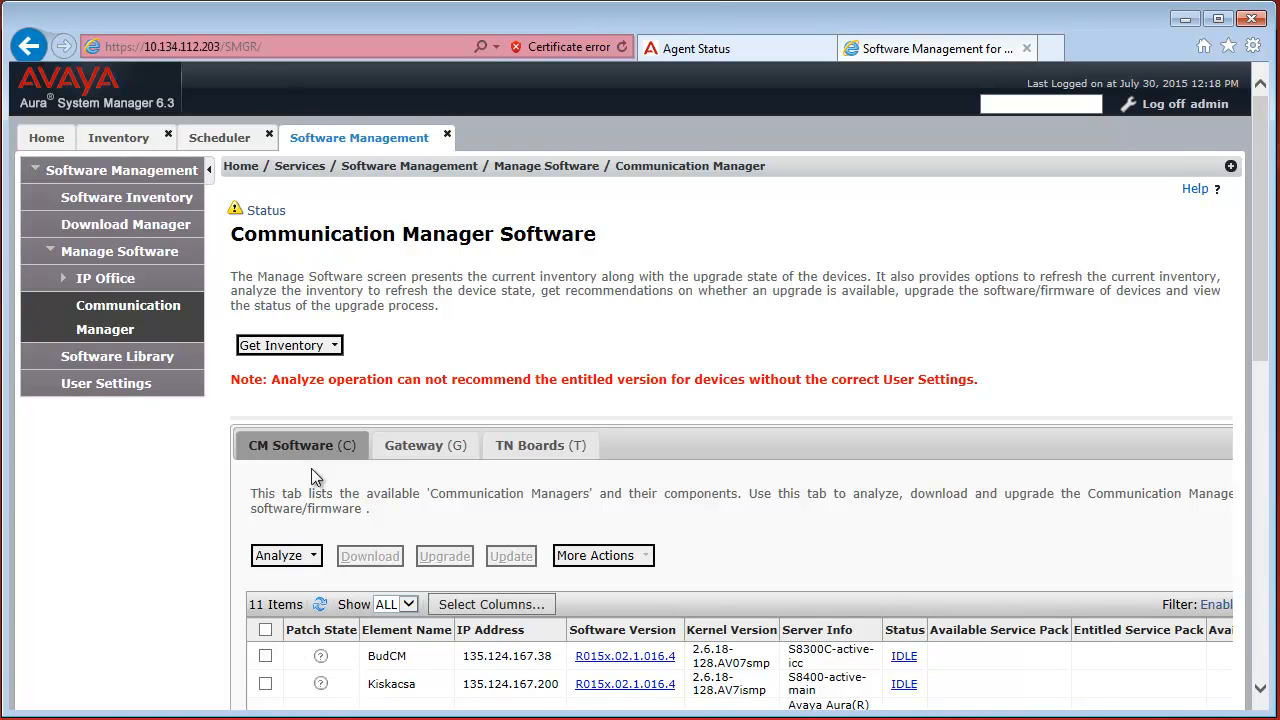